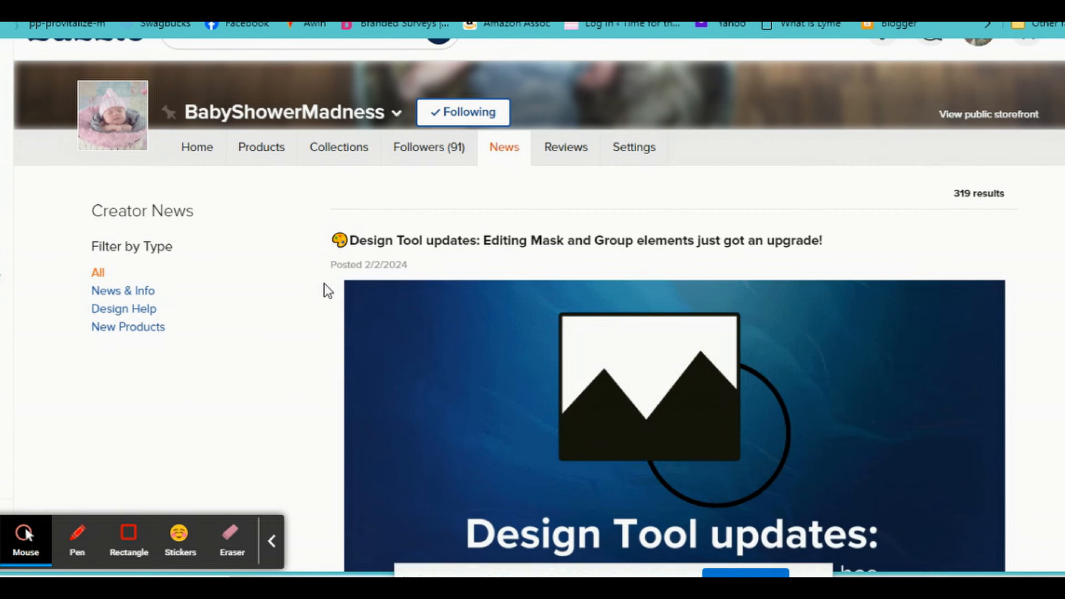
{"action": "mouse_move", "coordinate": [323, 295]}
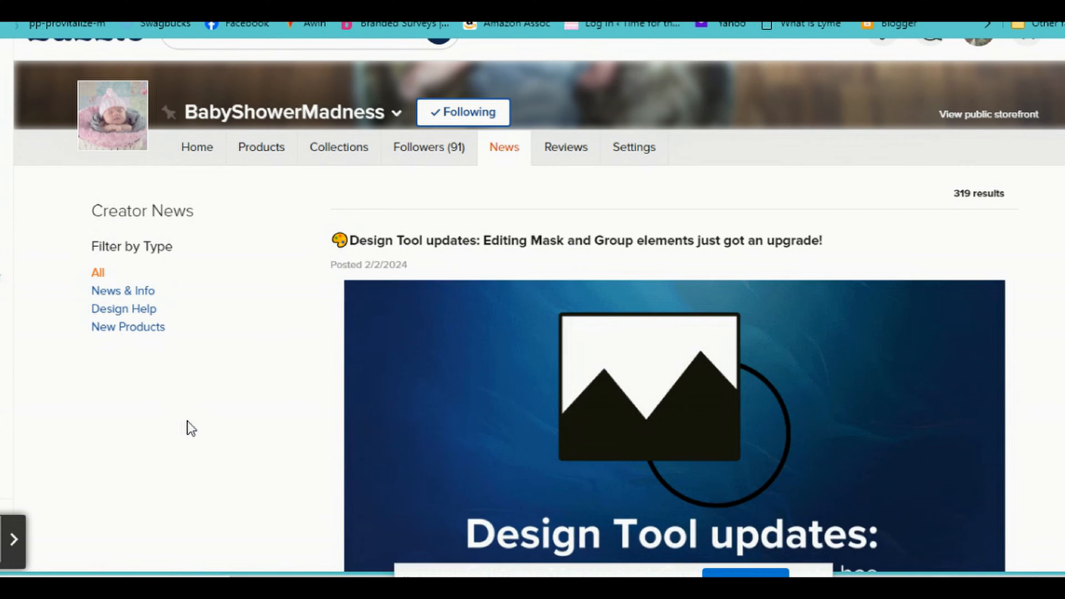
{"action": "mouse_move", "coordinate": [187, 433]}
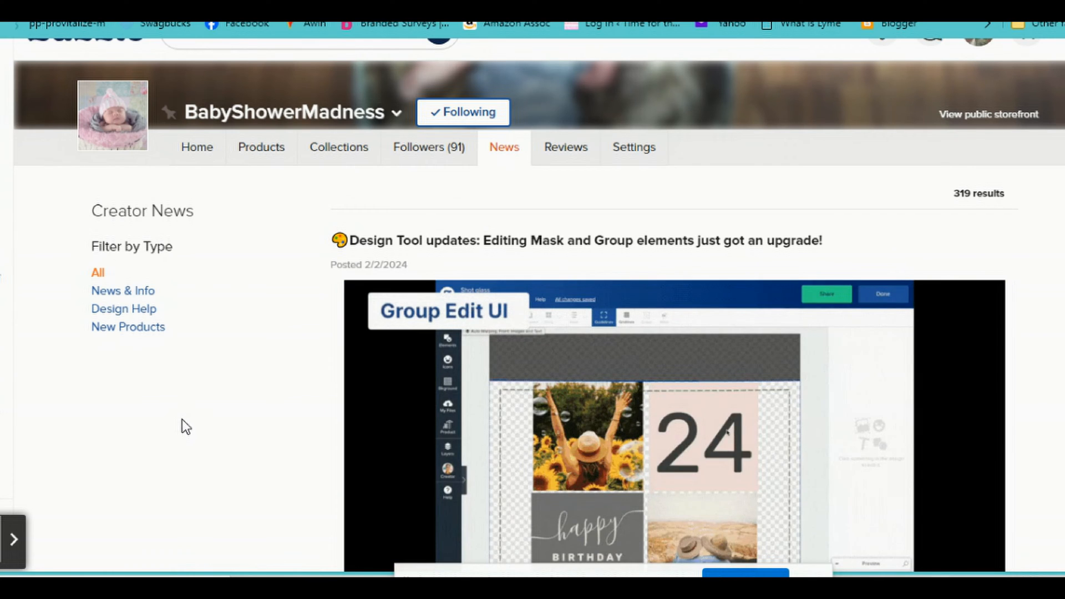
Replace the heart template's young couple photo with the elderly couple kissing image from All Media.
{"action": "scroll", "scroll_direction": "down", "scroll_amount": 3}
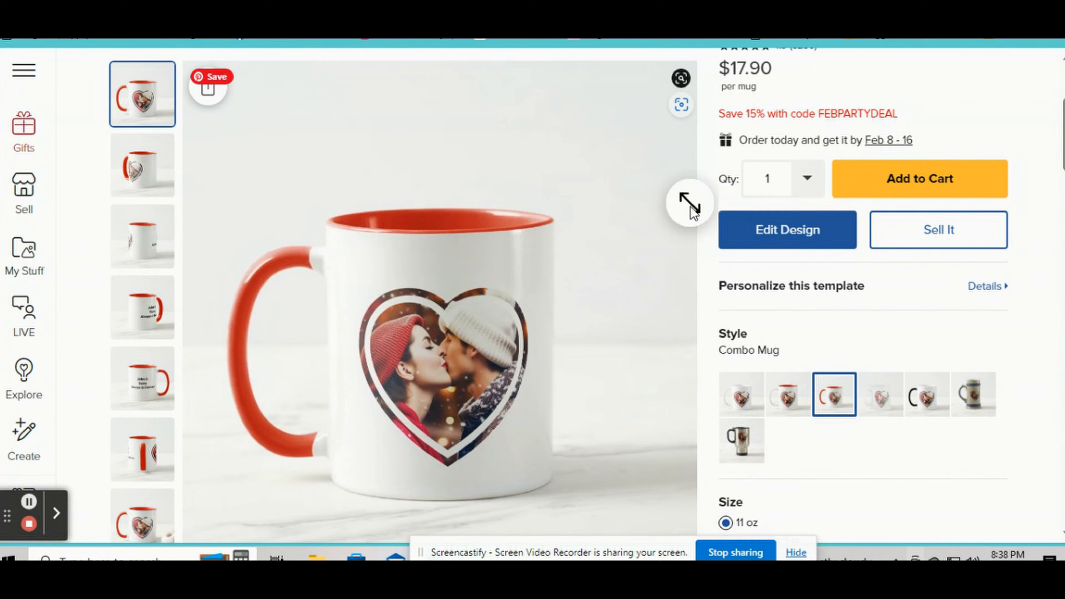
{"action": "mouse_move", "coordinate": [550, 390]}
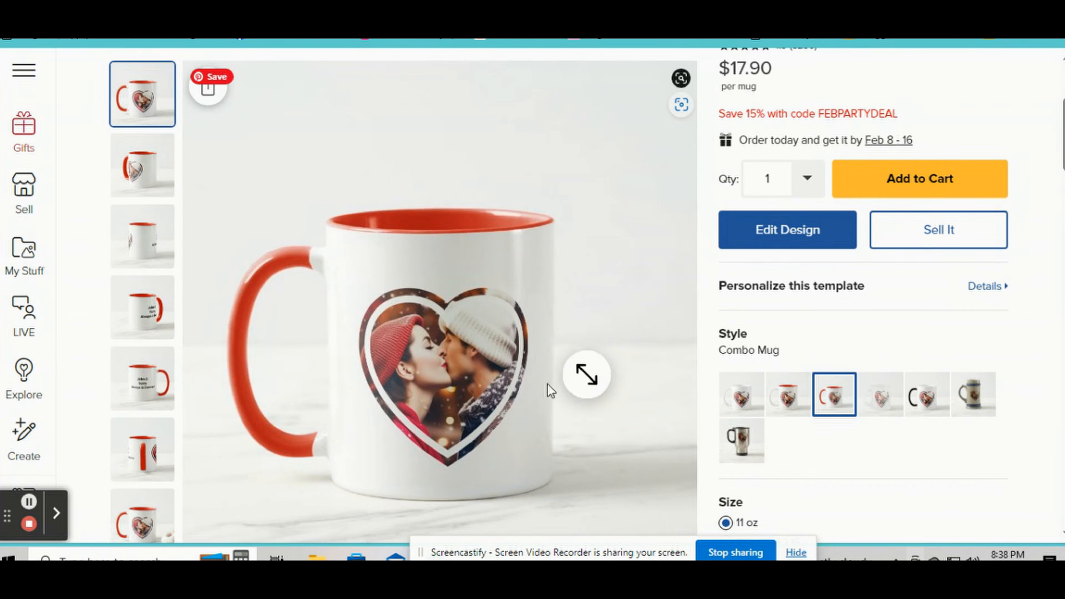
{"action": "mouse_move", "coordinate": [419, 357]}
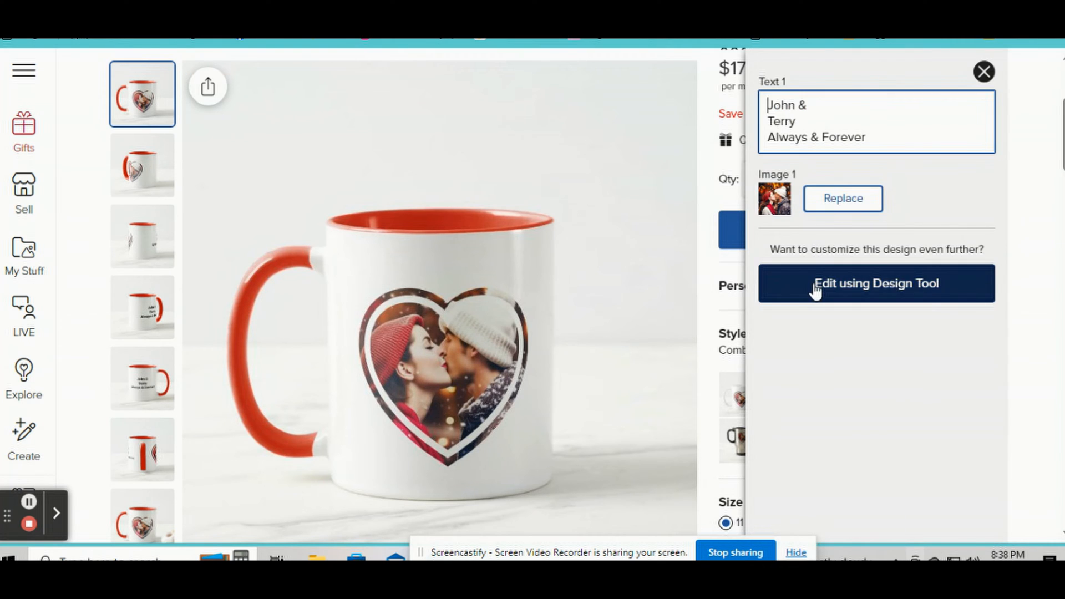
{"action": "left_click", "coordinate": [843, 197]}
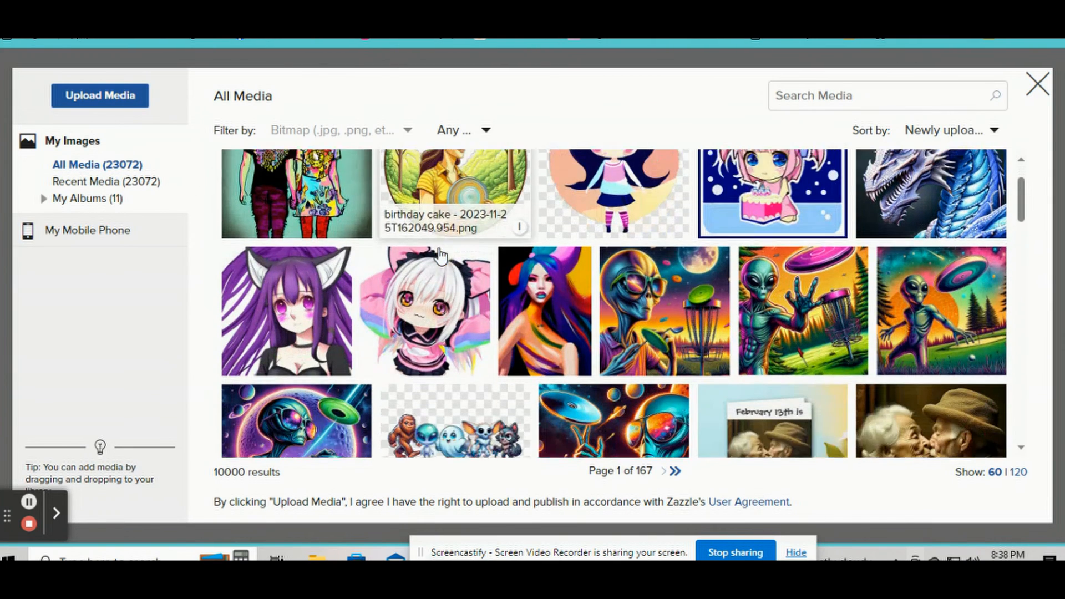
{"action": "scroll", "scroll_direction": "down", "scroll_amount": 3}
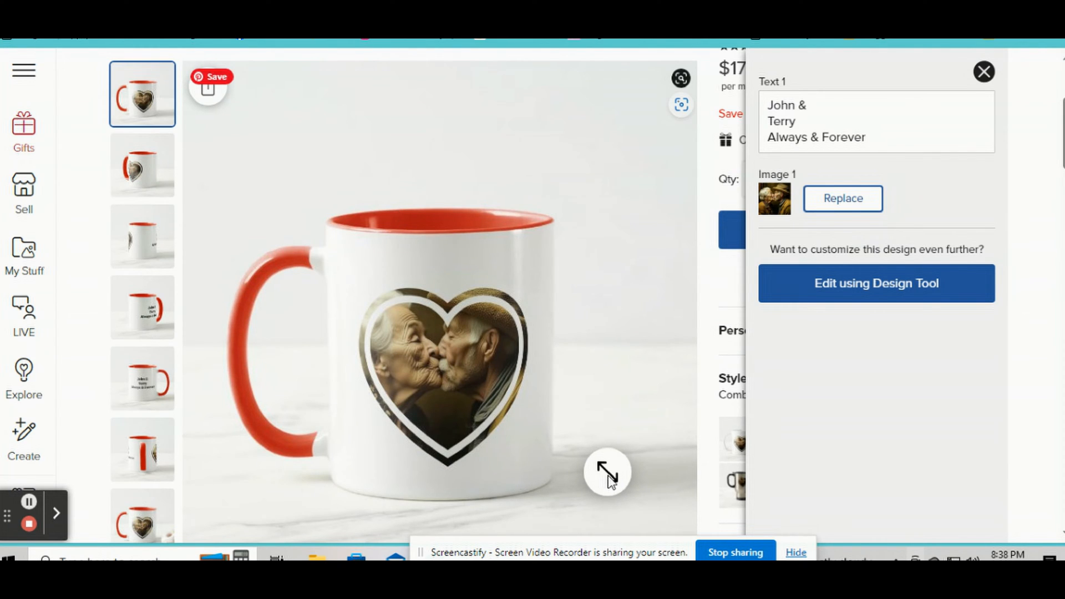
{"action": "mouse_move", "coordinate": [628, 408]}
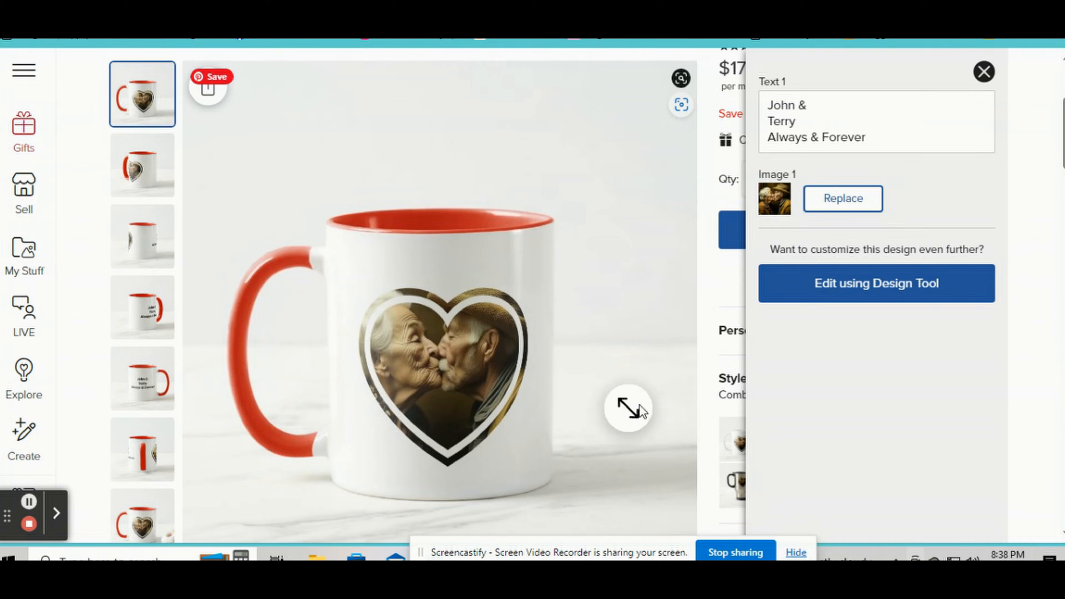
{"action": "left_click", "coordinate": [983, 72]}
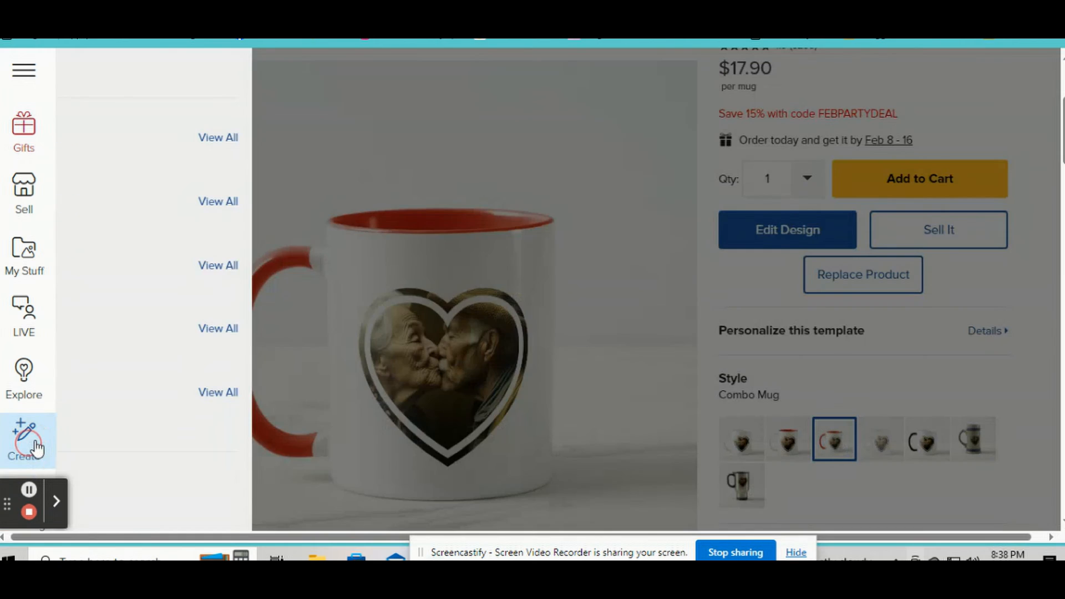
Start a new design on the blank Classic Mug, 11 oz from Blank Products.
{"action": "left_click", "coordinate": [23, 445]}
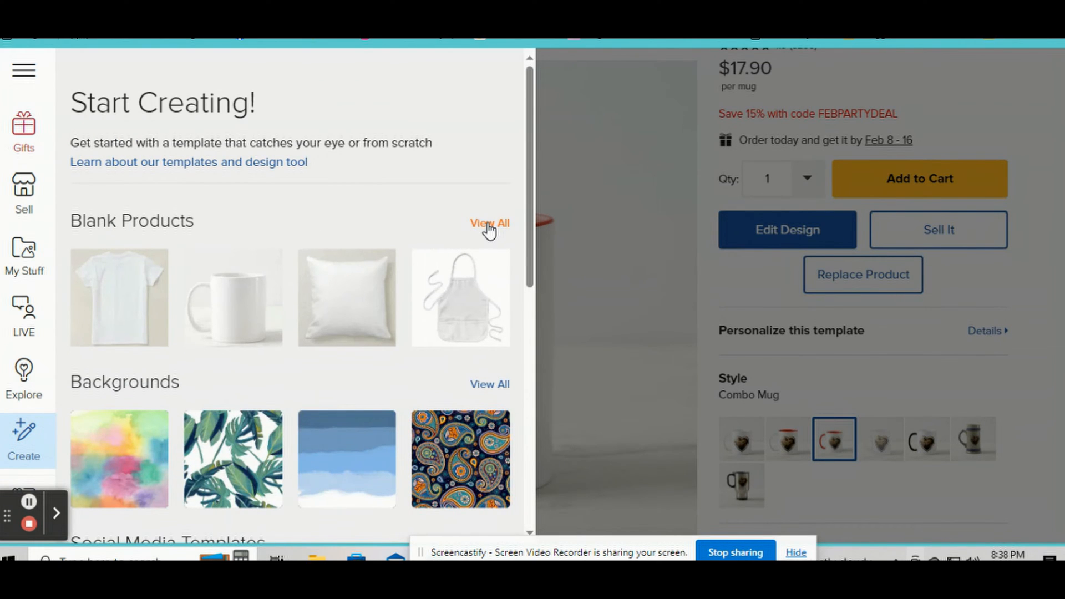
{"action": "mouse_move", "coordinate": [237, 320]}
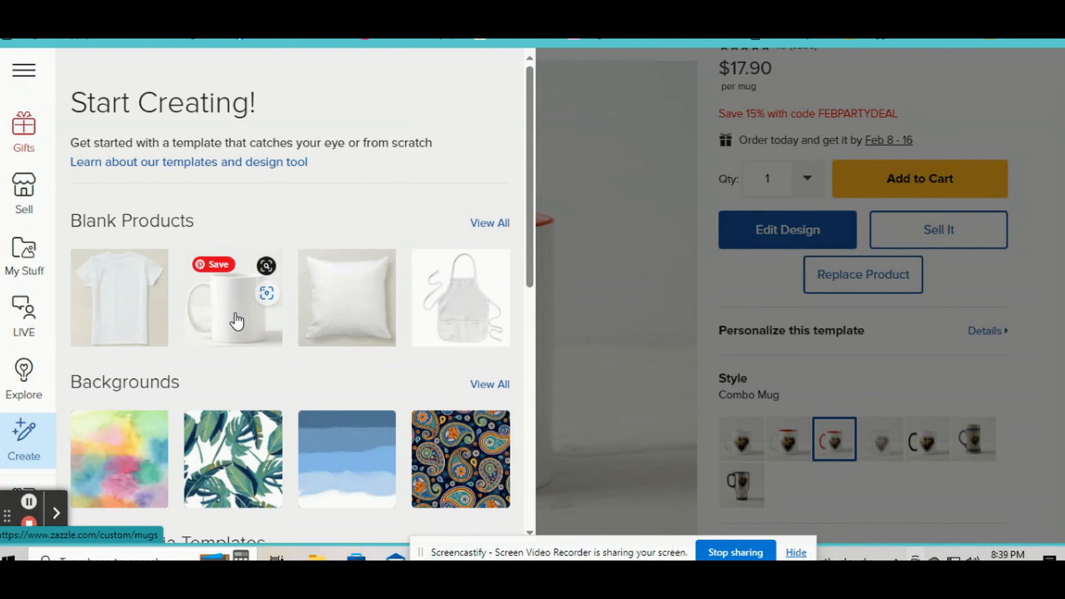
{"action": "mouse_move", "coordinate": [737, 238]}
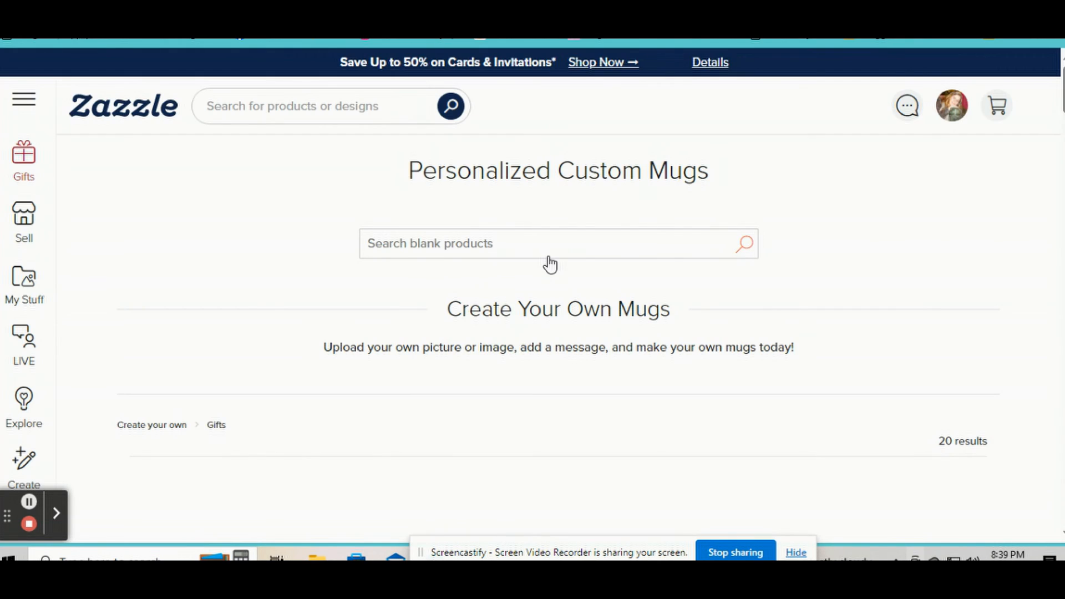
{"action": "scroll", "scroll_direction": "down", "scroll_amount": 3}
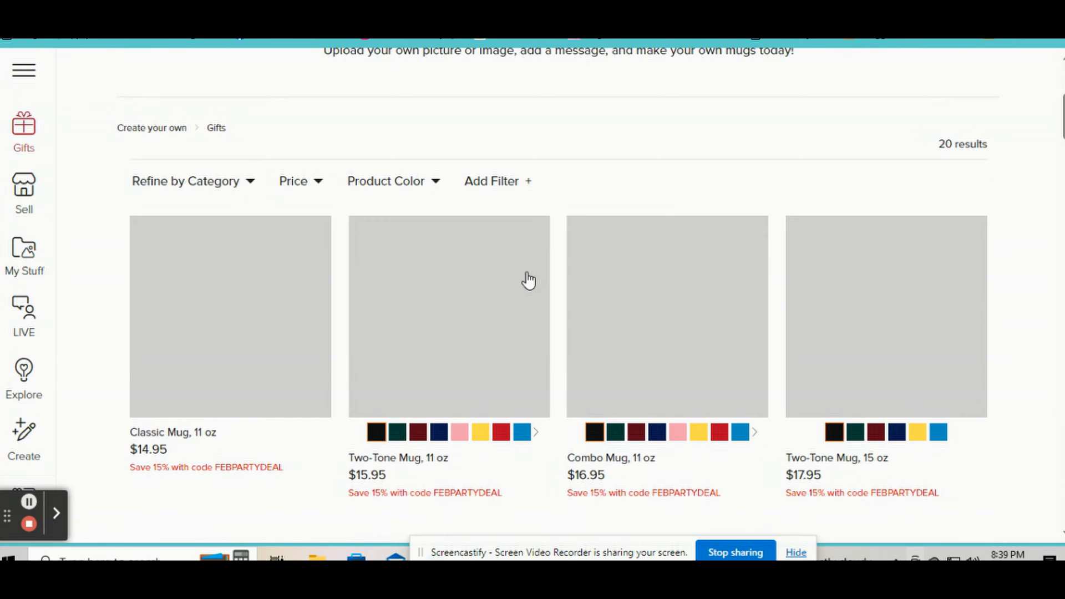
{"action": "scroll", "scroll_direction": "down", "scroll_amount": 3}
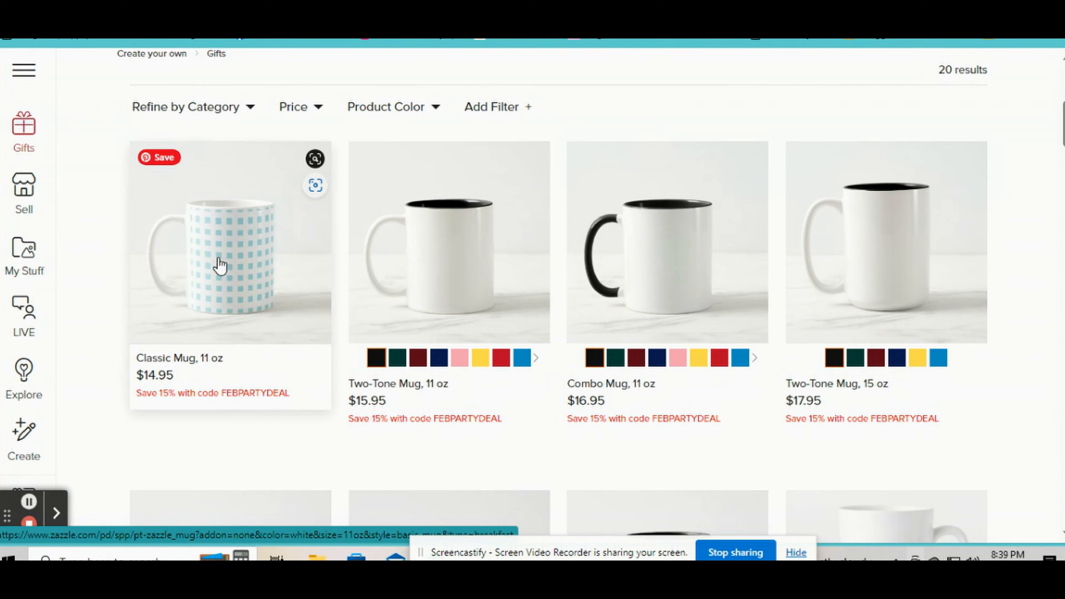
{"action": "left_click", "coordinate": [229, 243]}
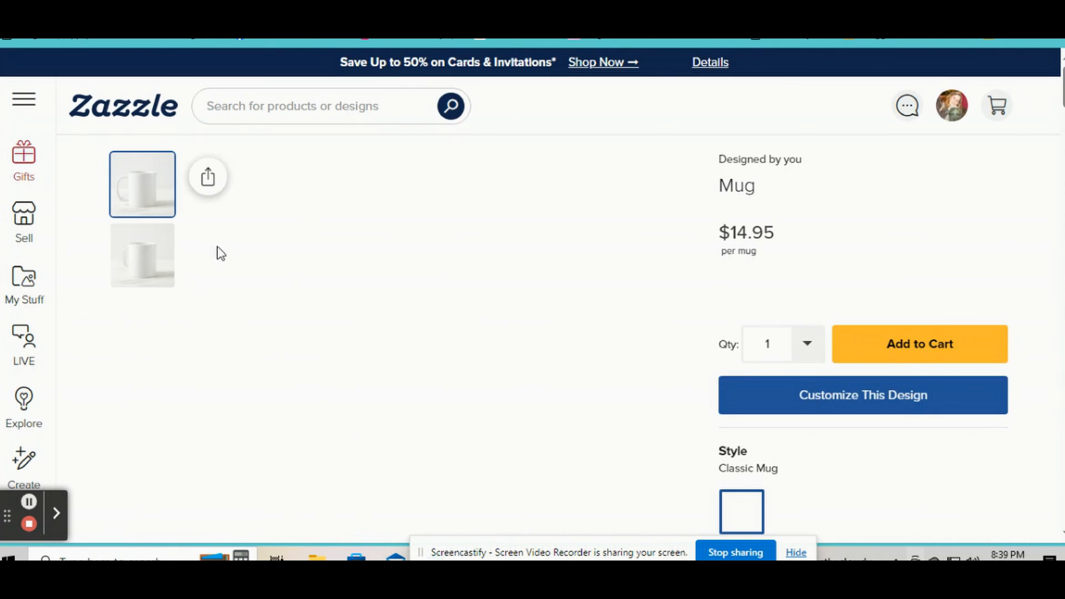
{"action": "scroll", "scroll_direction": "down", "scroll_amount": 3}
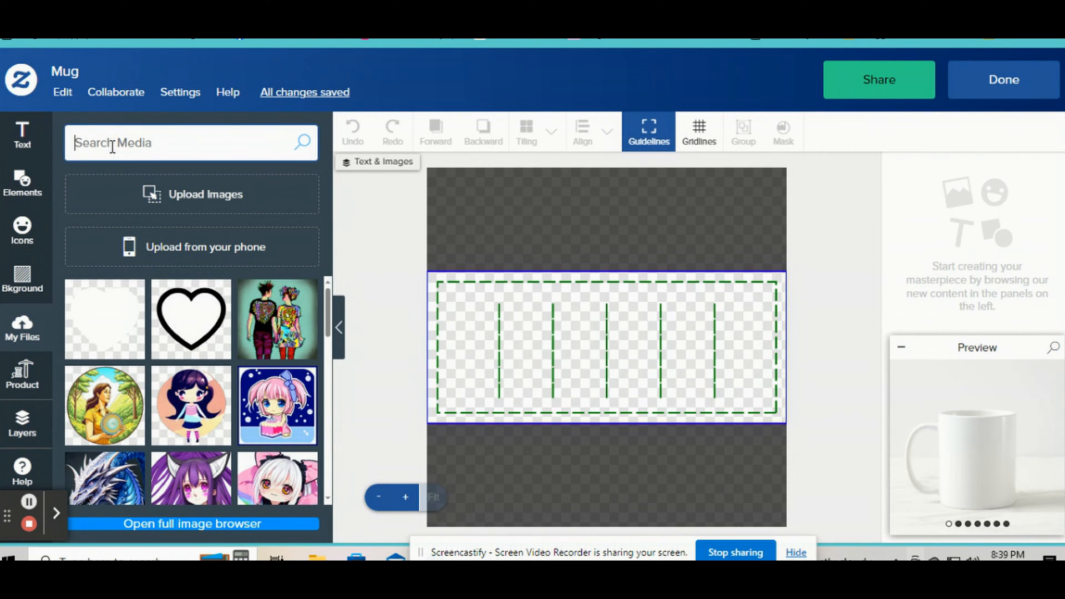
Add the red-hat couple kissing photo found by searching 'coup' and make it a template object.
{"action": "type", "text": "coupl"}
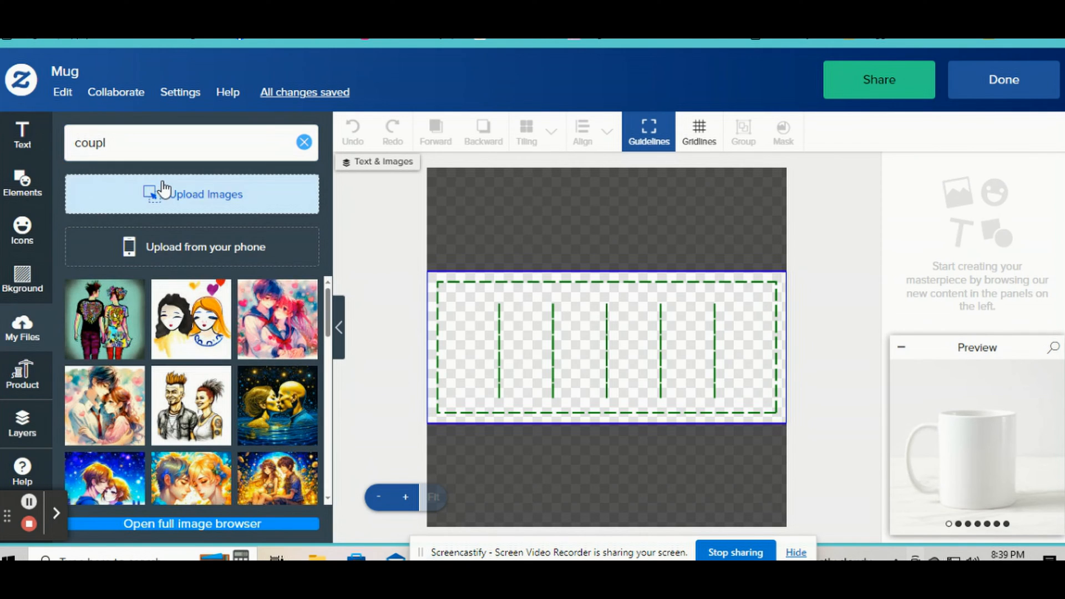
{"action": "scroll", "scroll_direction": "down", "scroll_amount": 3}
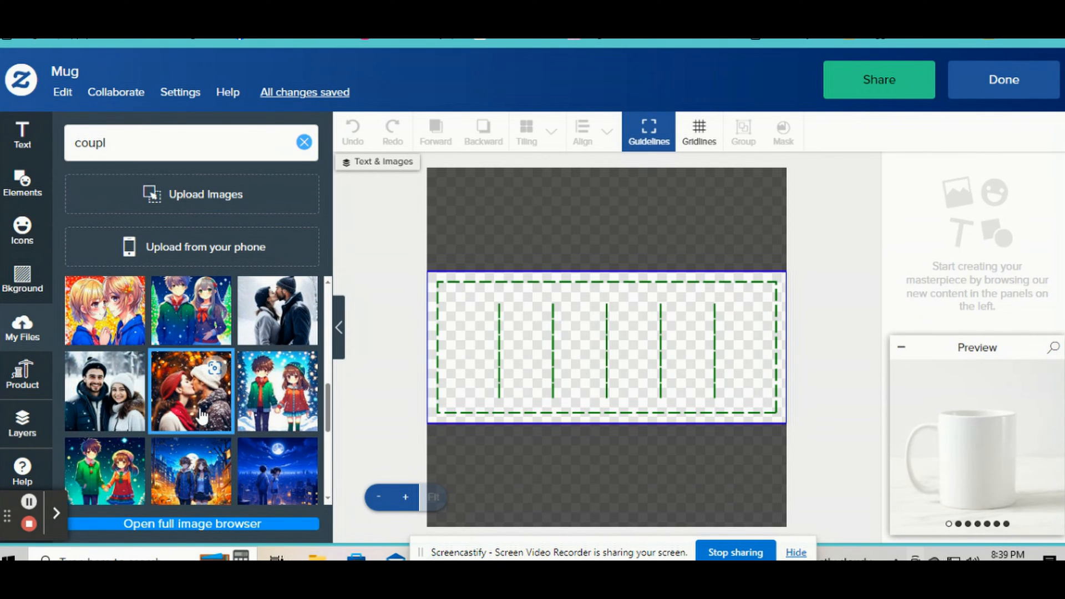
{"action": "left_click", "coordinate": [191, 391]}
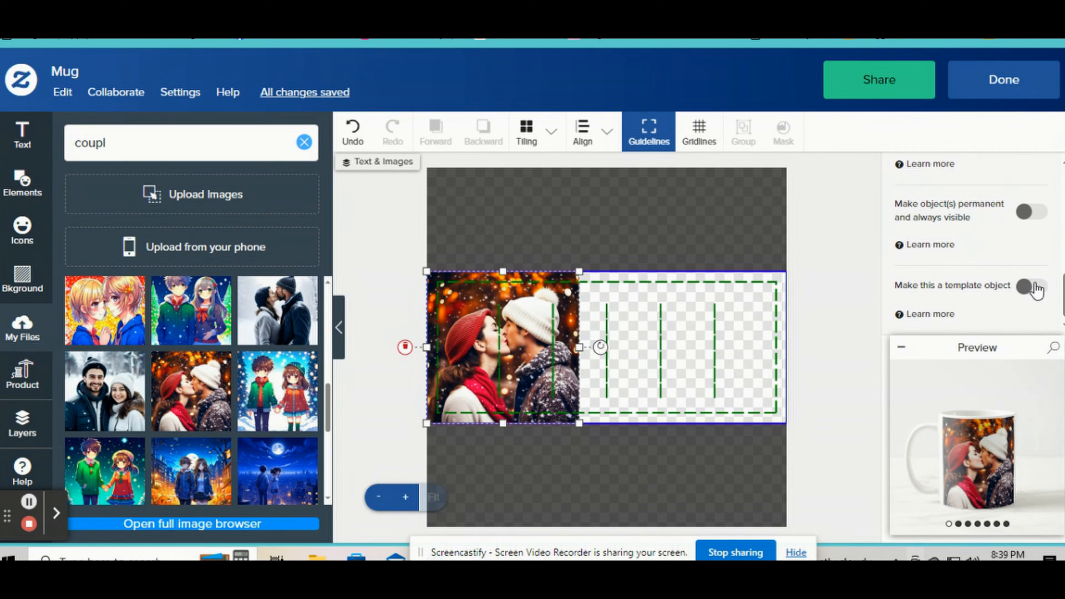
{"action": "left_click", "coordinate": [1032, 286]}
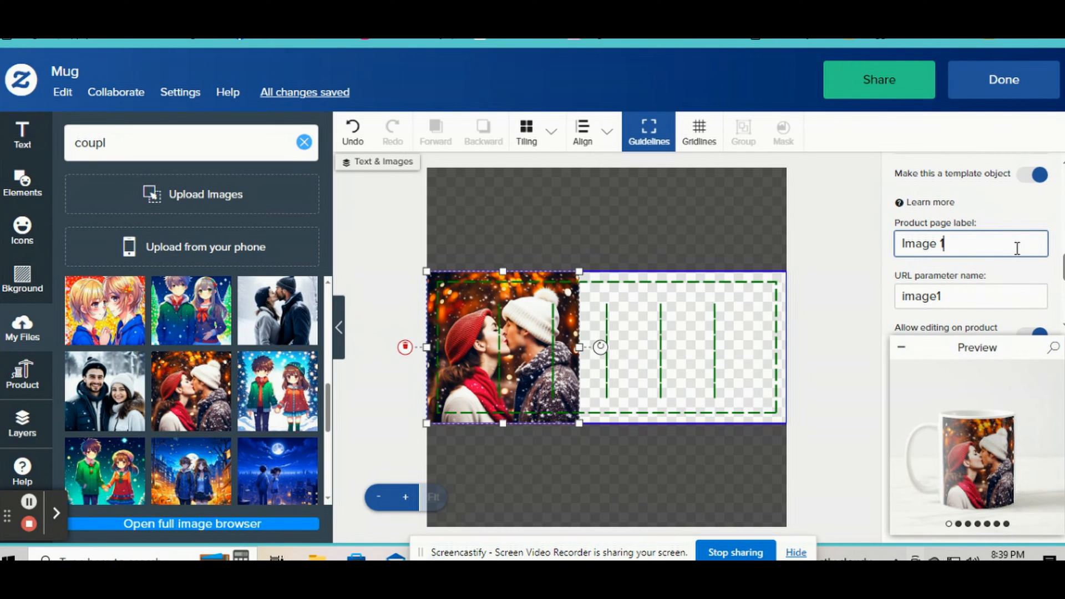
{"action": "mouse_move", "coordinate": [508, 353]}
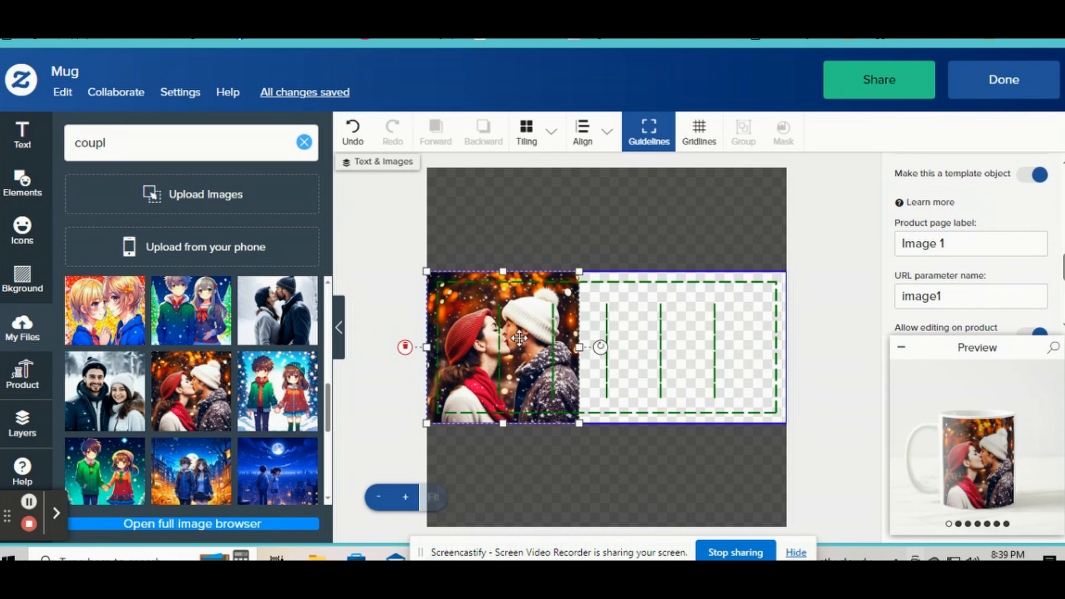
{"action": "mouse_move", "coordinate": [506, 333]}
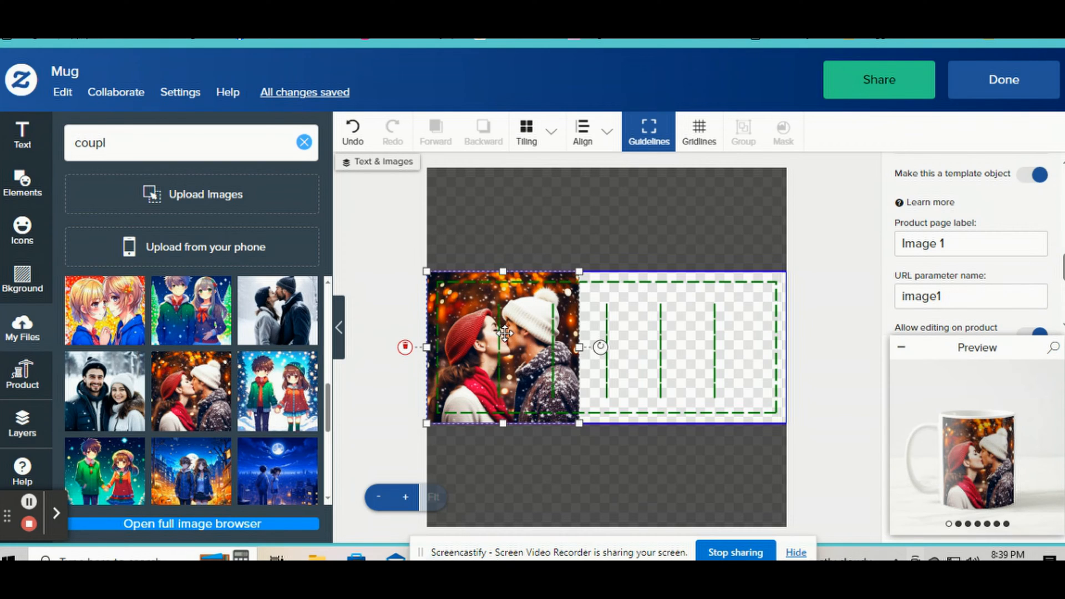
{"action": "mouse_move", "coordinate": [22, 184]}
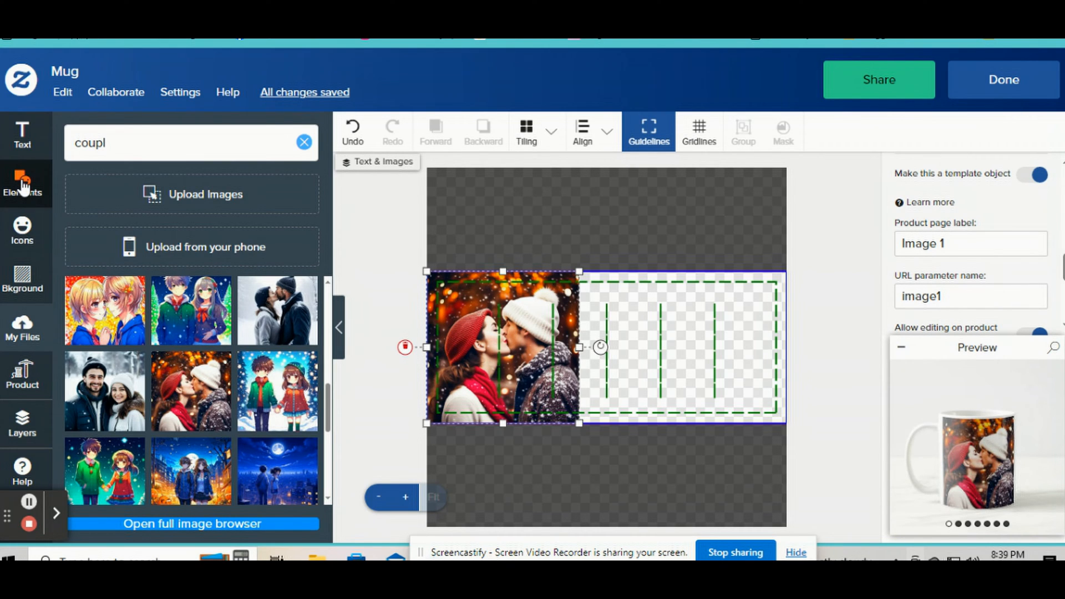
Add a Configurable Shapes circle, scale it down, and drag it over the couple photo.
{"action": "left_click", "coordinate": [22, 182]}
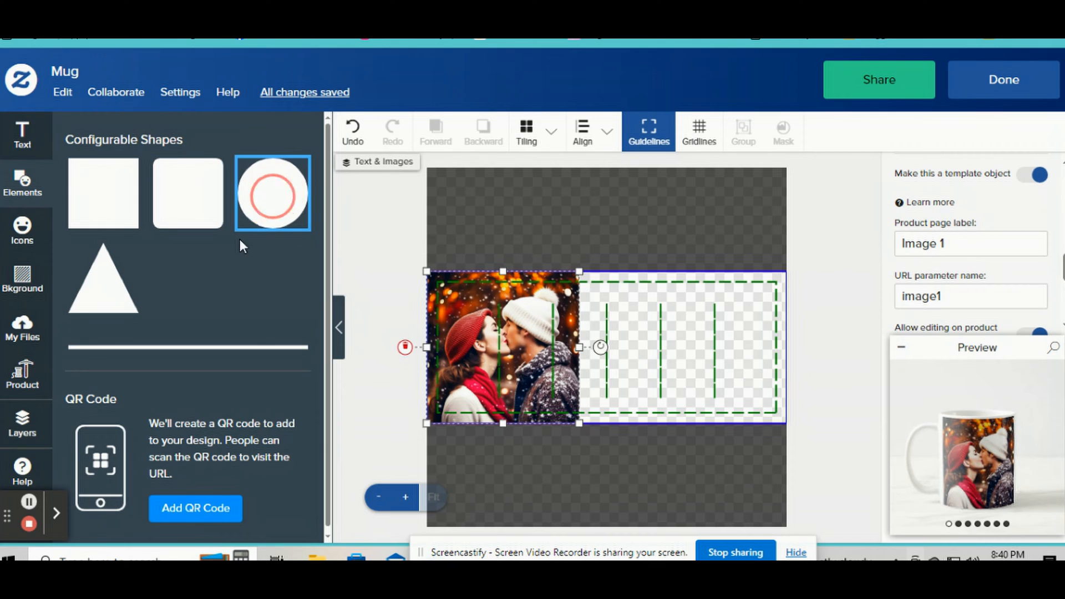
{"action": "left_click", "coordinate": [273, 193]}
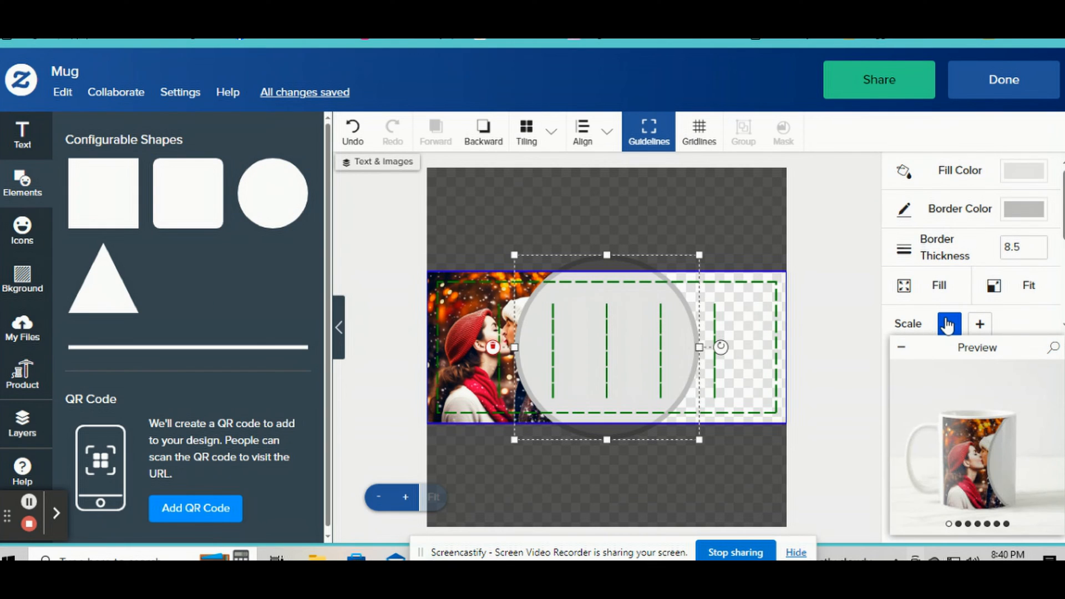
{"action": "left_click", "coordinate": [948, 324]}
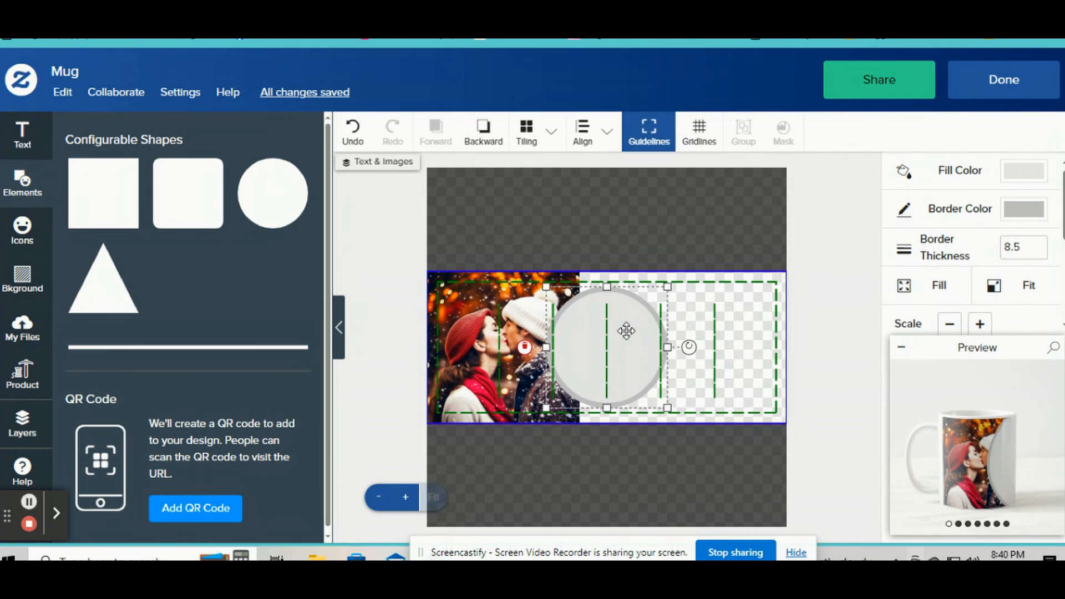
{"action": "left_click_drag", "start_coordinate": [625, 331], "coordinate": [520, 329]}
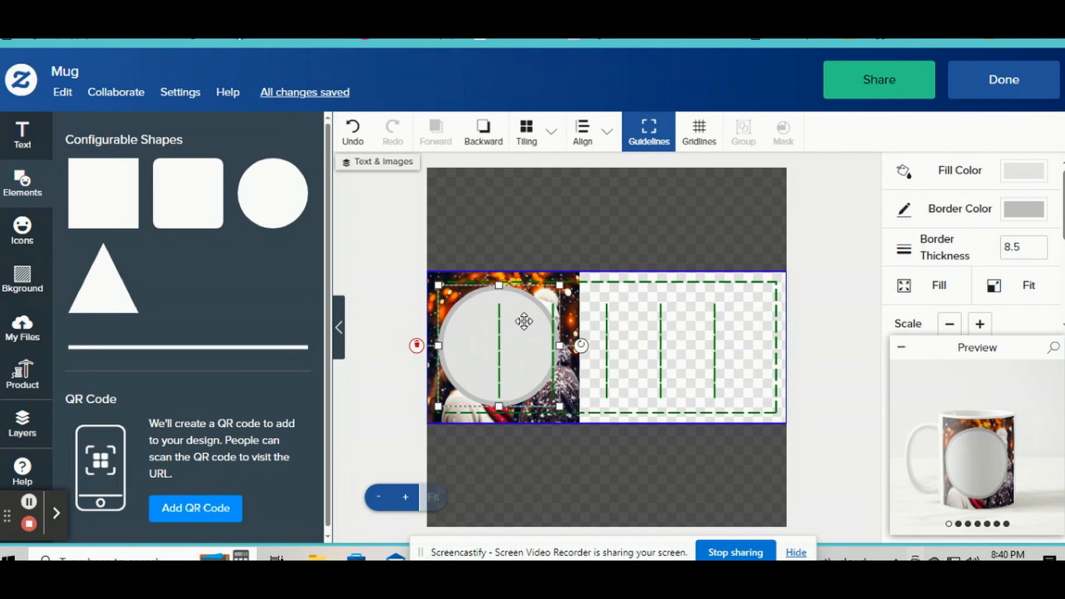
{"action": "mouse_move", "coordinate": [399, 396]}
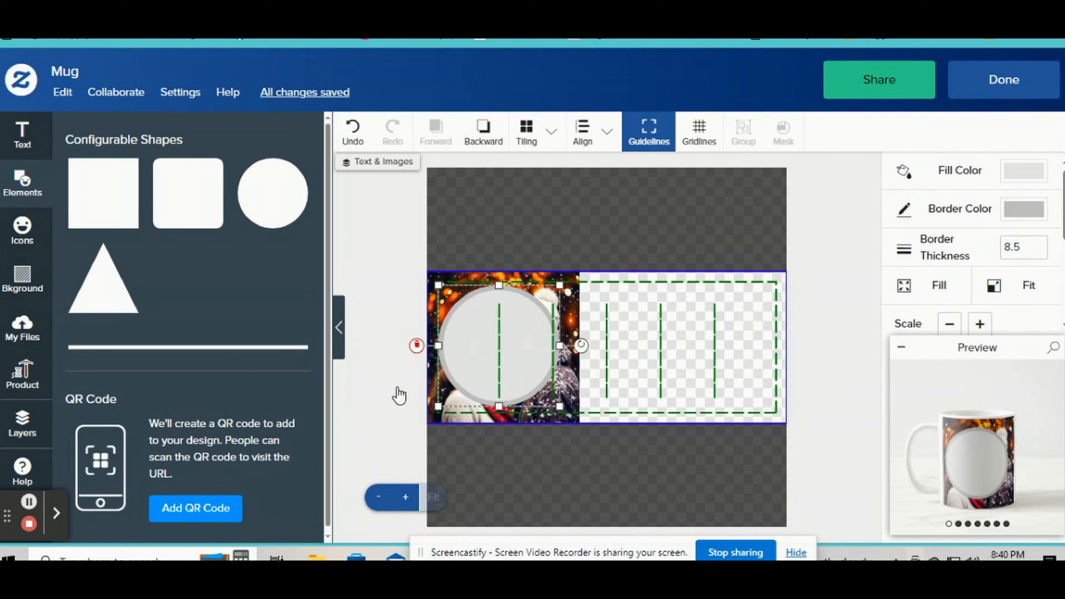
{"action": "left_click", "coordinate": [22, 421]}
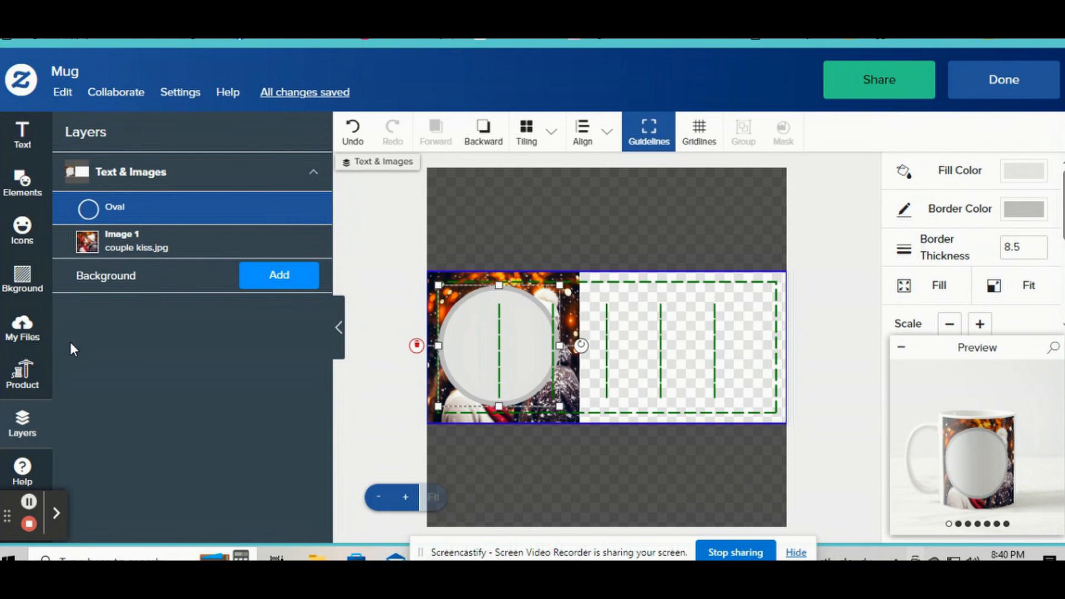
{"action": "mouse_move", "coordinate": [115, 280]}
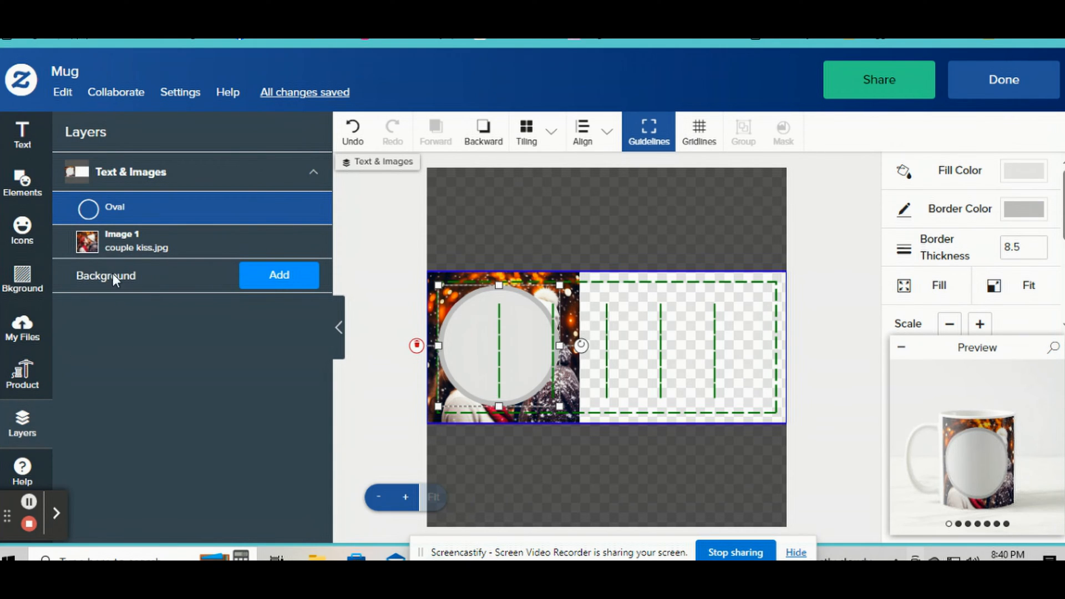
Select the Oval and Image 1 layers together and apply Mask to clip the photo.
{"action": "left_click", "coordinate": [136, 241]}
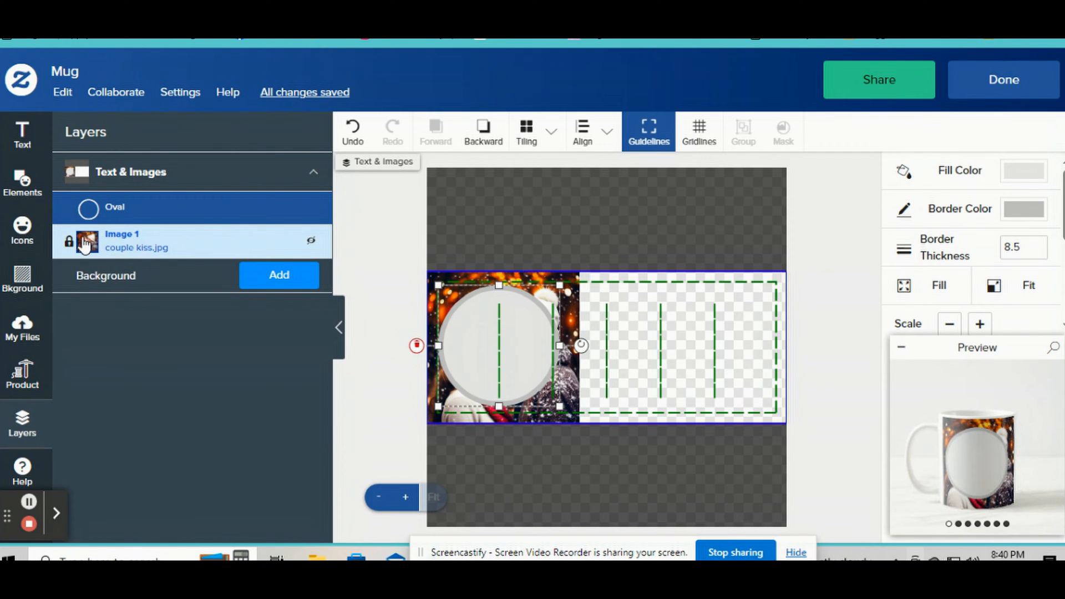
{"action": "mouse_move", "coordinate": [328, 263]}
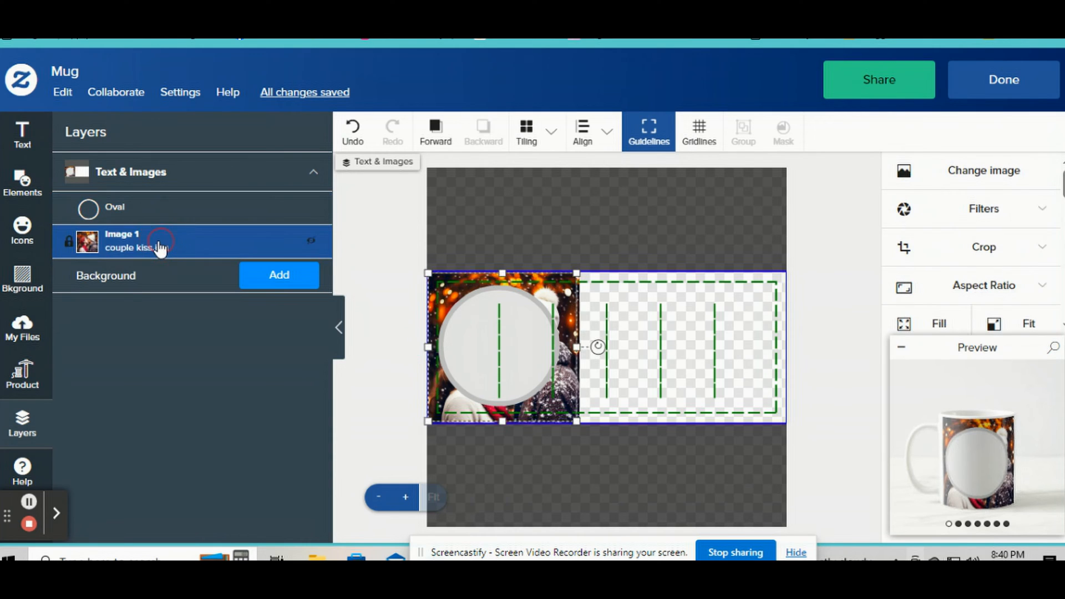
{"action": "left_click", "coordinate": [115, 207]}
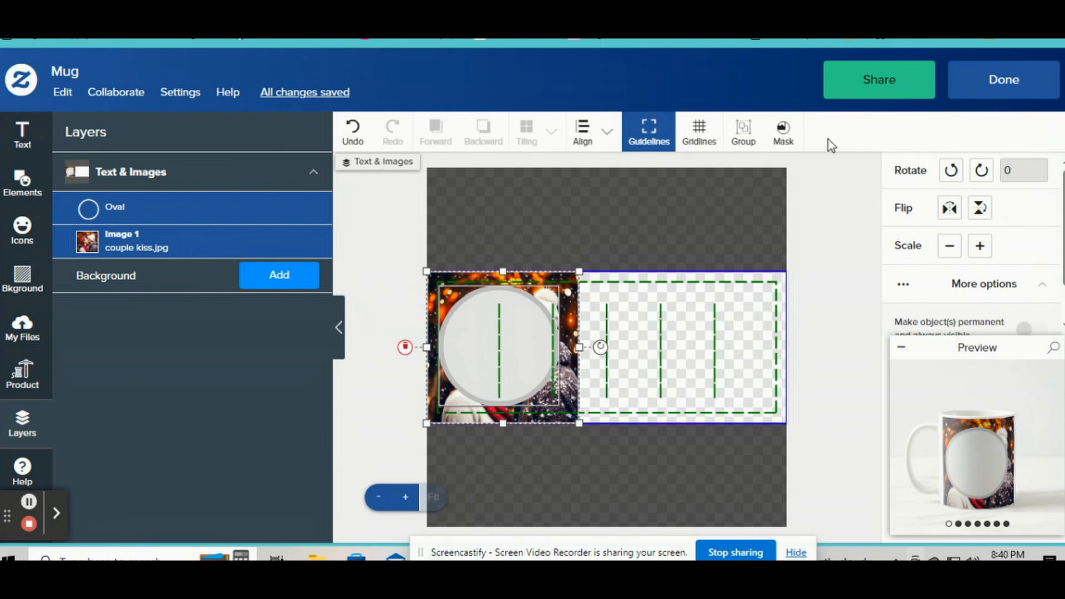
{"action": "left_click", "coordinate": [783, 131]}
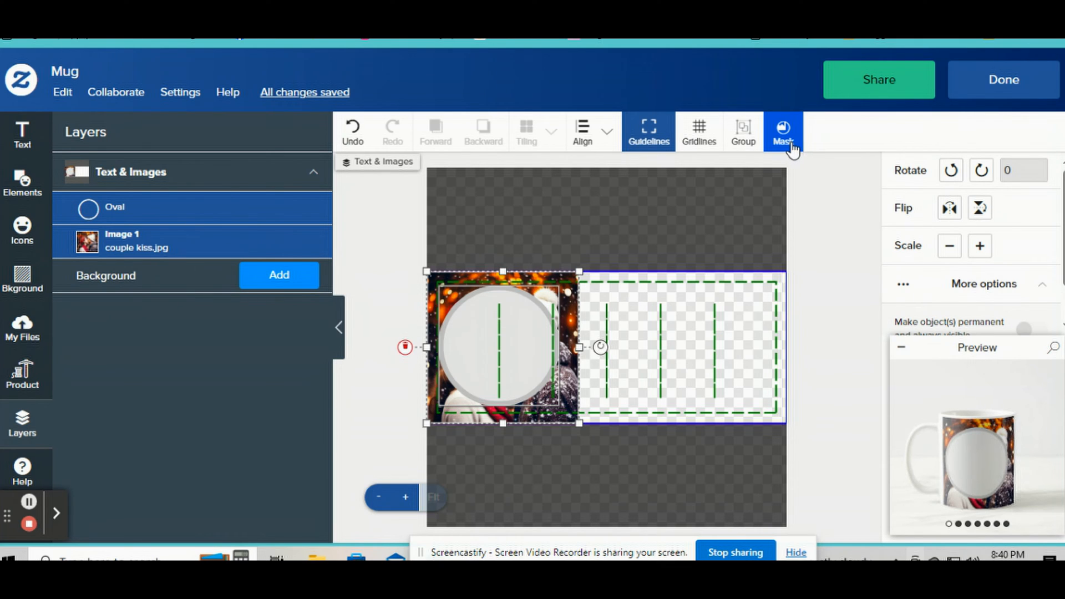
{"action": "left_click", "coordinate": [783, 132]}
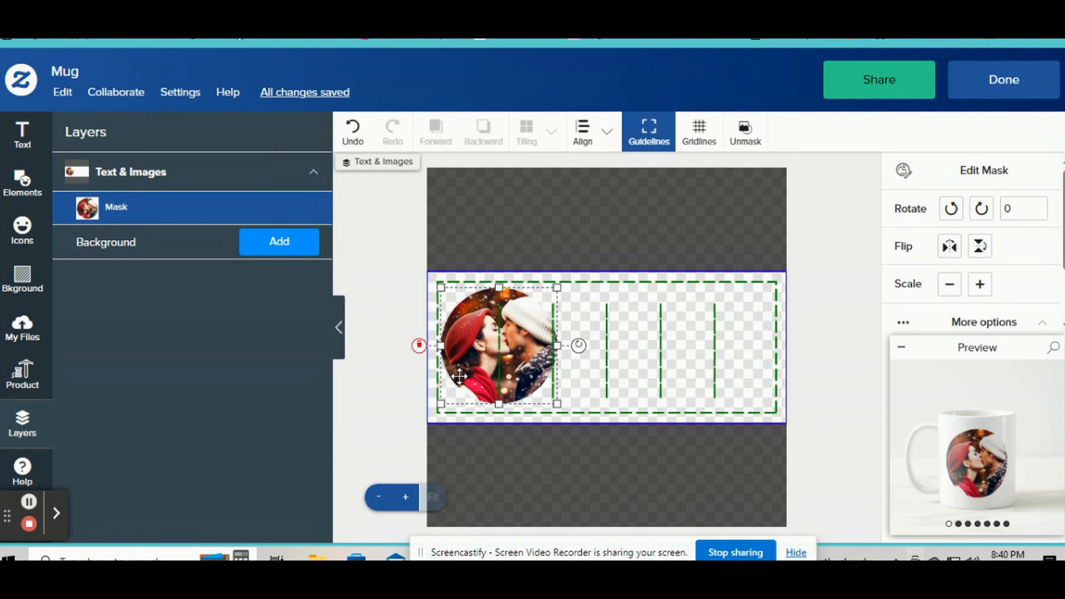
{"action": "mouse_move", "coordinate": [711, 347]}
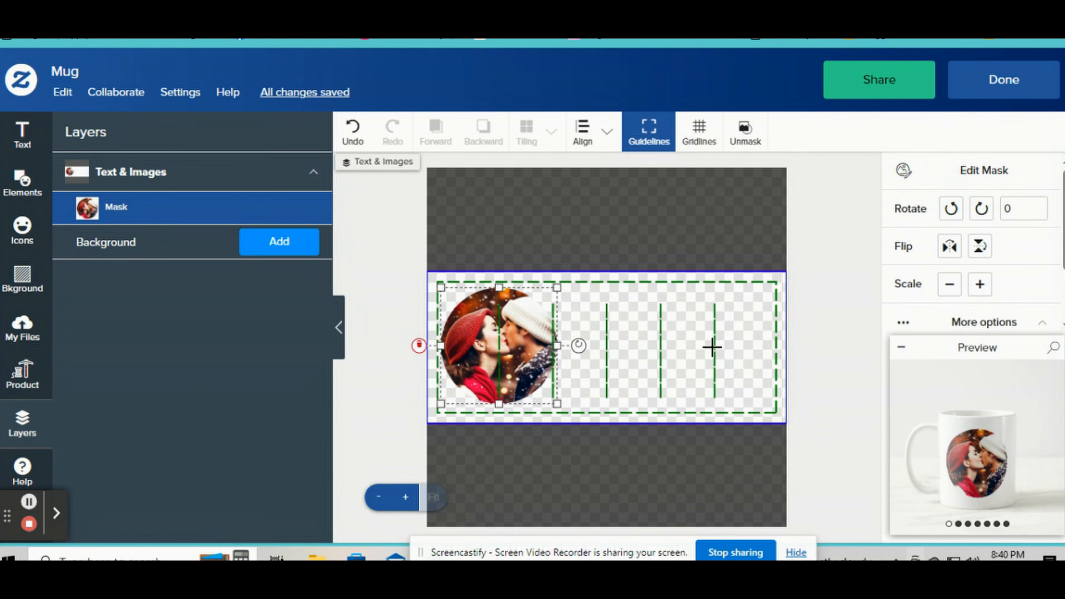
Add a two-line 'Love You, Babe' text element to the right of the photo.
{"action": "left_click", "coordinate": [22, 134]}
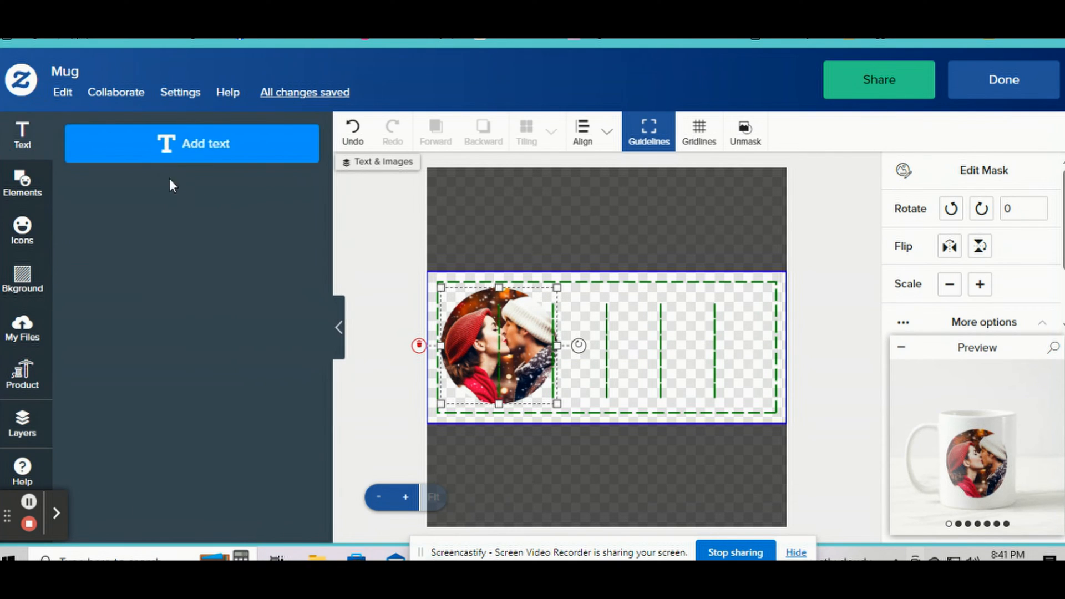
{"action": "left_click", "coordinate": [191, 143]}
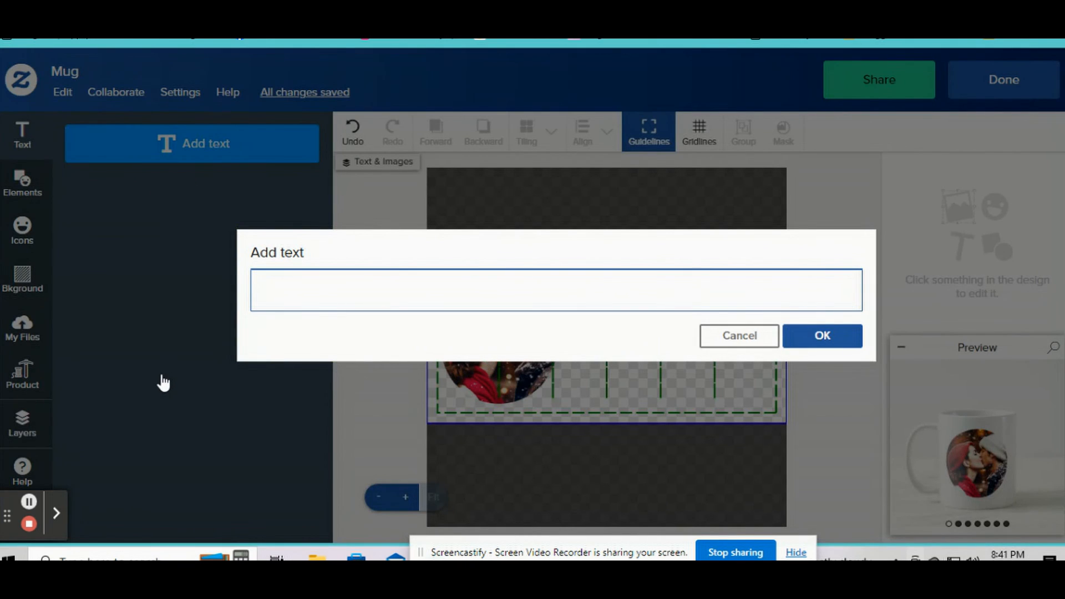
{"action": "type", "text": "Love You"}
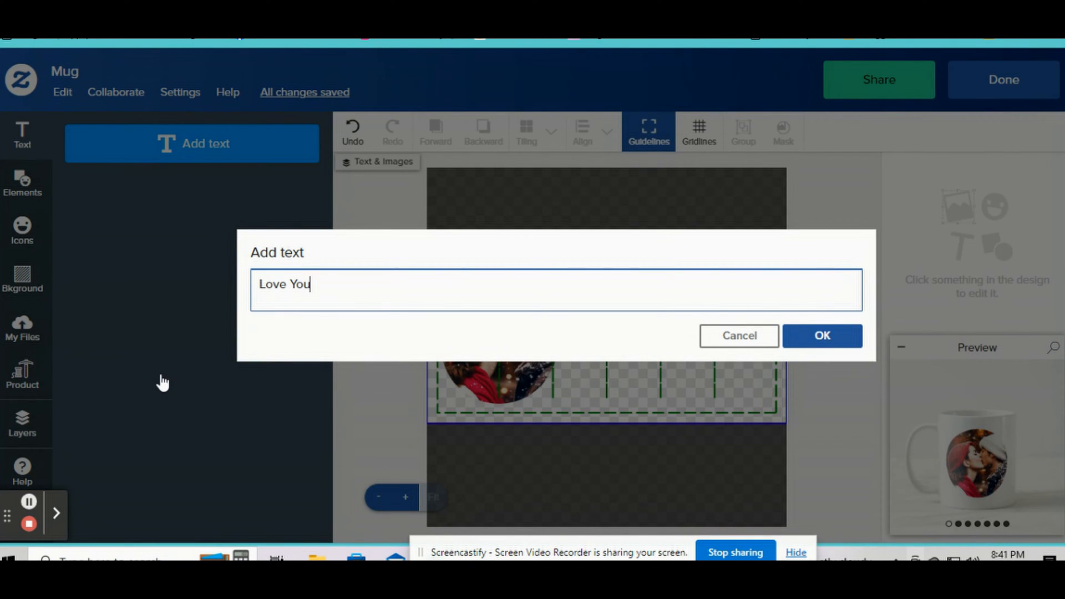
{"action": "type", "text": ", Babe"}
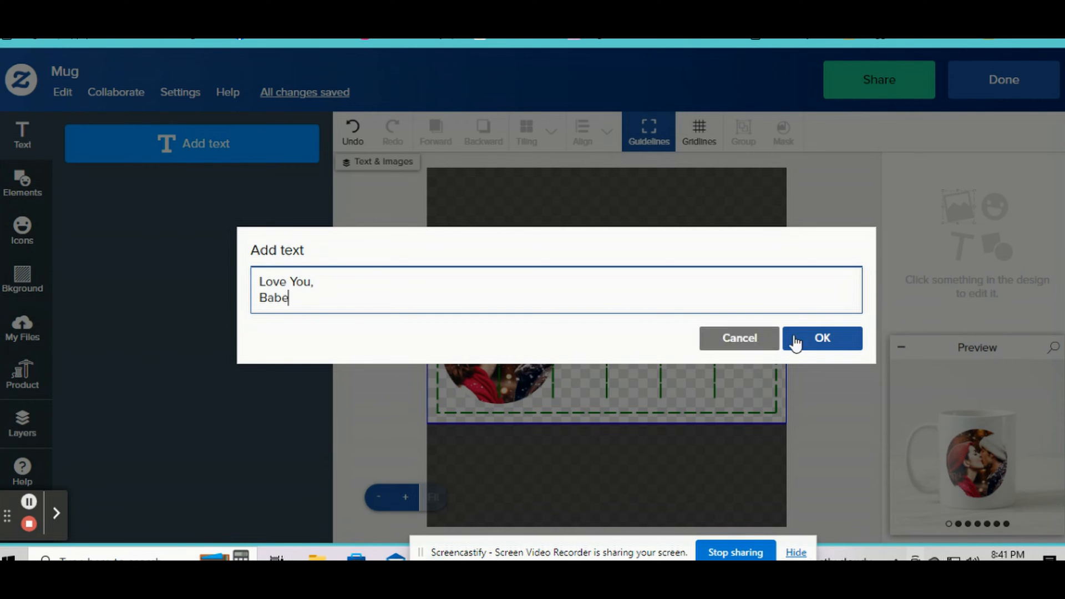
{"action": "left_click", "coordinate": [822, 339]}
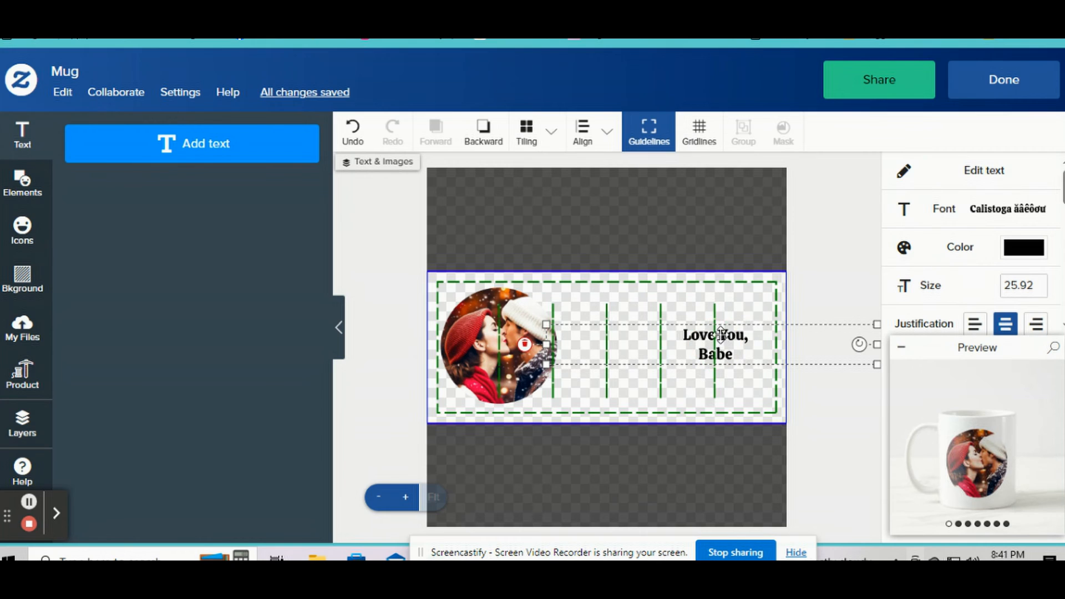
Select the 'Love You, Babe' text and switch on 'Make this a template object'.
{"action": "left_click", "coordinate": [515, 309]}
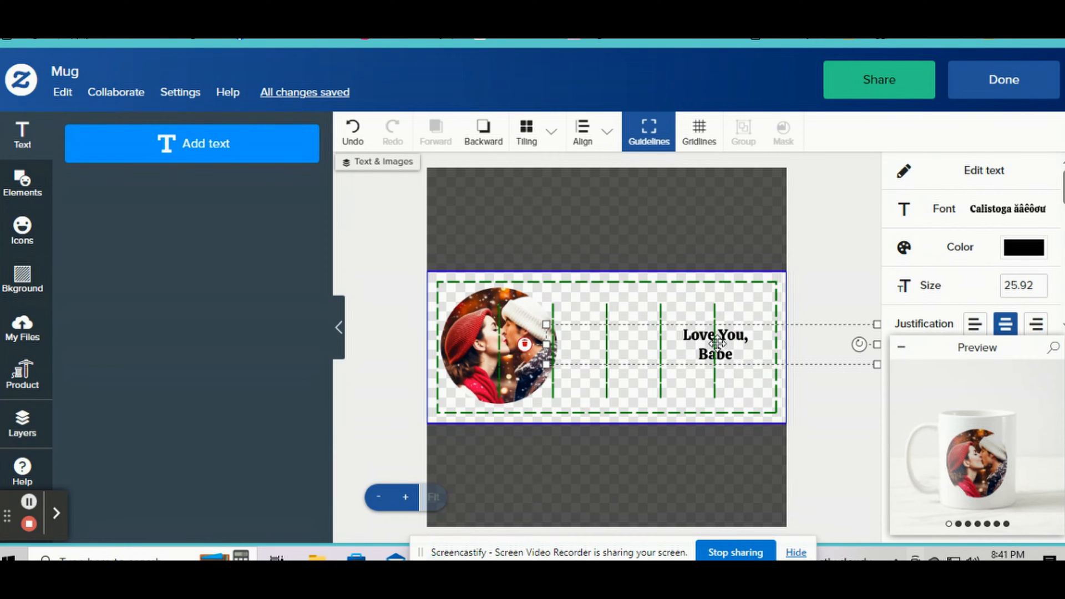
{"action": "mouse_move", "coordinate": [705, 400]}
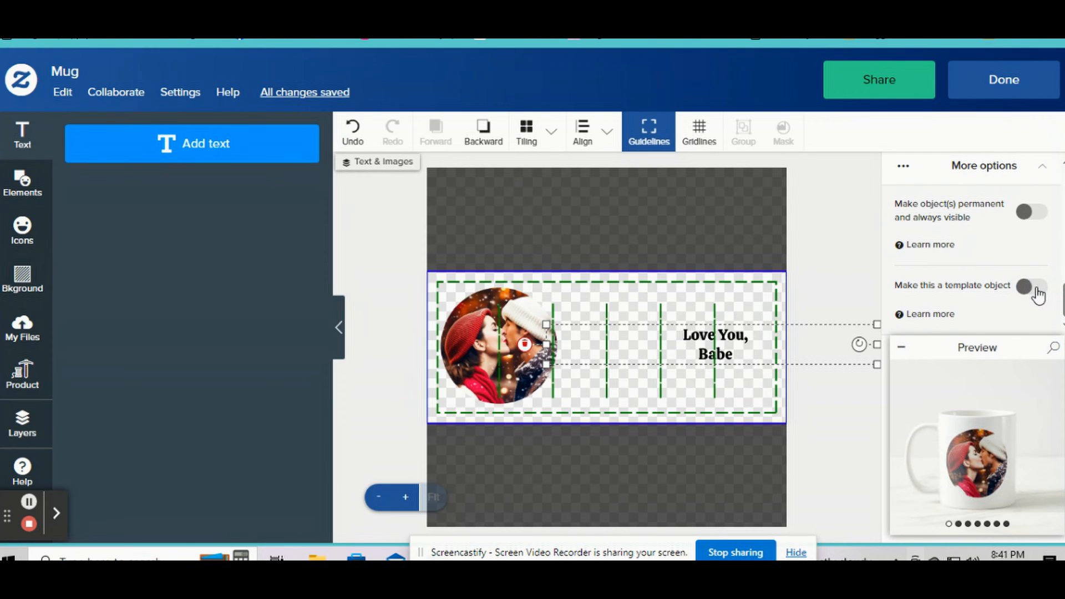
{"action": "mouse_move", "coordinate": [1035, 300]}
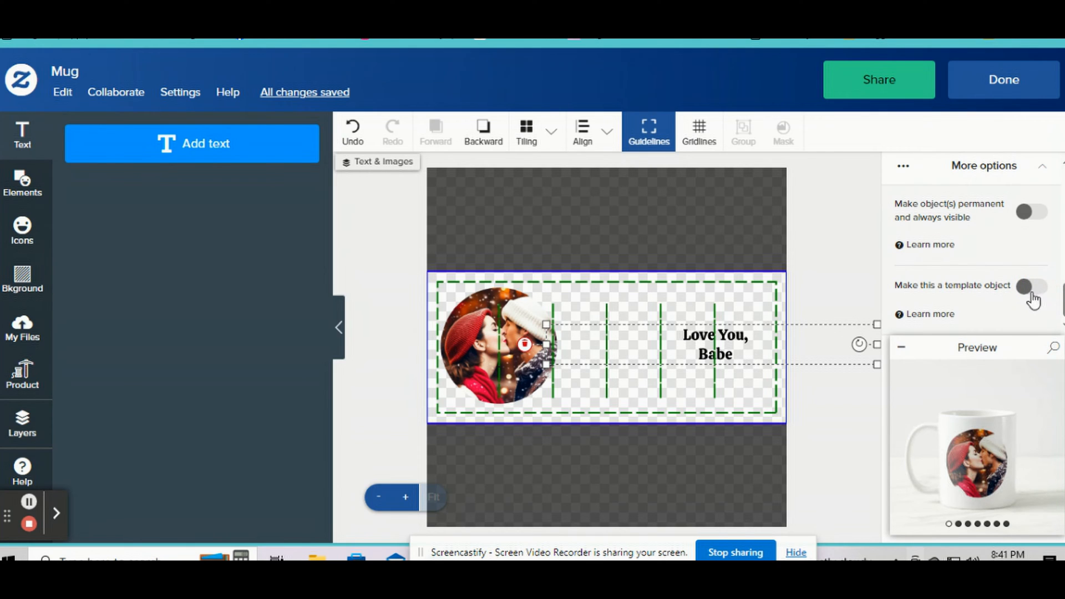
{"action": "left_click", "coordinate": [1031, 285]}
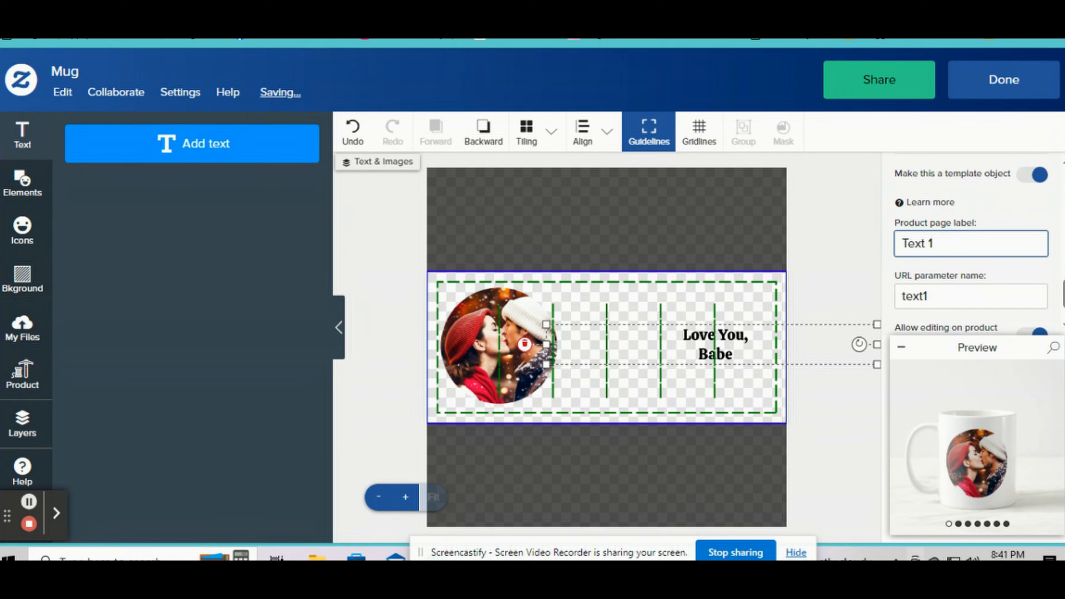
Finish the design, preview the Text 1 and Image 1 fields, and view both mug sides.
{"action": "left_click", "coordinate": [1004, 79]}
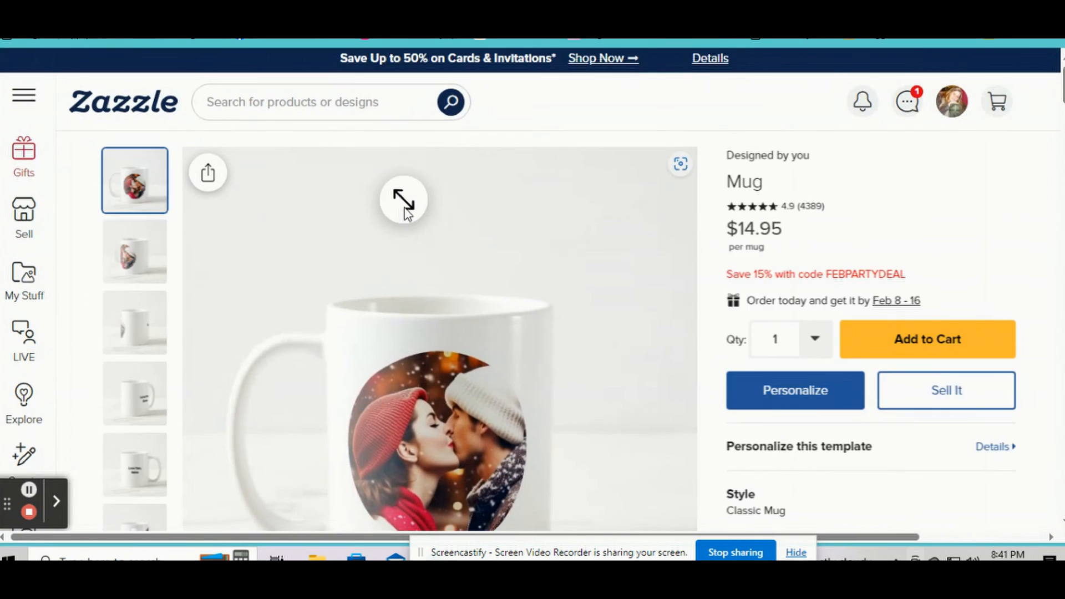
{"action": "scroll", "scroll_direction": "down", "scroll_amount": 3}
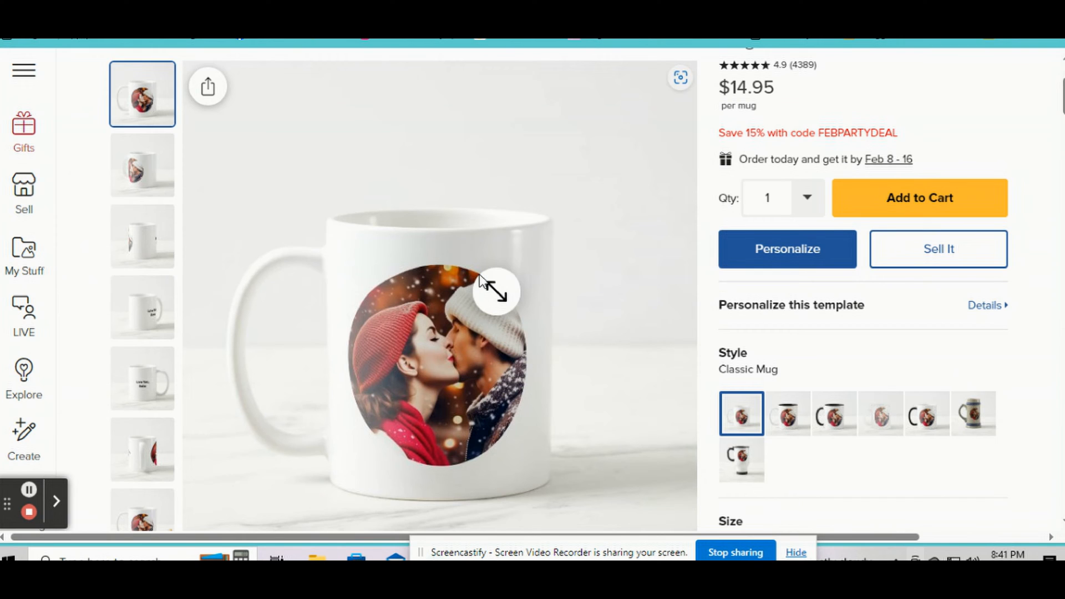
{"action": "left_click", "coordinate": [787, 249]}
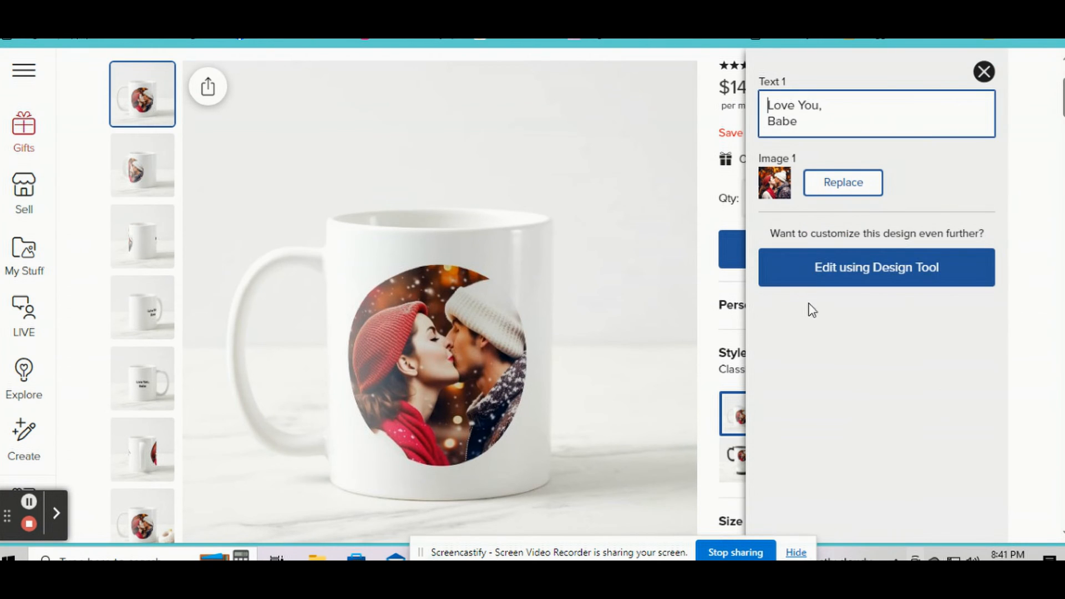
{"action": "left_click", "coordinate": [875, 267]}
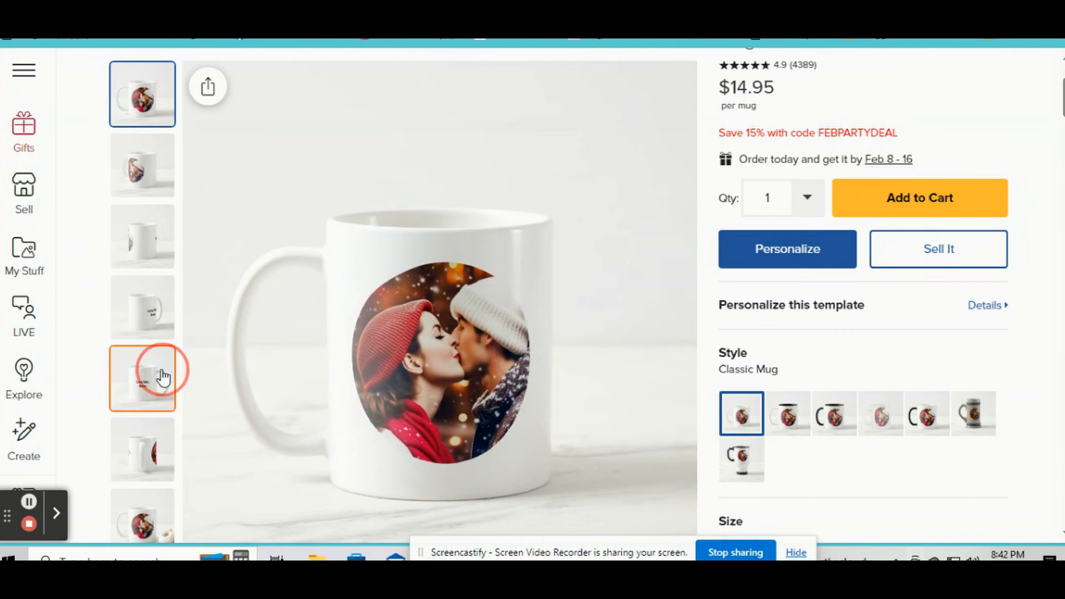
{"action": "left_click", "coordinate": [142, 378]}
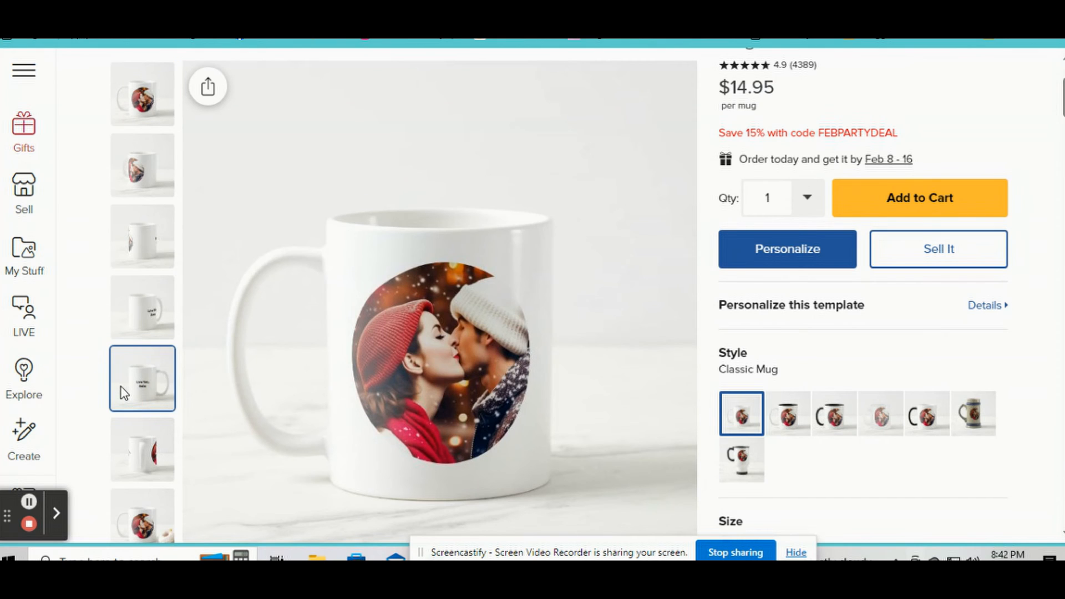
{"action": "mouse_move", "coordinate": [144, 390]}
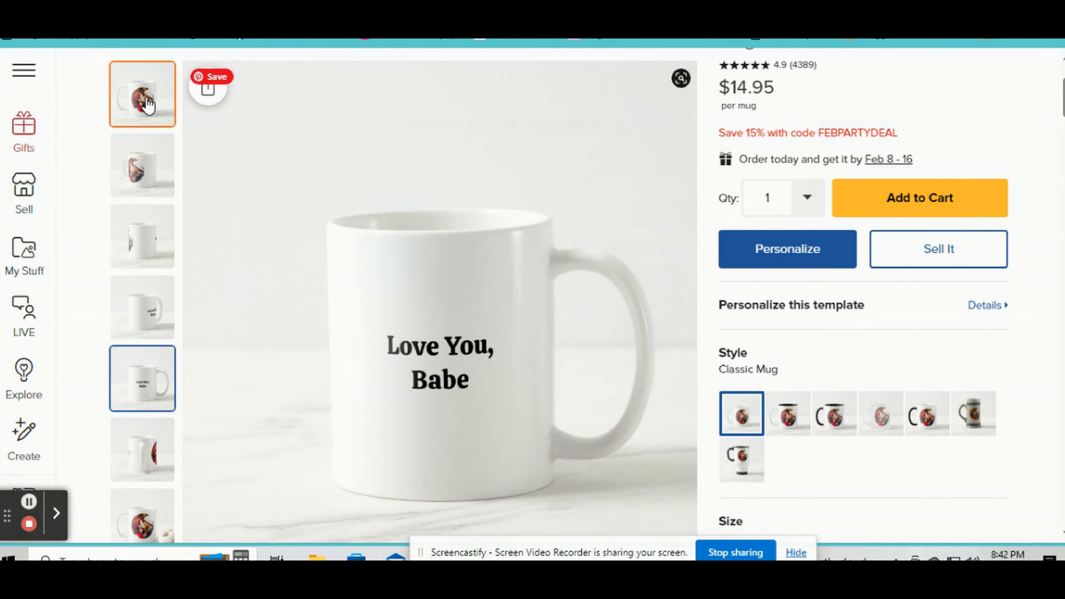
{"action": "left_click", "coordinate": [142, 94]}
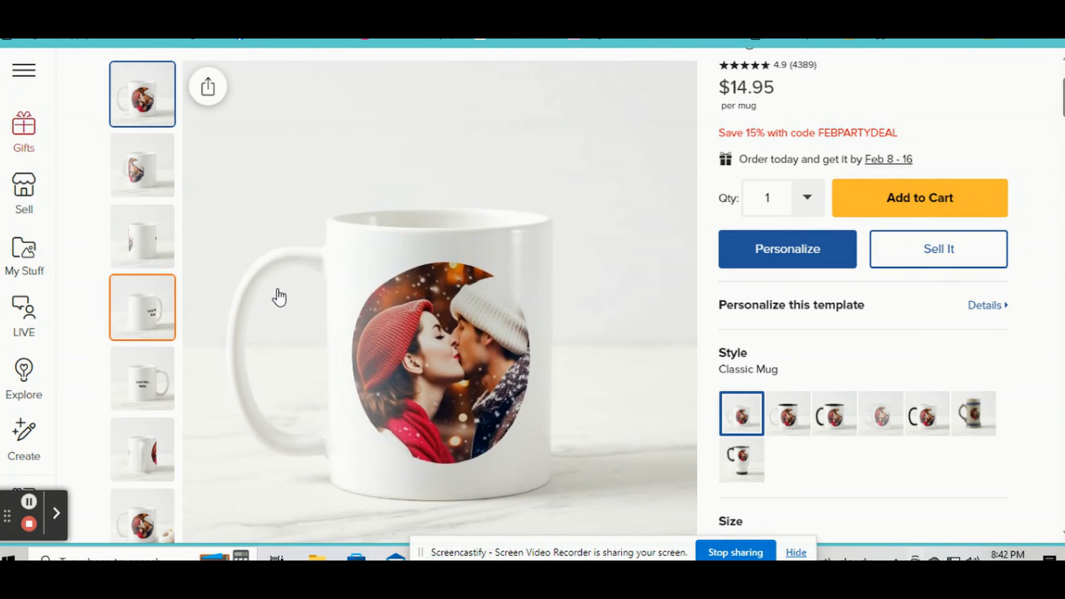
Enter the title 'Cute Romantic Keepsake Photo Gift Coffee Mug', a Valentine's description and tags.
{"action": "left_click", "coordinate": [937, 249]}
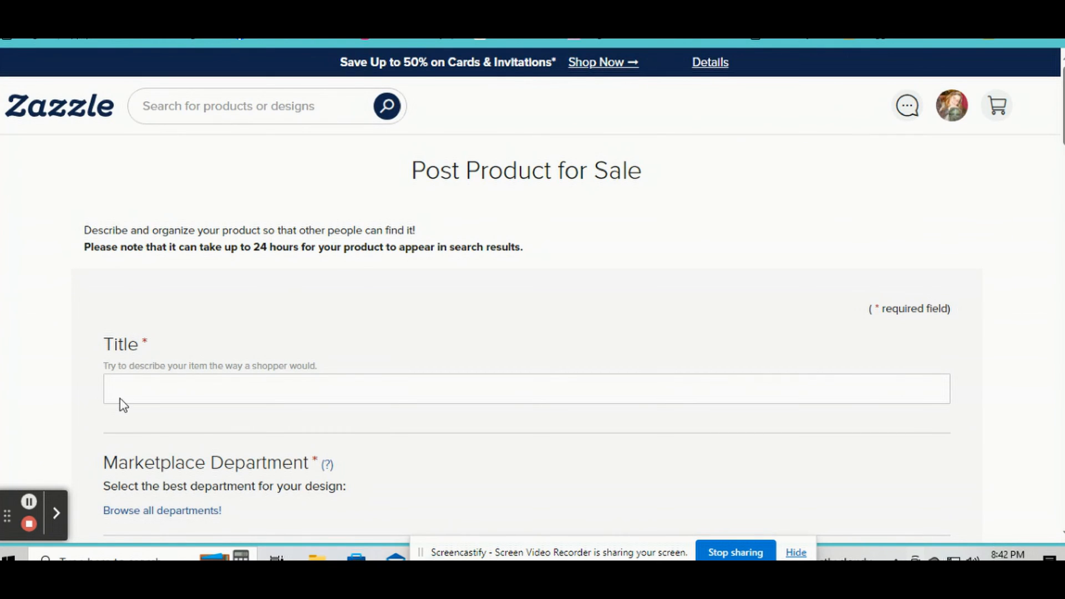
{"action": "left_click", "coordinate": [527, 389]}
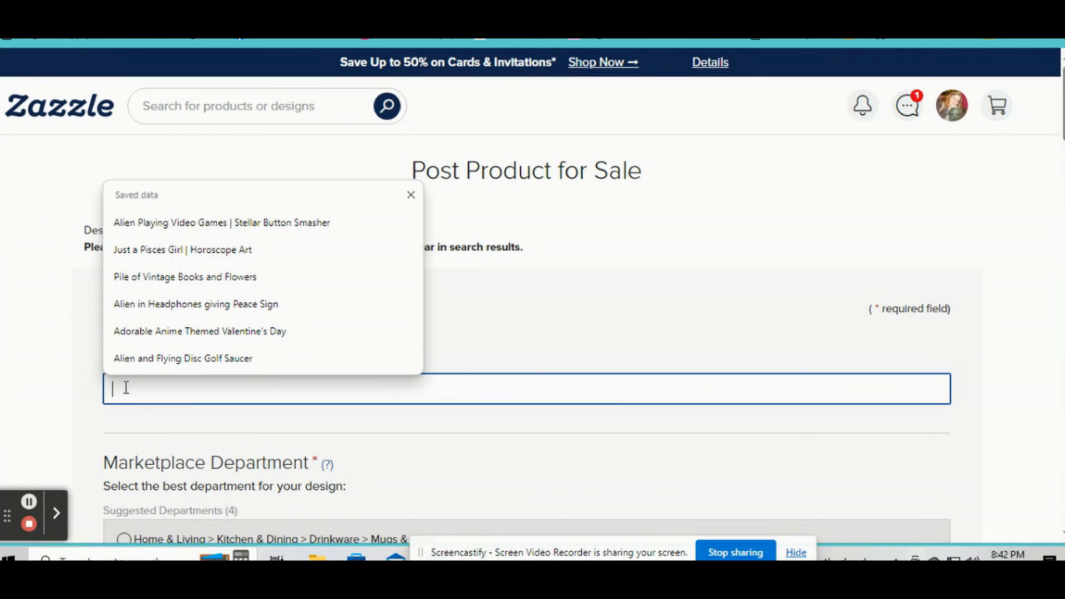
{"action": "type", "text": "Cute Romantic Ke"}
{"action": "type", "text": "Add a picture of you and your sweeth"}
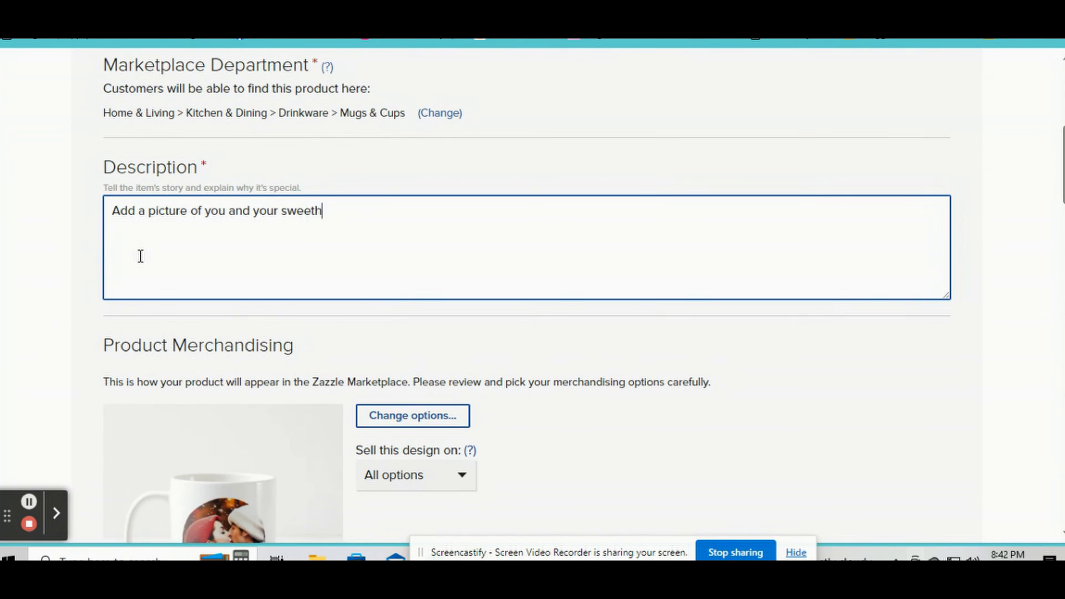
{"action": "type", "text": "eart to this personalized coffee cup. Makes a great gift for Valentine's Day"}
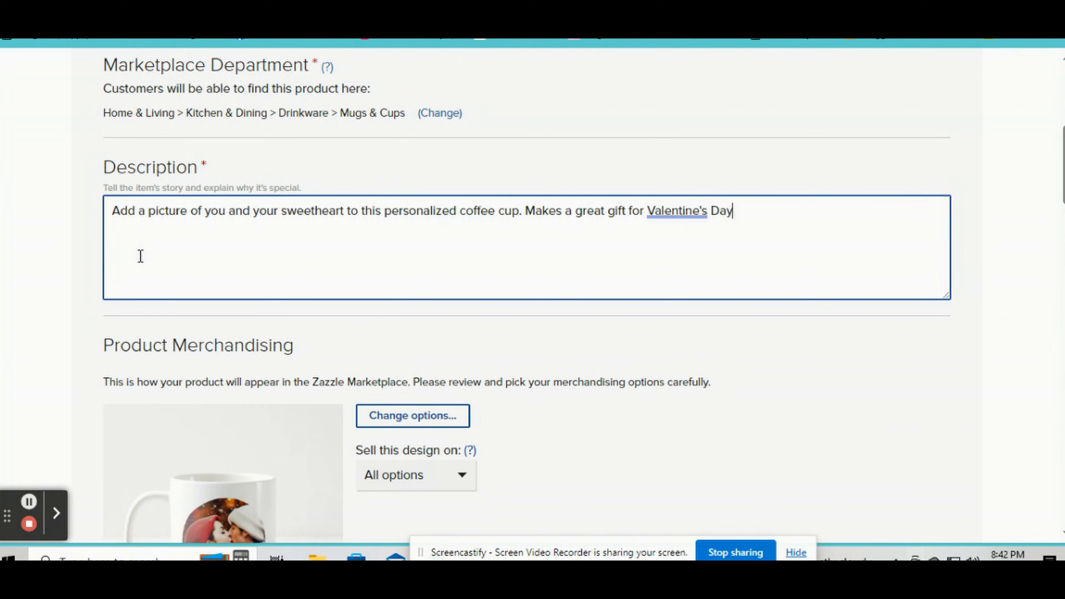
{"action": "scroll", "scroll_direction": "down", "scroll_amount": 3}
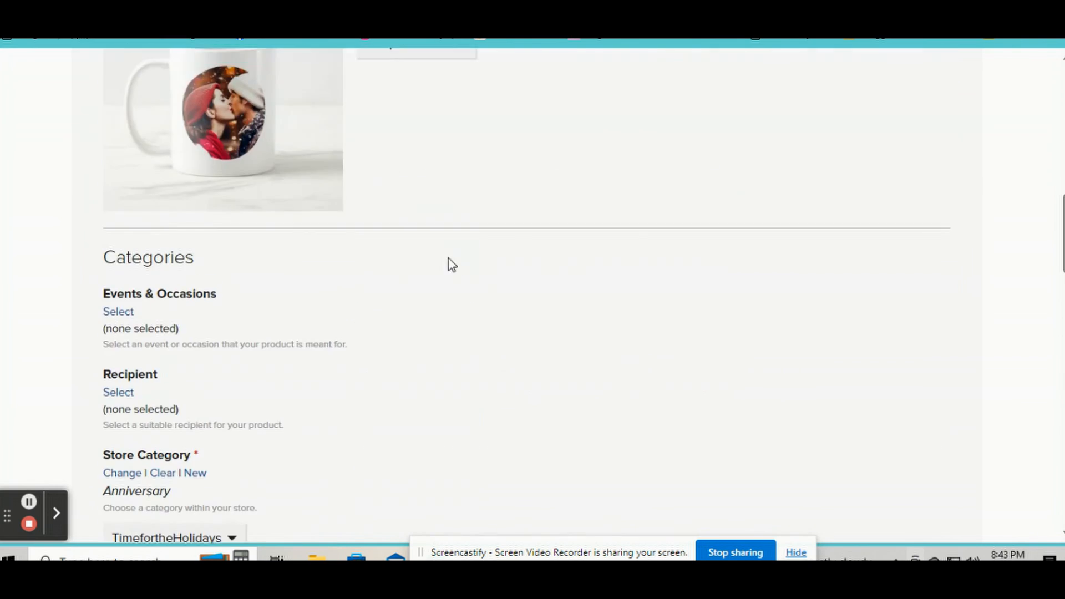
{"action": "type", "text": "wedding g"}
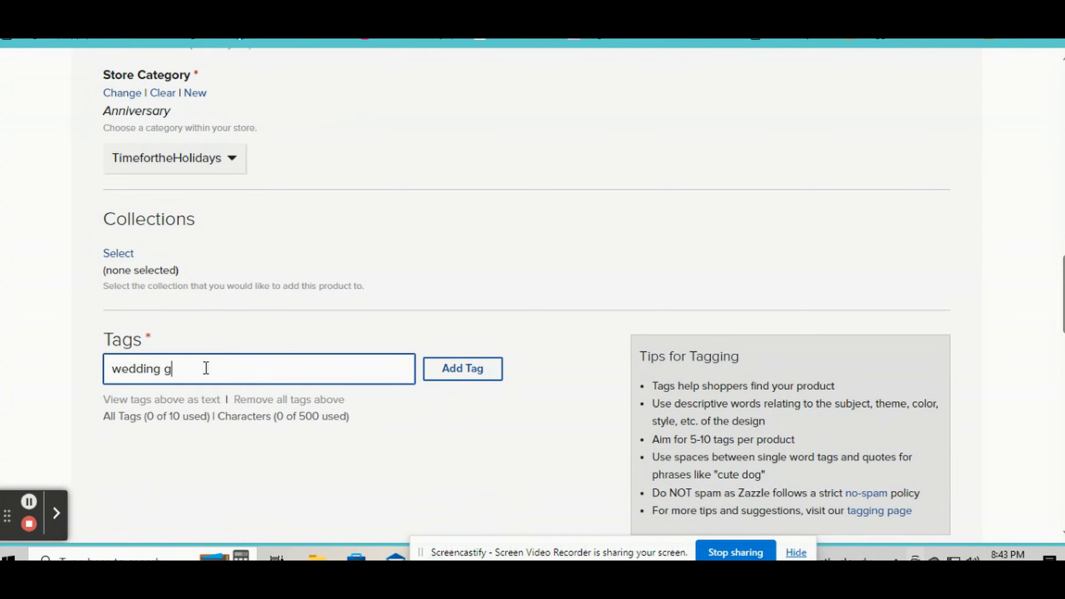
Publish the mug for sale at the 10% royalty.
{"action": "scroll", "scroll_direction": "down", "scroll_amount": 3}
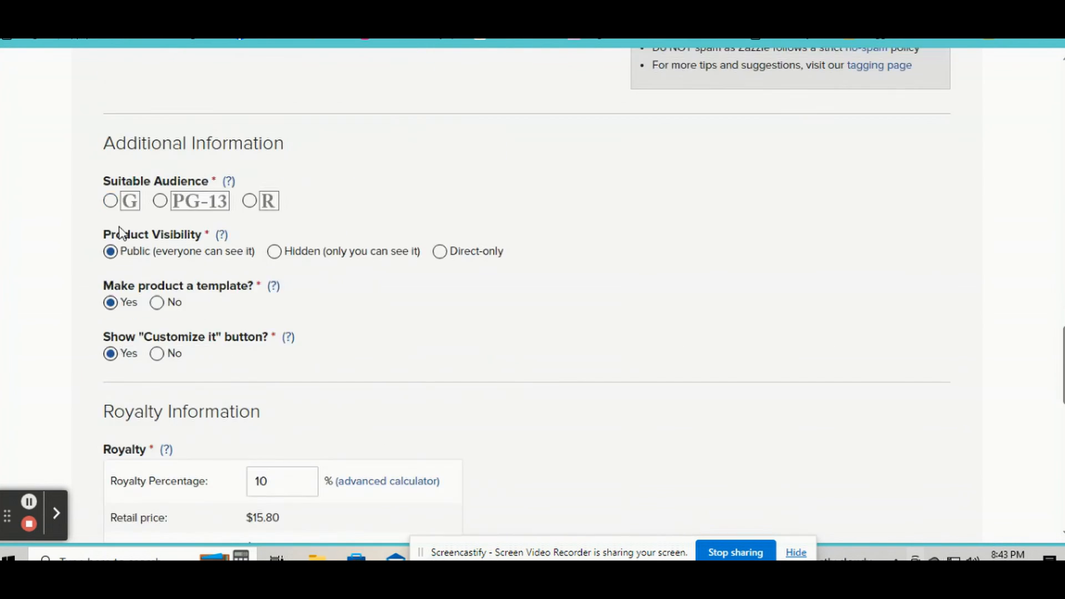
{"action": "scroll", "scroll_direction": "down", "scroll_amount": 3}
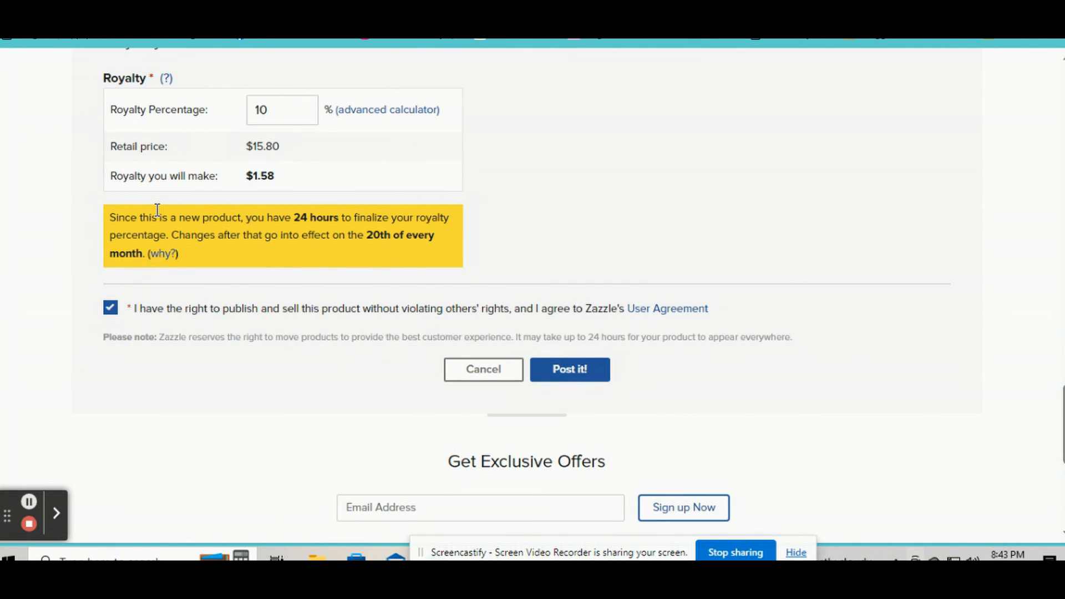
{"action": "left_click", "coordinate": [569, 369]}
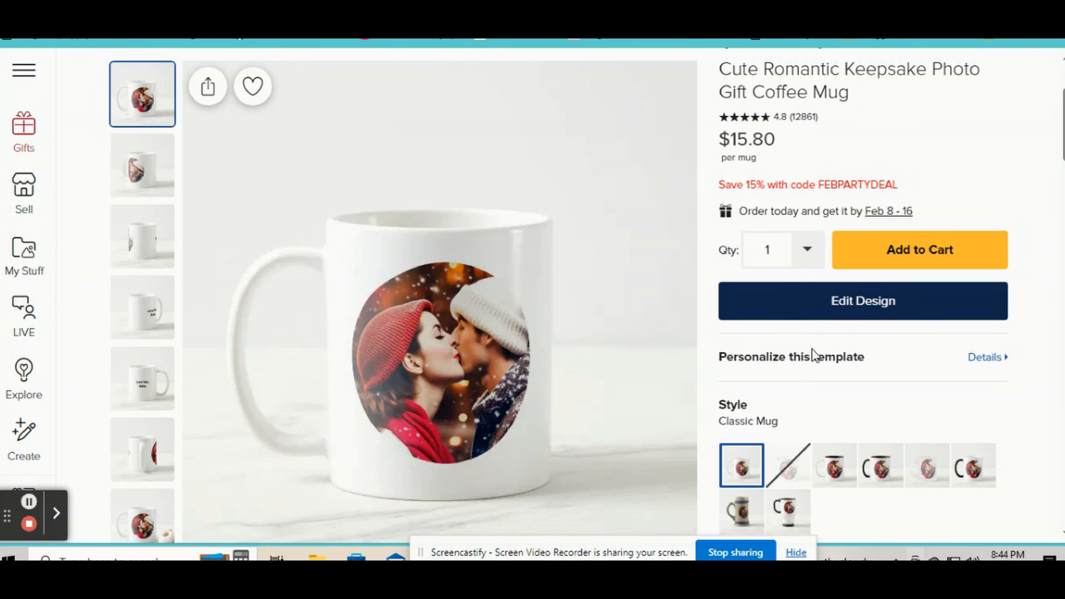
Replace Image 1 with another couple photo found by searching media for 'coup'.
{"action": "left_click", "coordinate": [863, 301]}
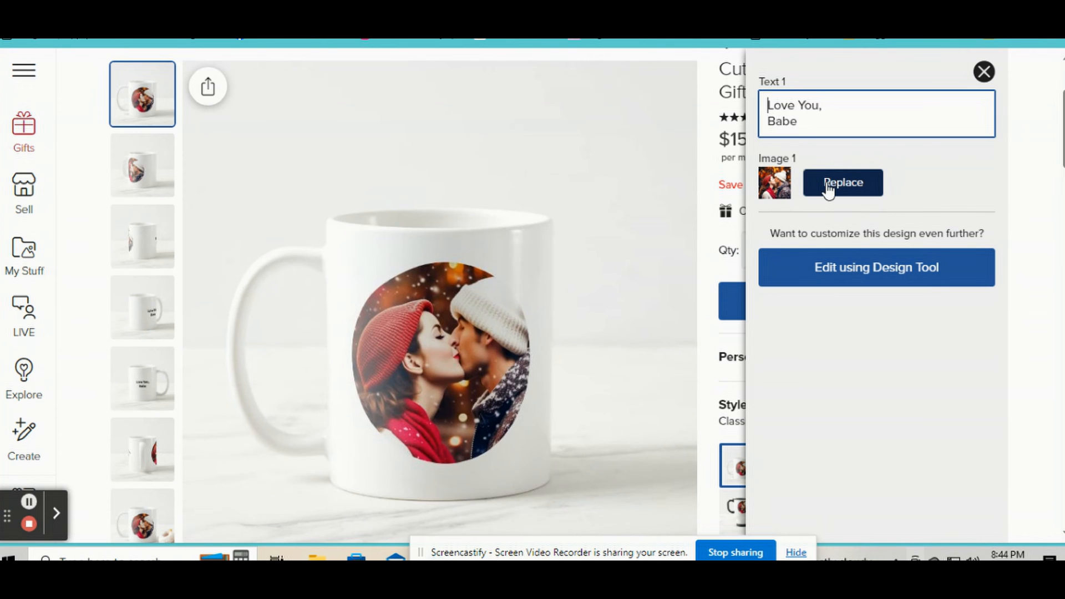
{"action": "left_click", "coordinate": [842, 182]}
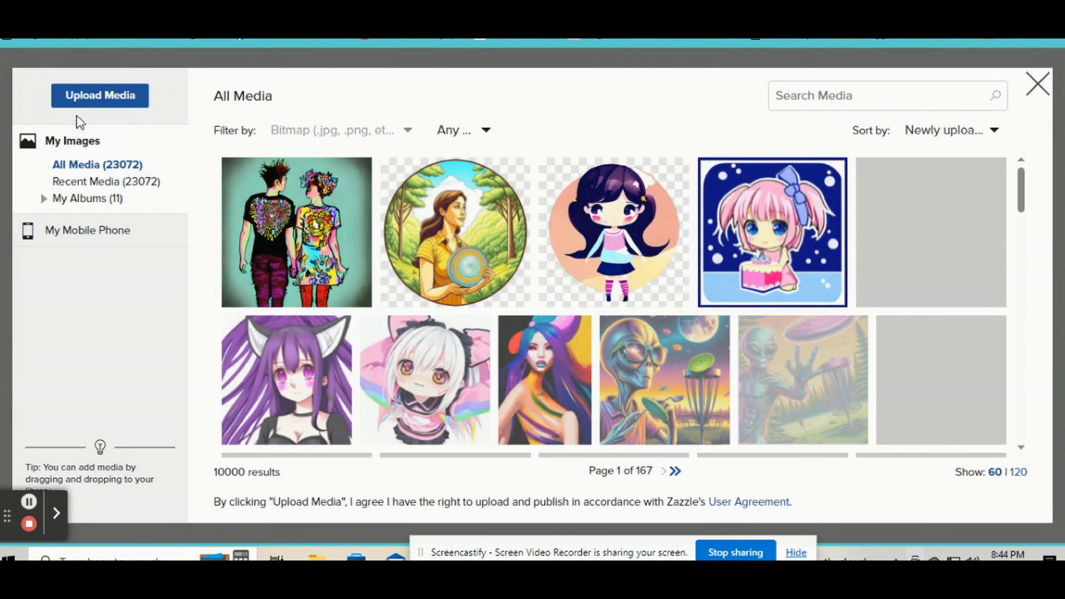
{"action": "type", "text": "c"}
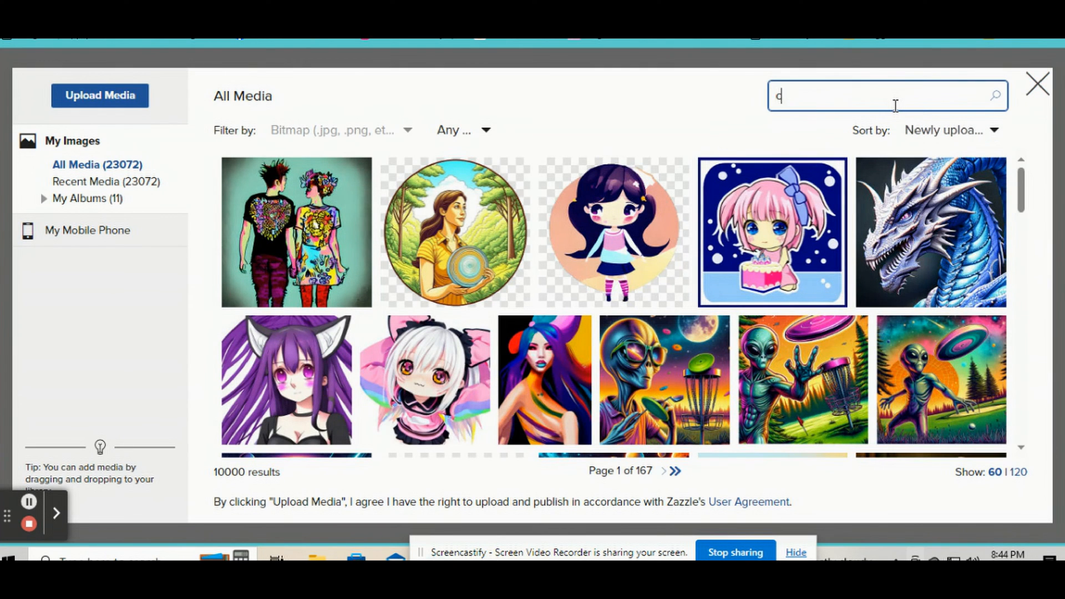
{"action": "type", "text": "oup"}
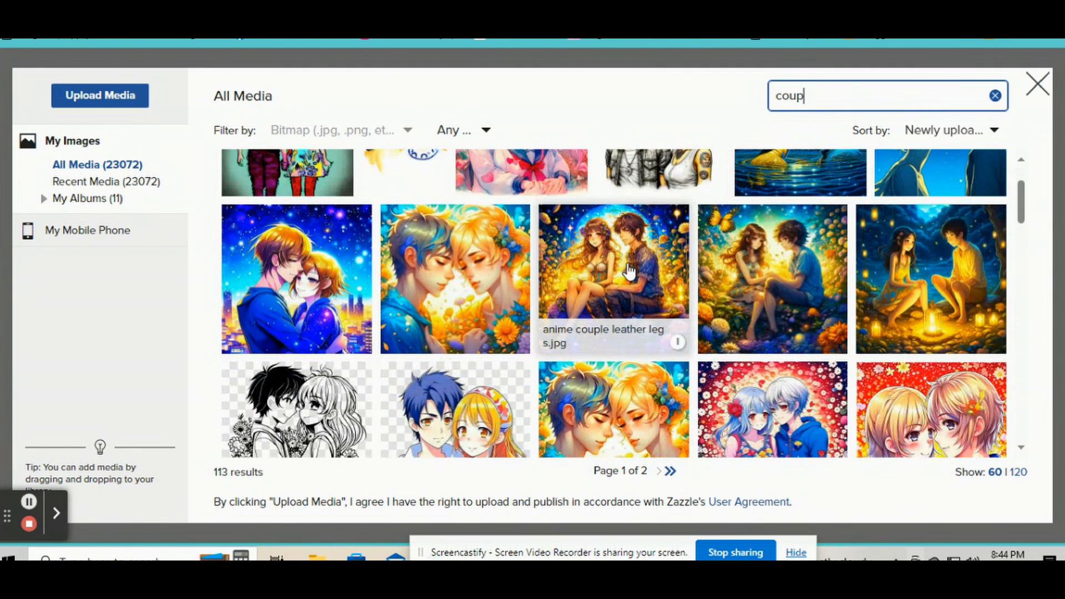
{"action": "scroll", "scroll_direction": "down", "scroll_amount": 3}
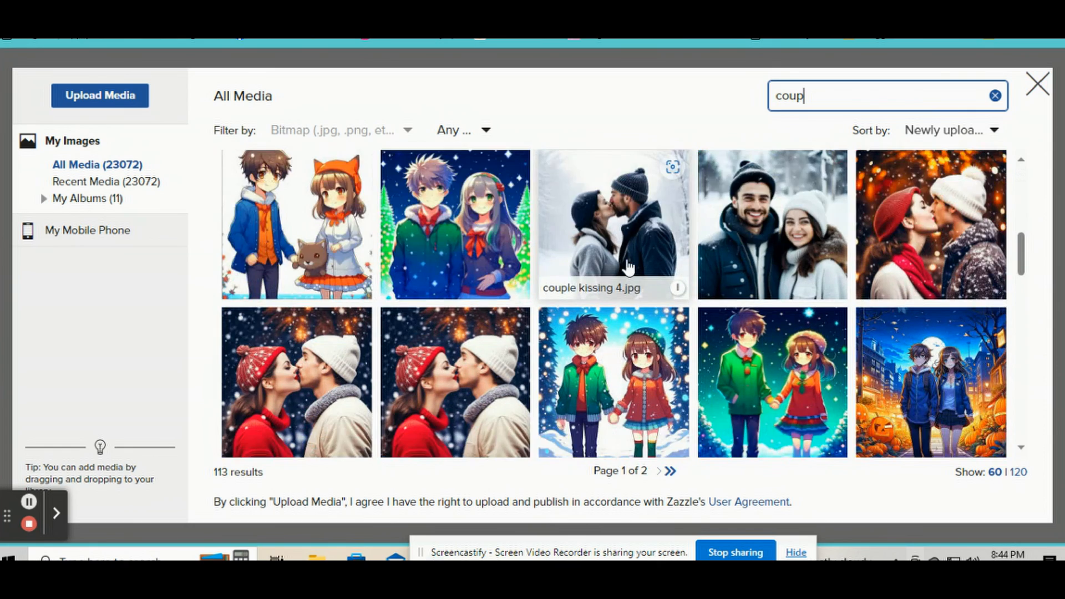
{"action": "scroll", "scroll_direction": "down", "scroll_amount": 3}
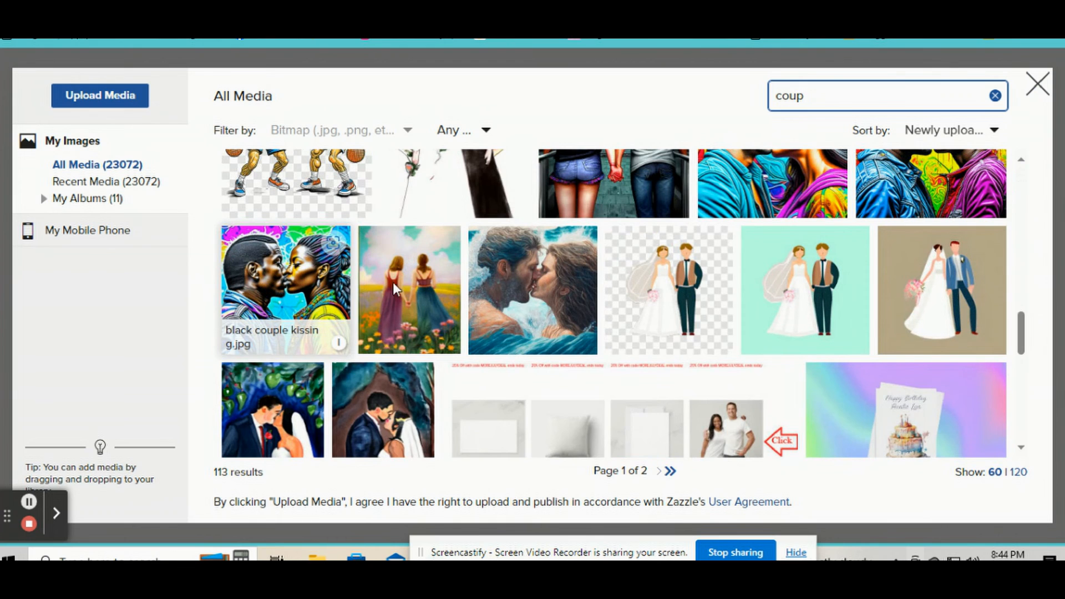
{"action": "scroll", "scroll_direction": "down", "scroll_amount": 3}
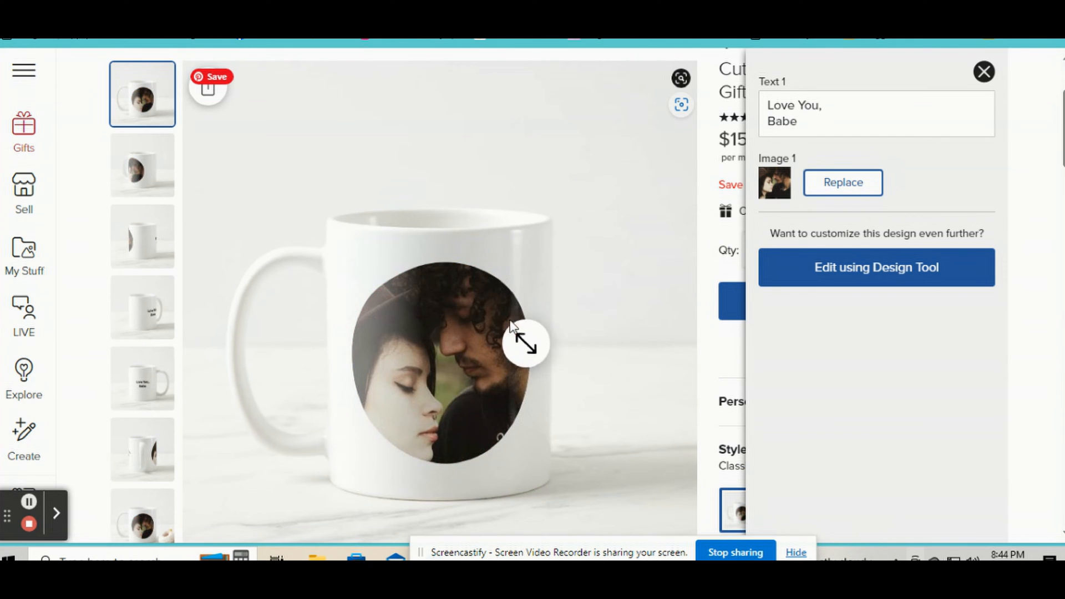
Personalize the mug's text as 'Jamie & Tyler Forever & Always' and open the Design Tool.
{"action": "left_click_drag", "start_coordinate": [523, 342], "coordinate": [369, 420]}
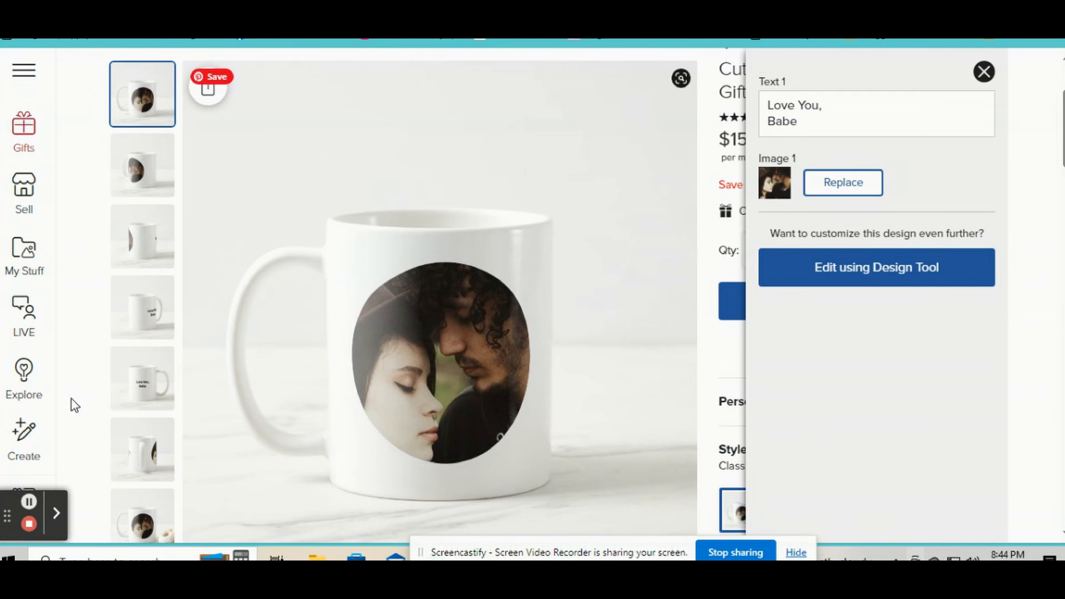
{"action": "left_click", "coordinate": [984, 72]}
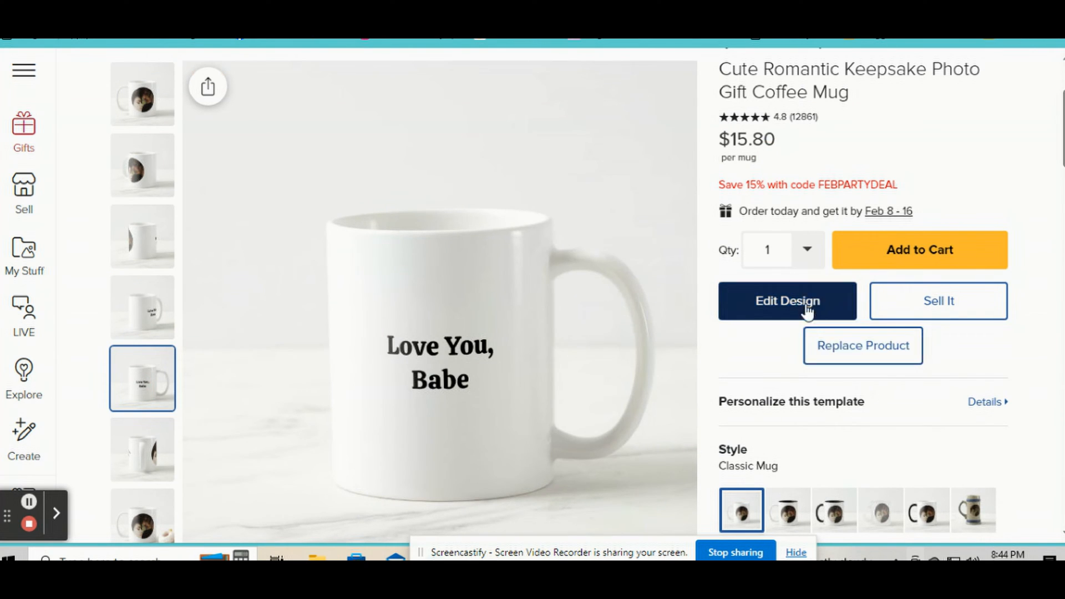
{"action": "left_click", "coordinate": [788, 301]}
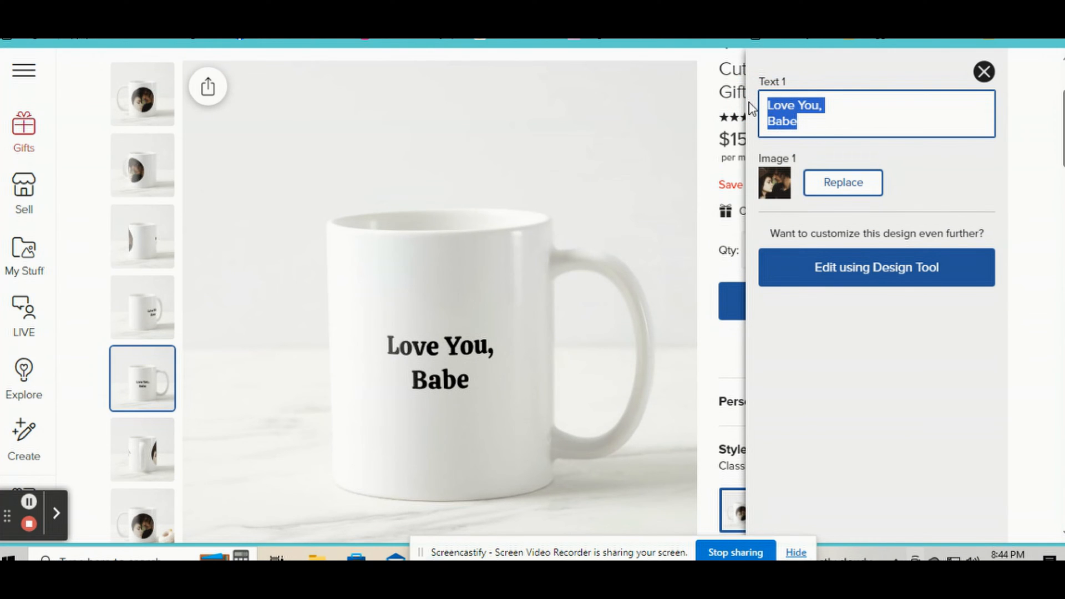
{"action": "type", "text": "Jamie & Tyler"}
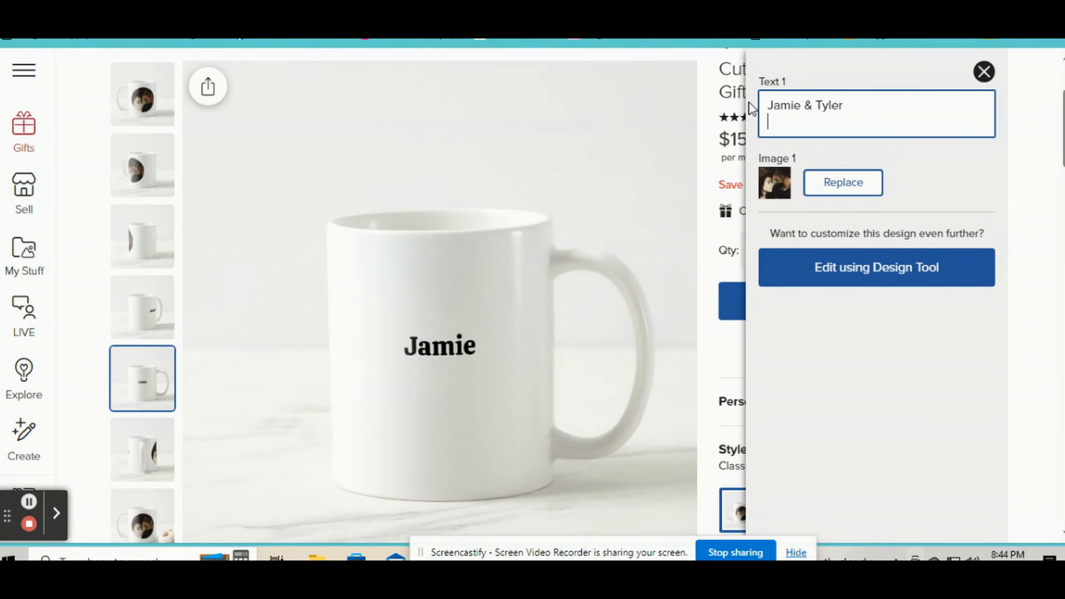
{"action": "type", "text": "Forever &"}
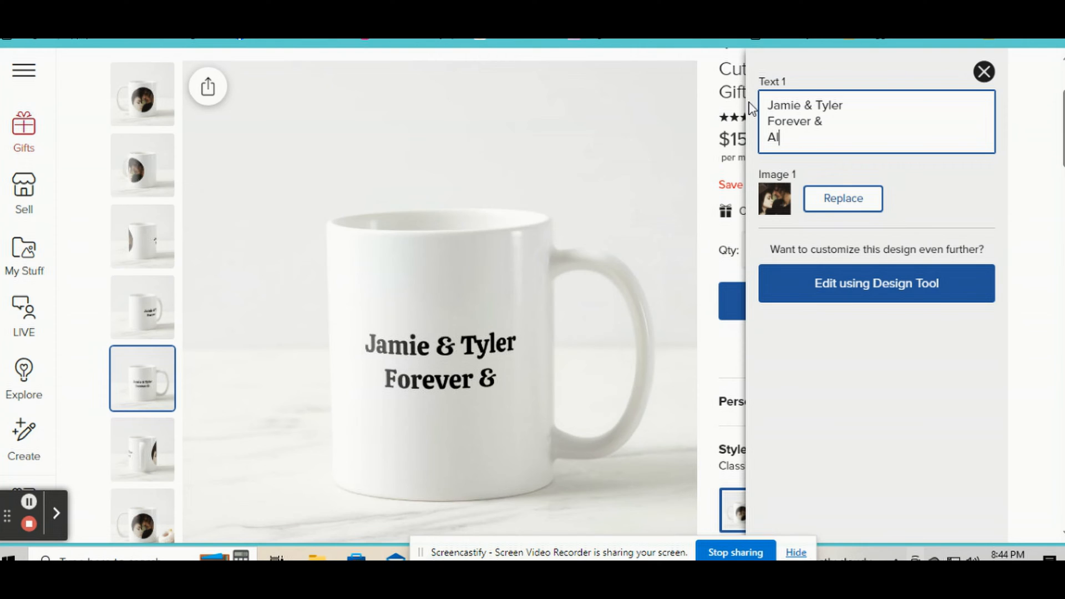
{"action": "type", "text": "ways"}
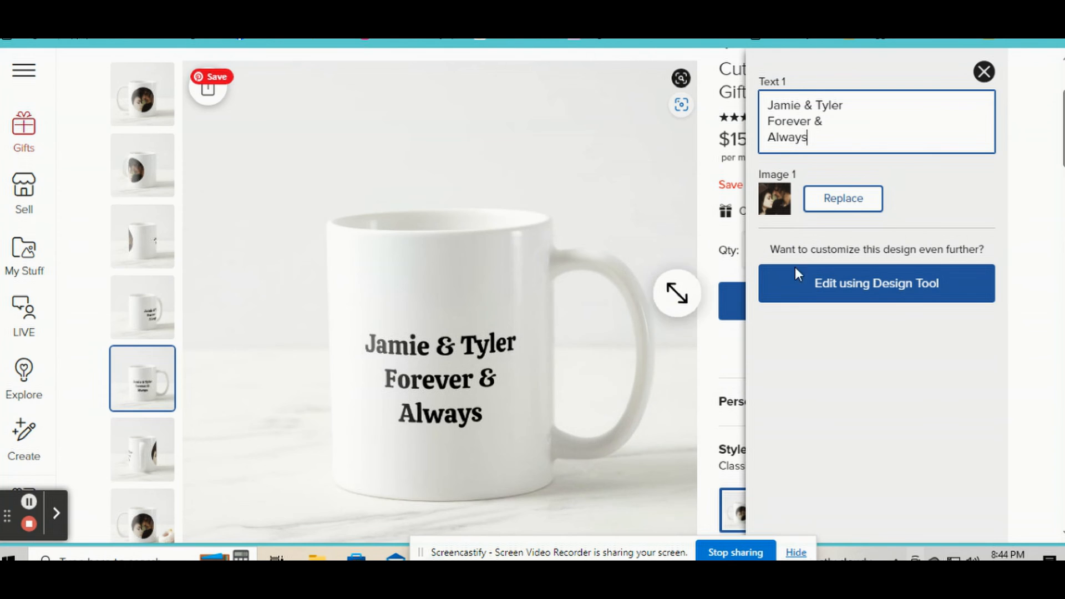
{"action": "left_click", "coordinate": [875, 283]}
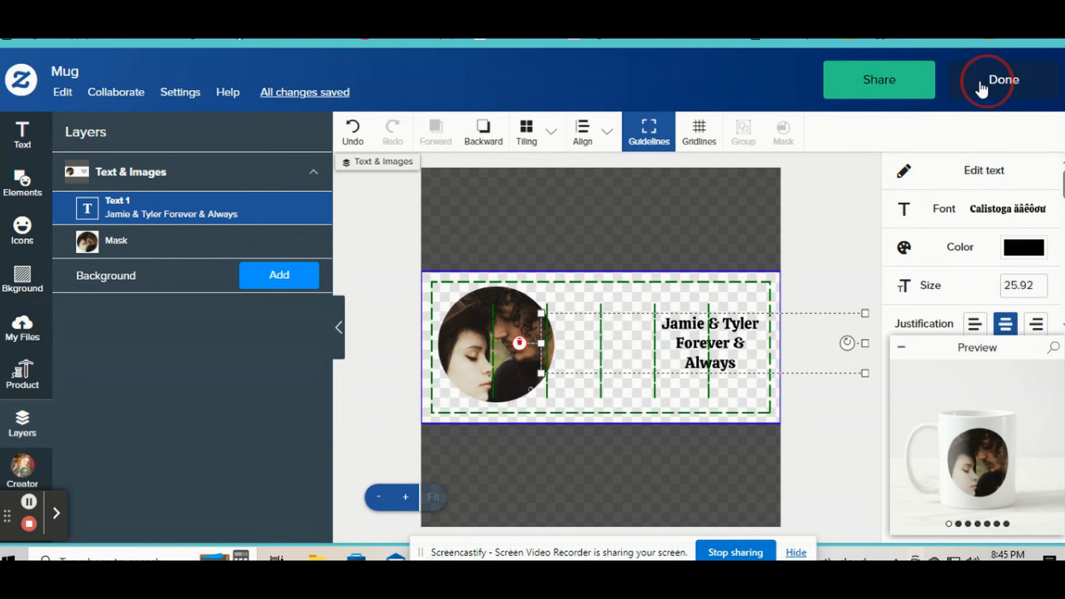
Exit the Design Tool, check the mug's photo side, and go to the Kittl tab.
{"action": "left_click", "coordinate": [1002, 79]}
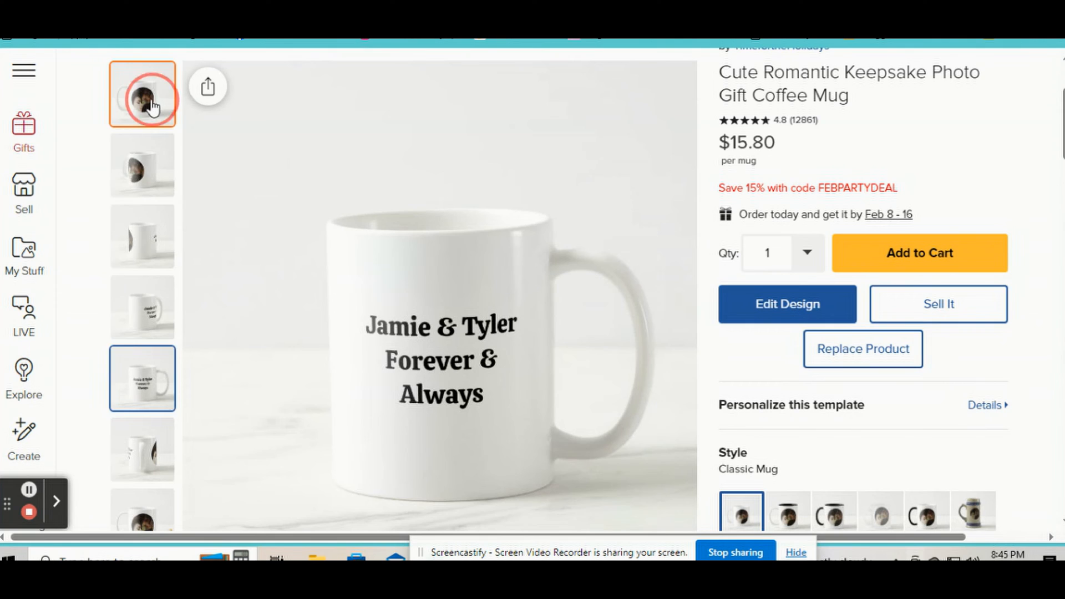
{"action": "left_click", "coordinate": [142, 94]}
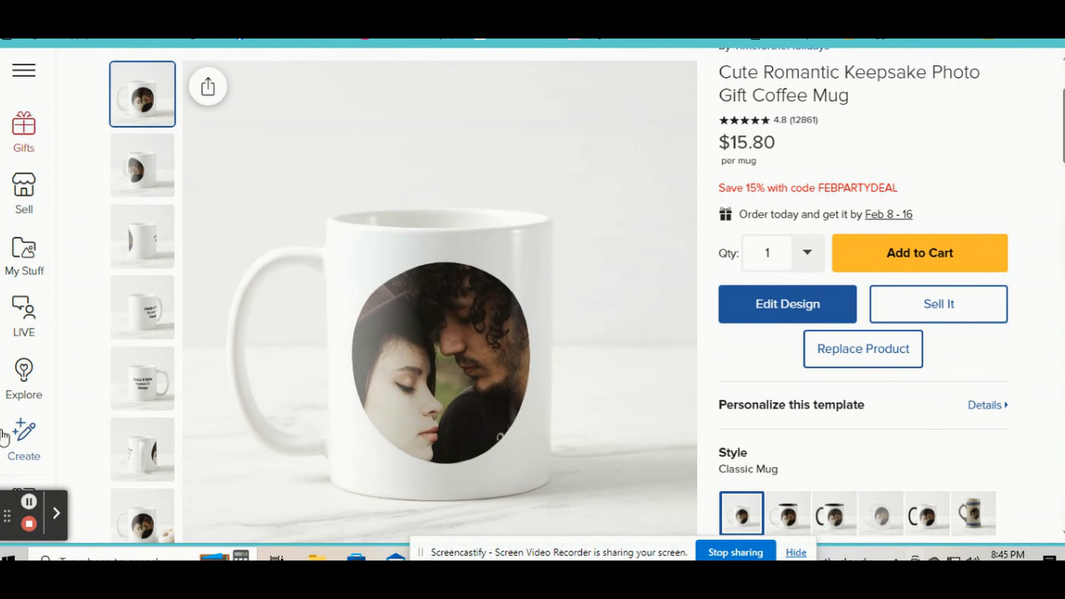
{"action": "left_click", "coordinate": [23, 438]}
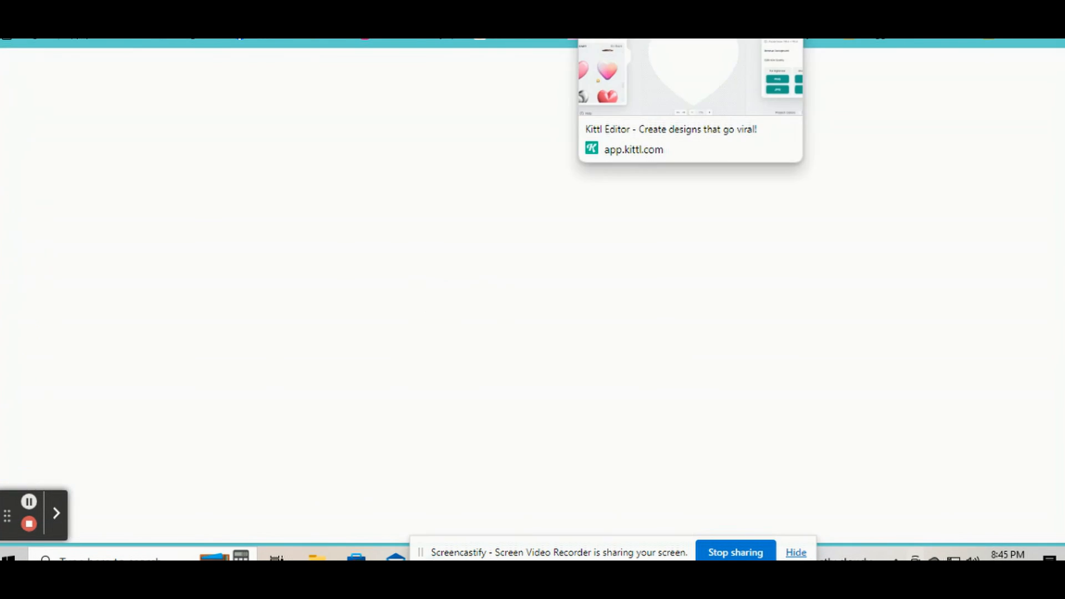
In Kittl, add the outline heart, enlarge and centre it, and make it all white.
{"action": "left_click", "coordinate": [992, 79]}
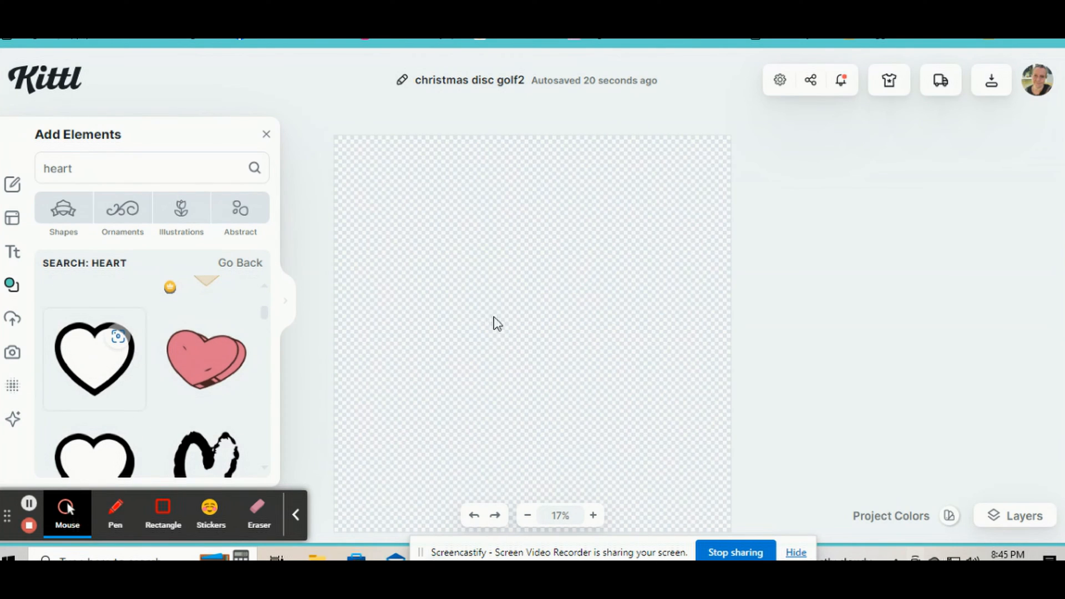
{"action": "left_click", "coordinate": [94, 358]}
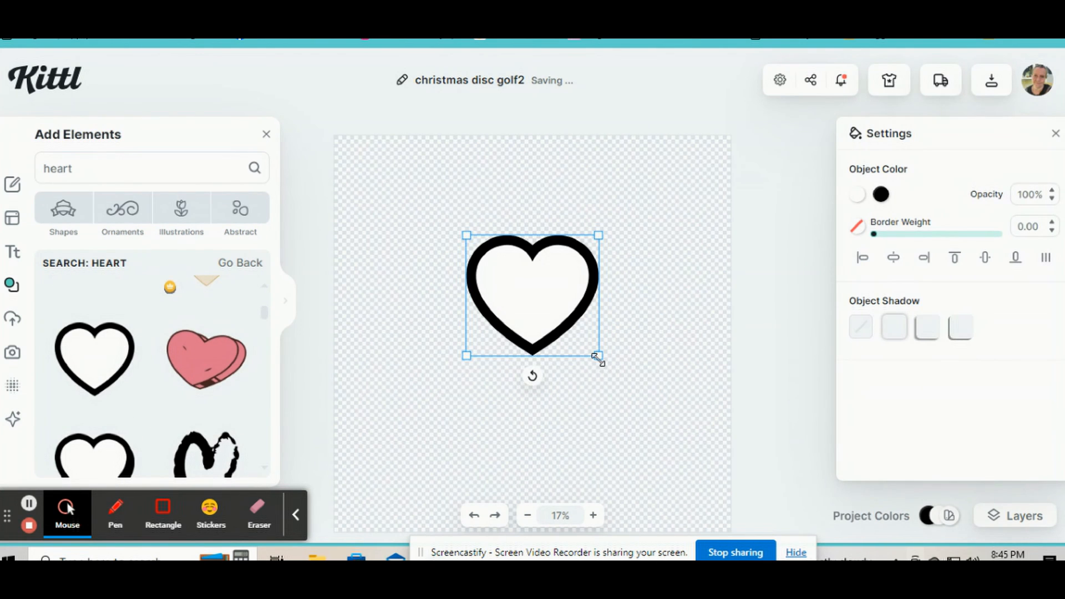
{"action": "left_click_drag", "start_coordinate": [596, 355], "coordinate": [756, 498]}
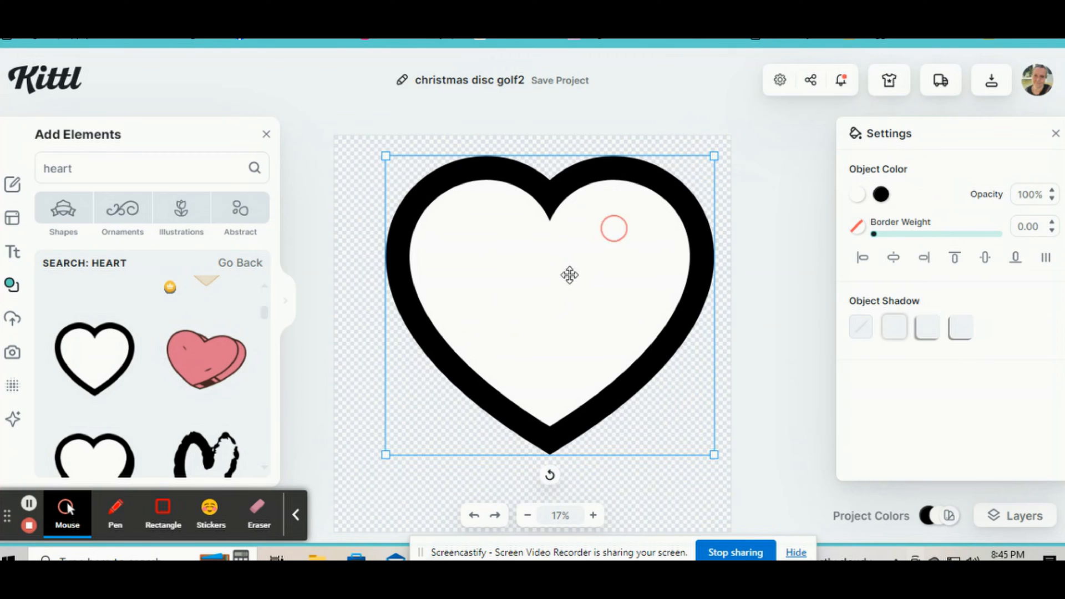
{"action": "left_click", "coordinate": [984, 257]}
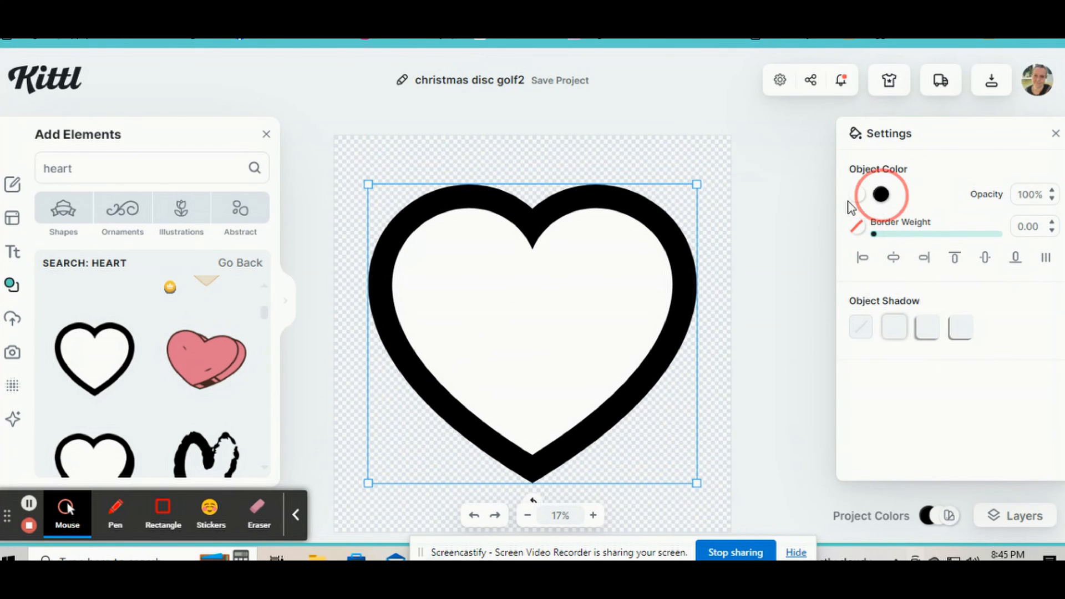
{"action": "left_click", "coordinate": [880, 194]}
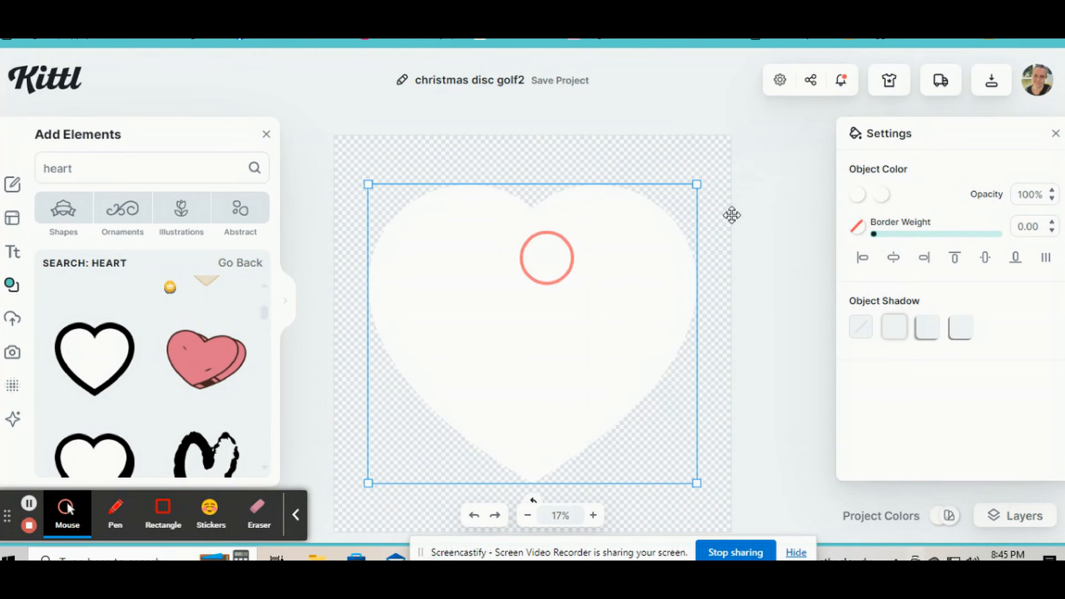
Download the white heart as an SVG file.
{"action": "left_click", "coordinate": [991, 80]}
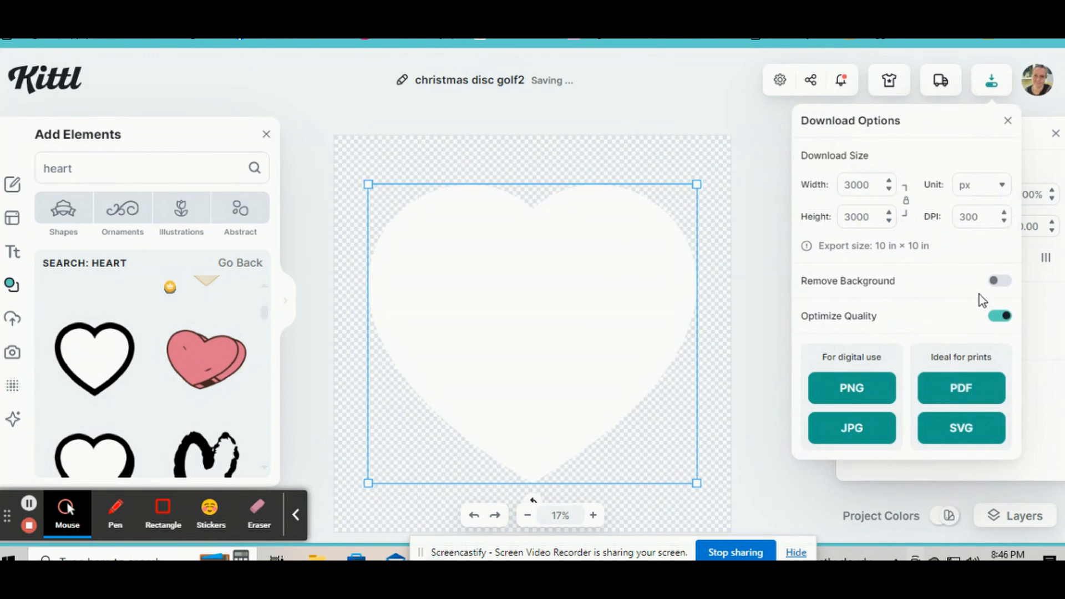
{"action": "left_click", "coordinate": [961, 428]}
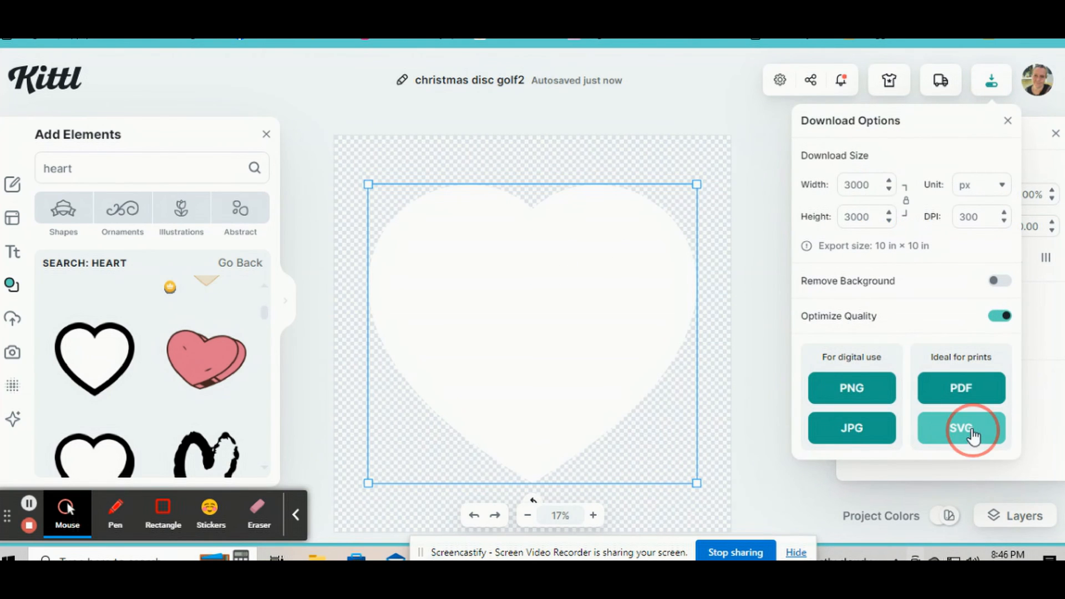
{"action": "left_click", "coordinate": [960, 427]}
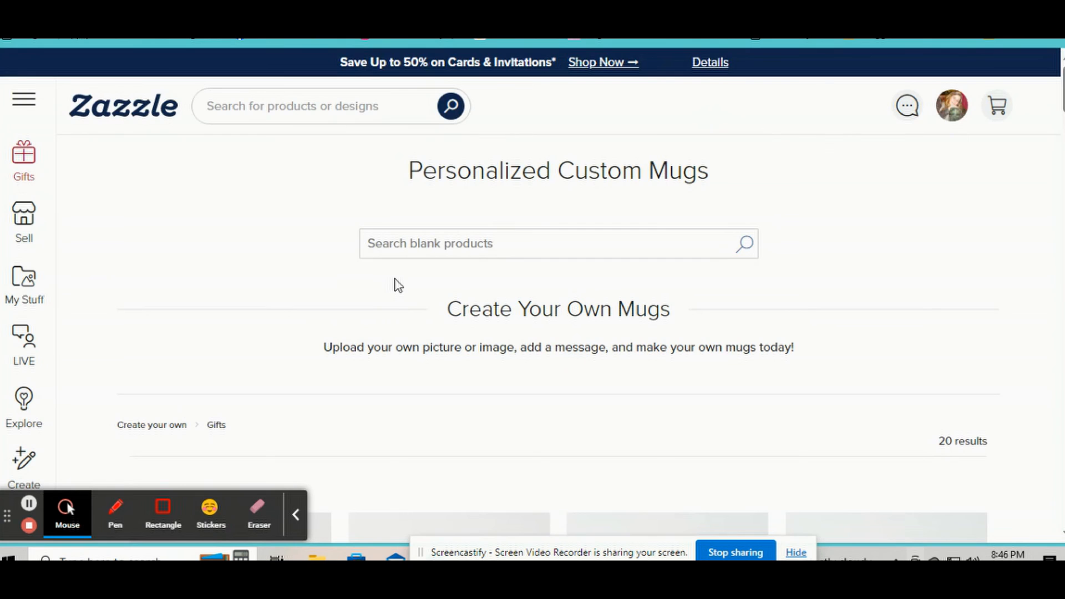
Pick the black-handled Combo Mug and start Customize This Design.
{"action": "scroll", "scroll_direction": "down", "scroll_amount": 3}
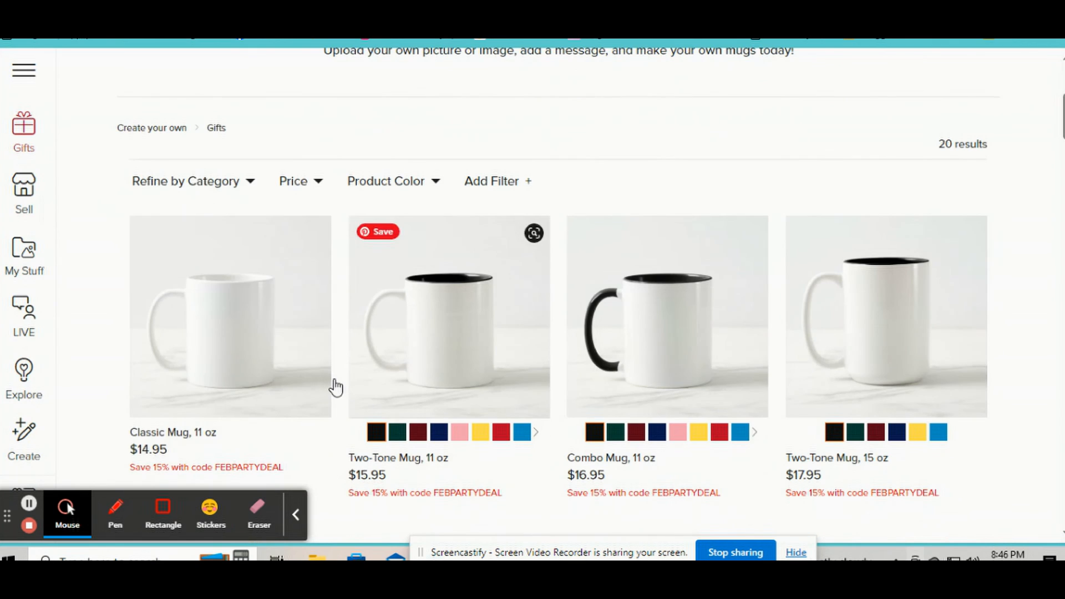
{"action": "mouse_move", "coordinate": [662, 346]}
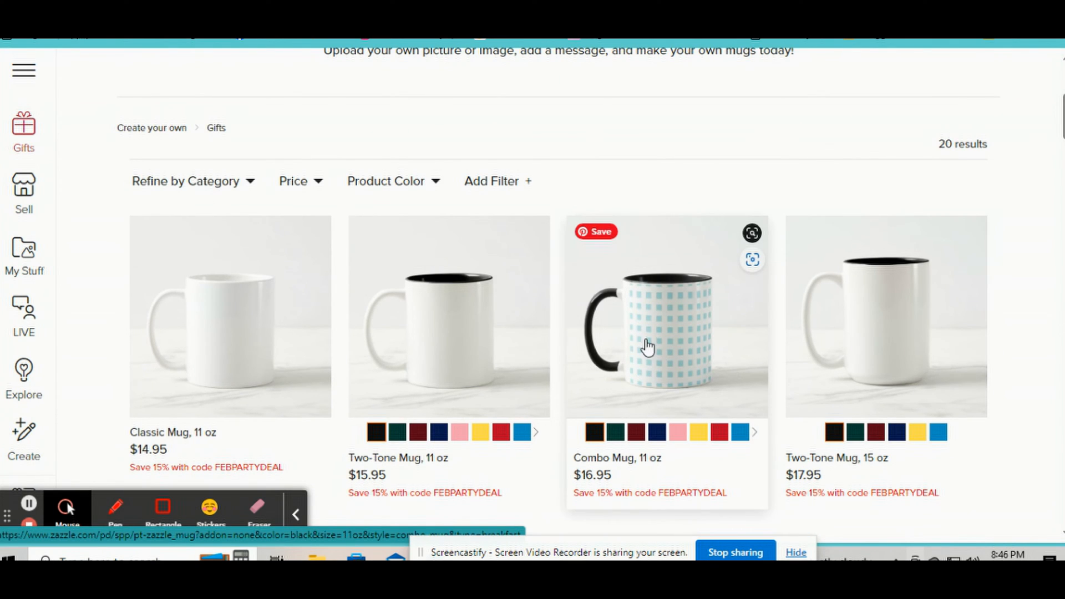
{"action": "left_click", "coordinate": [666, 316]}
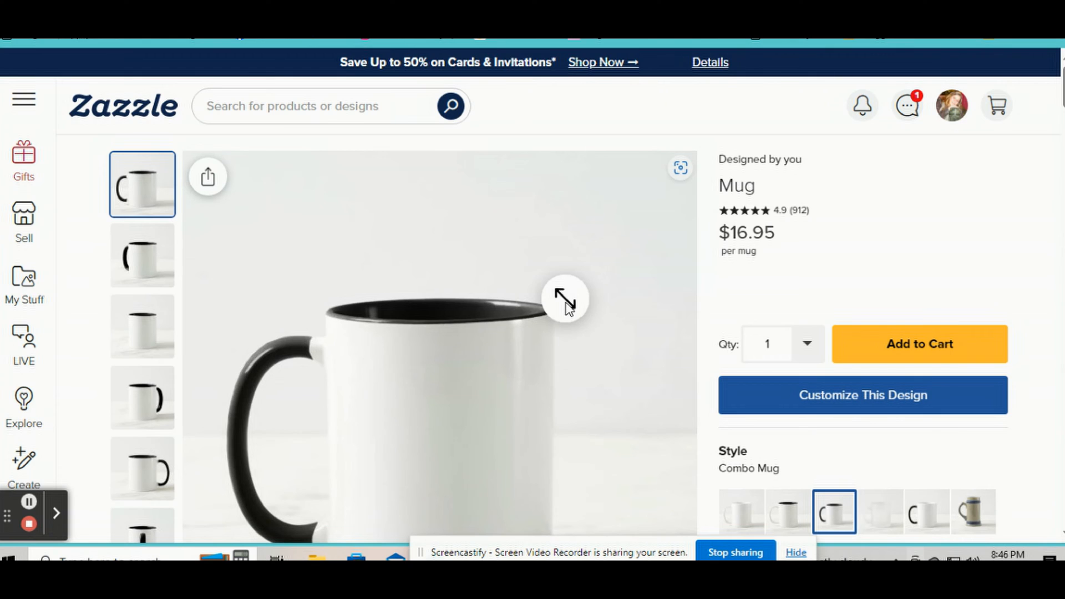
{"action": "scroll", "scroll_direction": "down", "scroll_amount": 3}
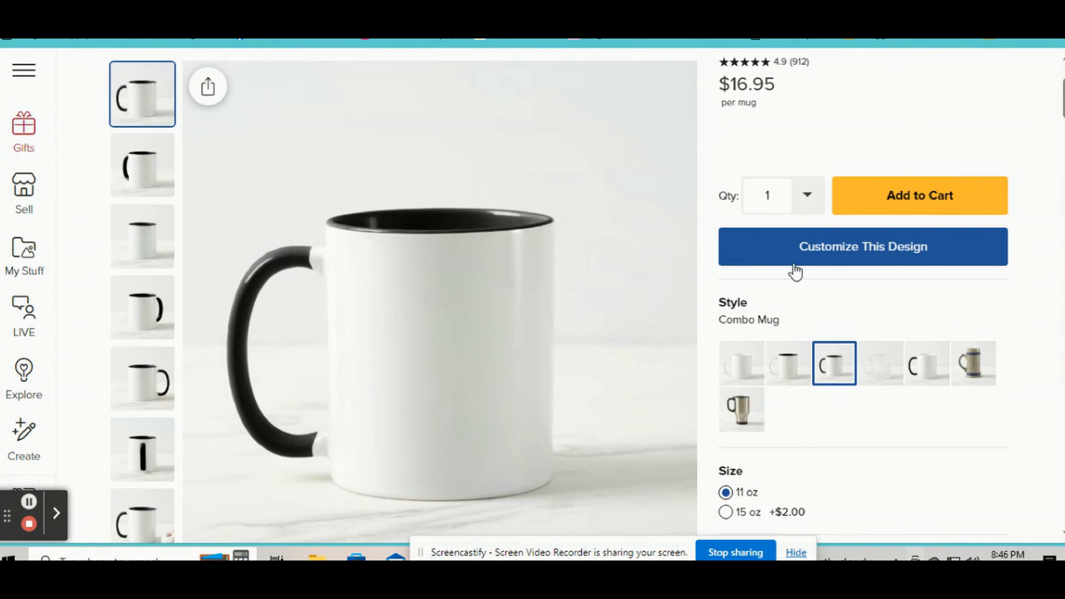
{"action": "left_click", "coordinate": [862, 246]}
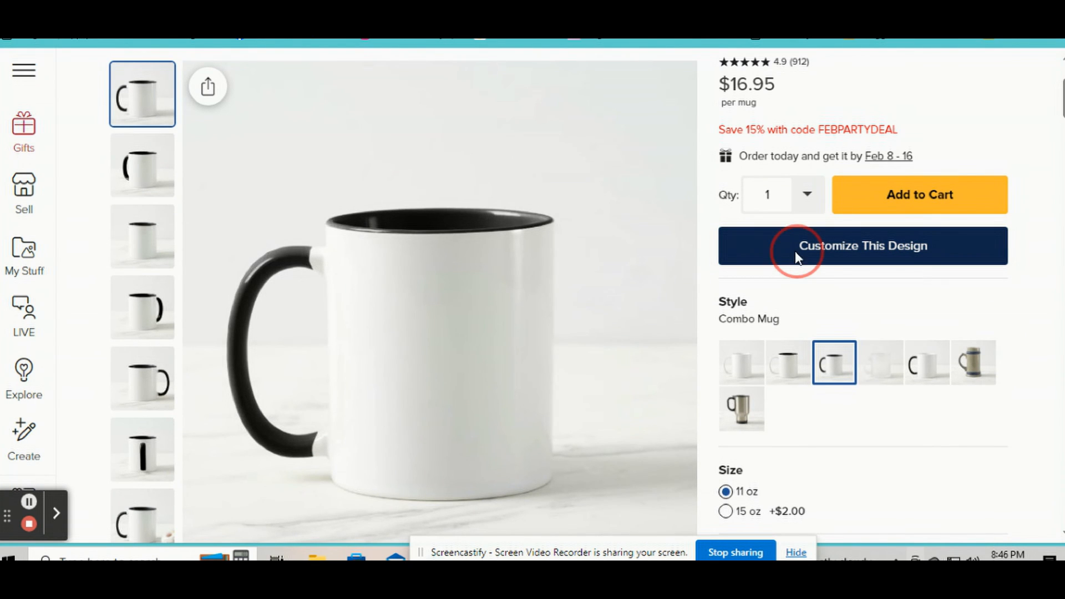
{"action": "left_click", "coordinate": [862, 246]}
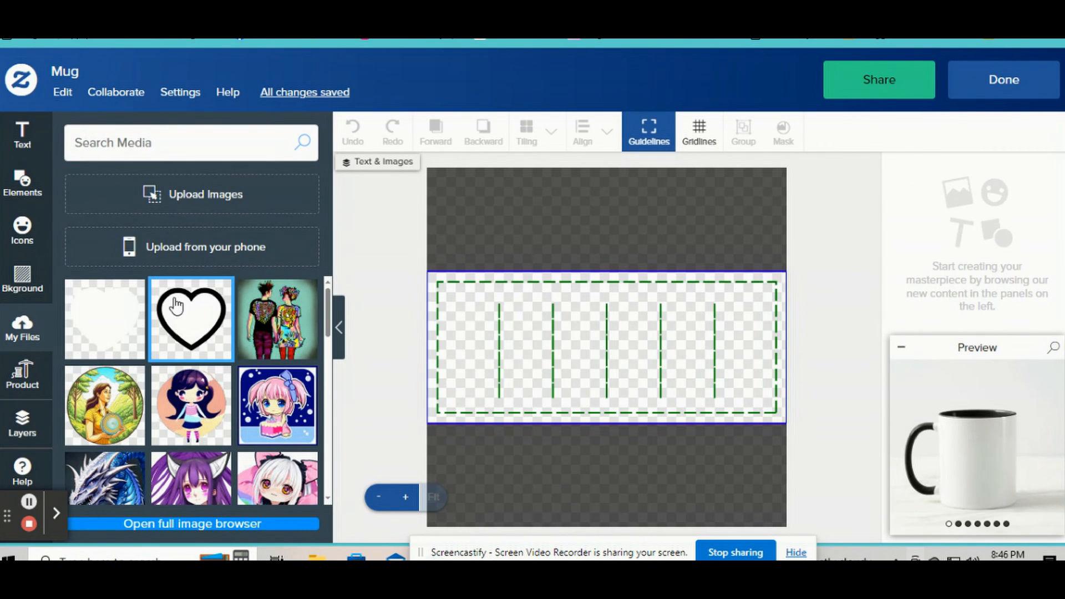
Search uploaded media for 'coup' and add the winter kissing-couple photo to the mug.
{"action": "left_click", "coordinate": [163, 142]}
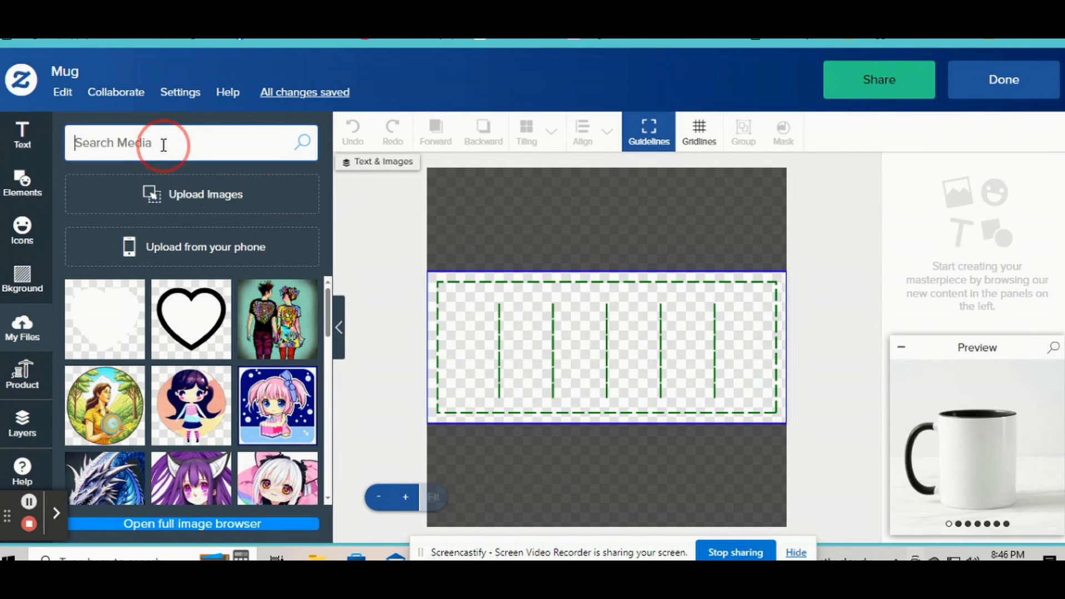
{"action": "type", "text": "coup"}
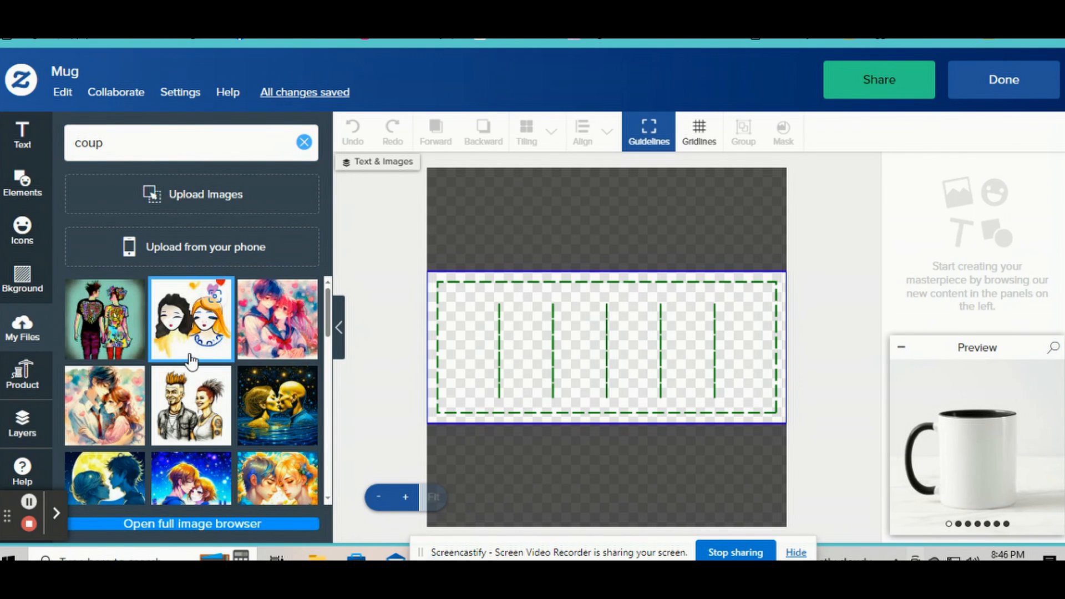
{"action": "scroll", "scroll_direction": "down", "scroll_amount": 3}
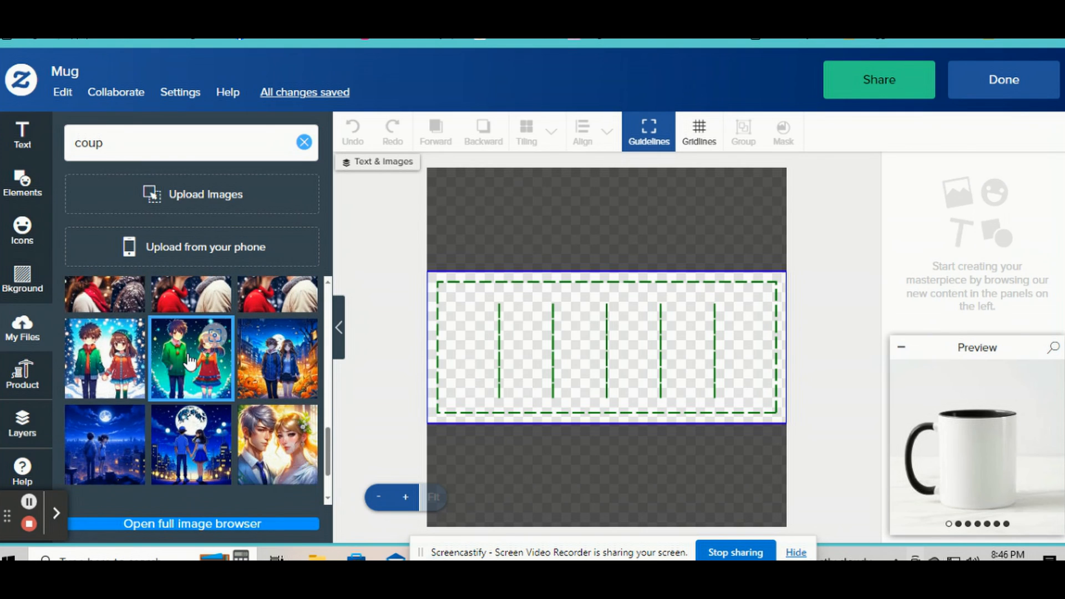
{"action": "scroll", "scroll_direction": "down", "scroll_amount": 3}
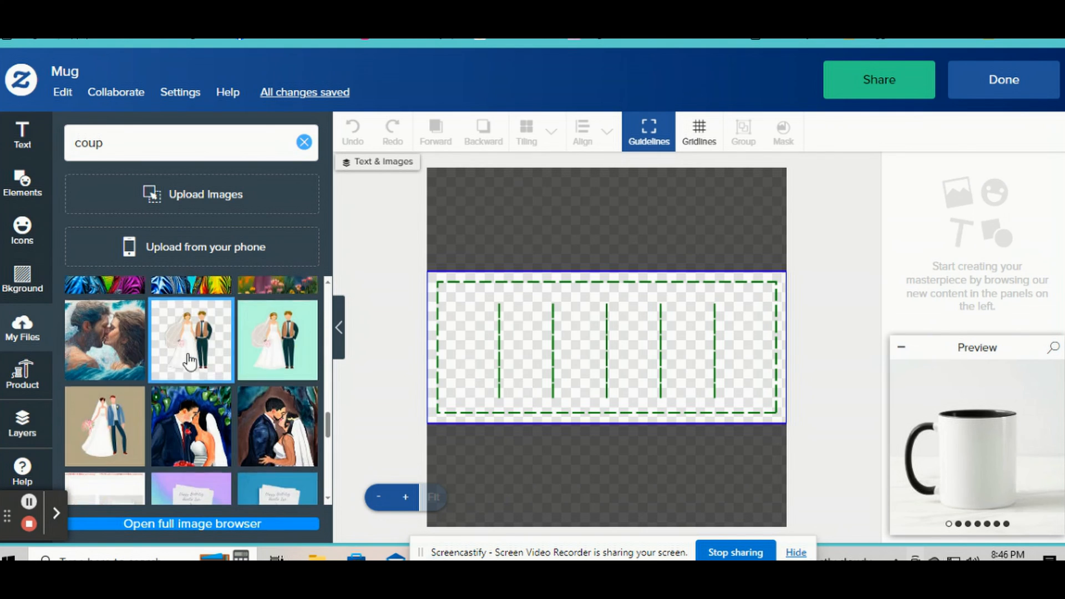
{"action": "scroll", "scroll_direction": "down", "scroll_amount": 3}
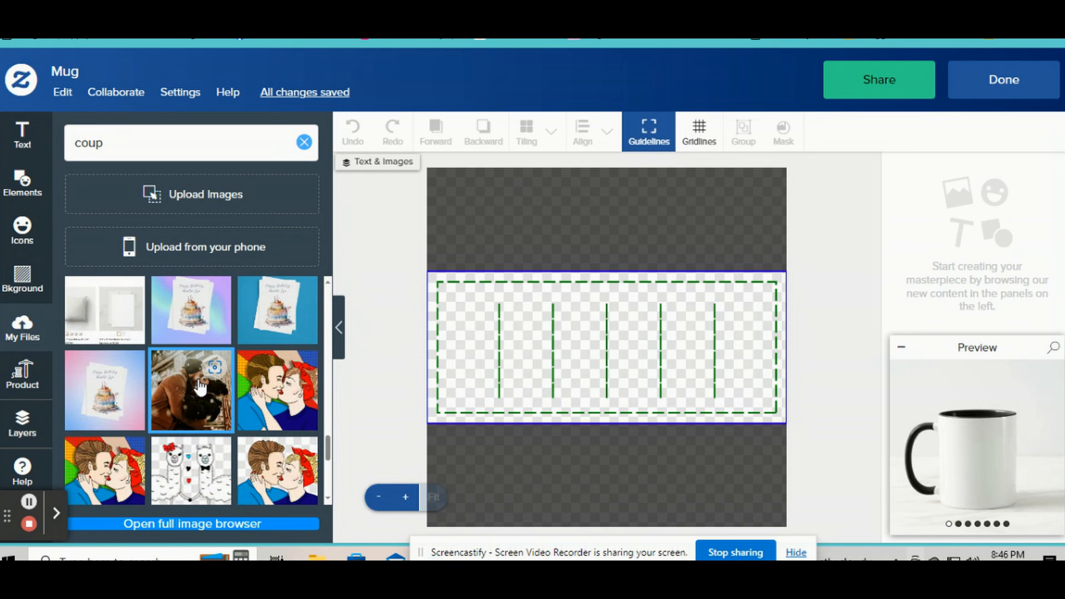
{"action": "left_click", "coordinate": [191, 390]}
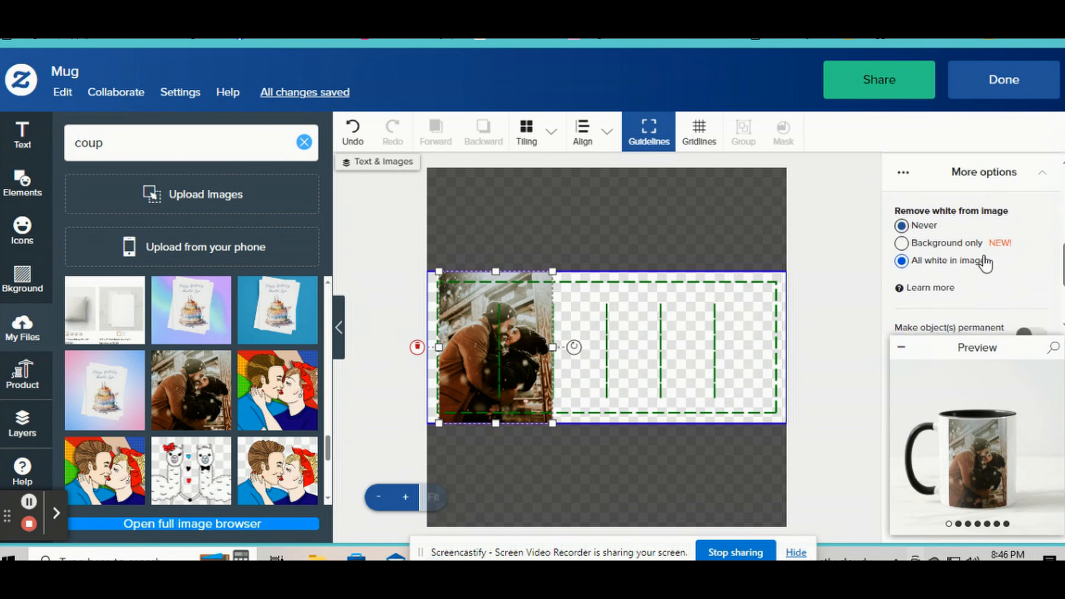
Turn the photo into template object 'Image 1'.
{"action": "scroll", "scroll_direction": "down", "scroll_amount": 3}
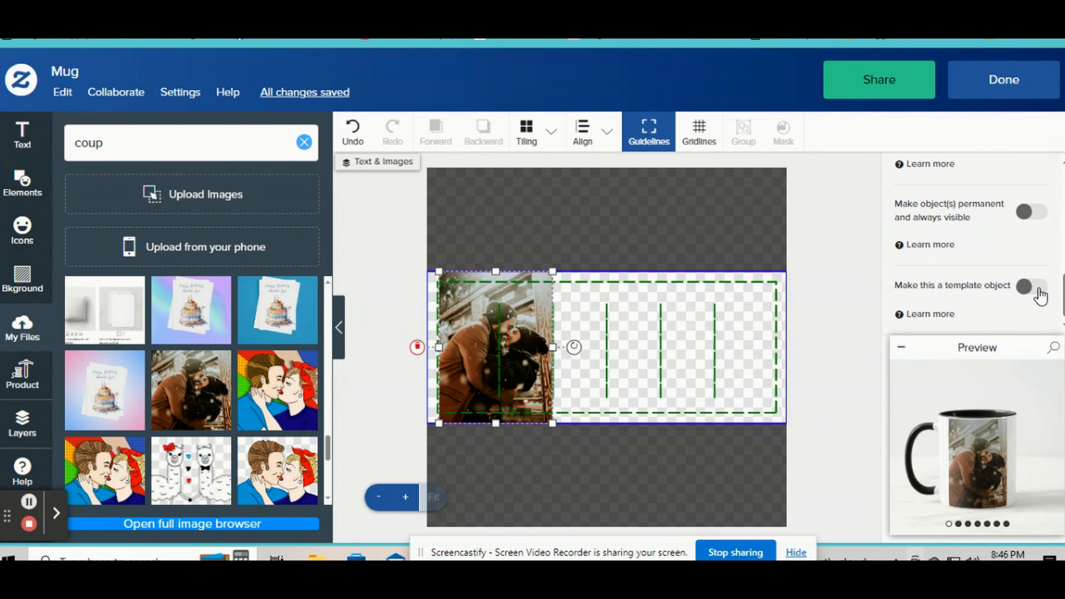
{"action": "left_click", "coordinate": [1031, 285]}
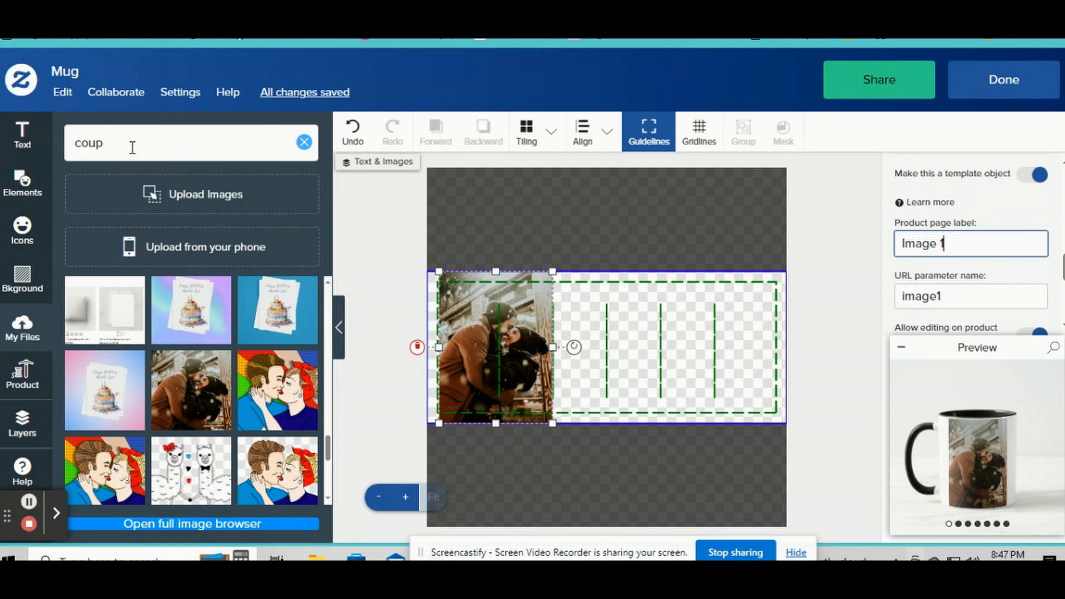
{"action": "left_click", "coordinate": [192, 194]}
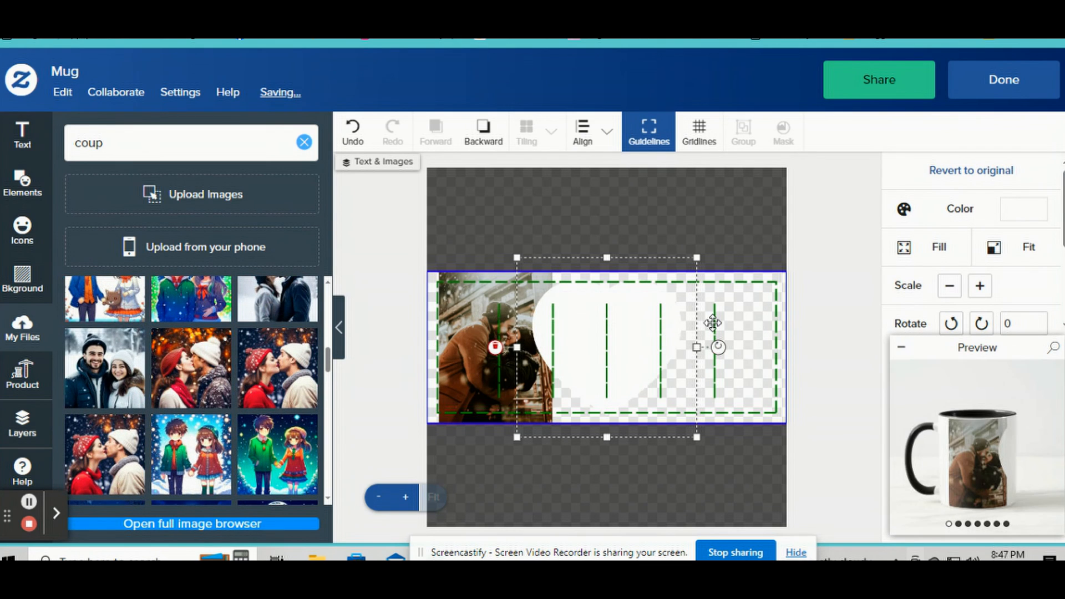
Scale the white heart down twice and drag it over the couple.
{"action": "left_click", "coordinate": [950, 286]}
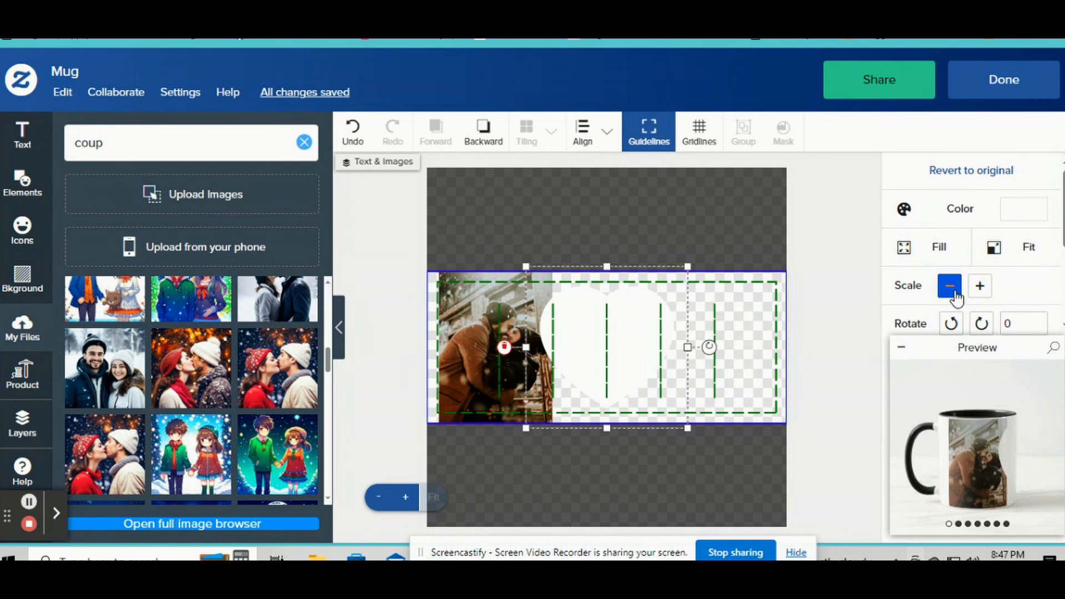
{"action": "left_click", "coordinate": [950, 285]}
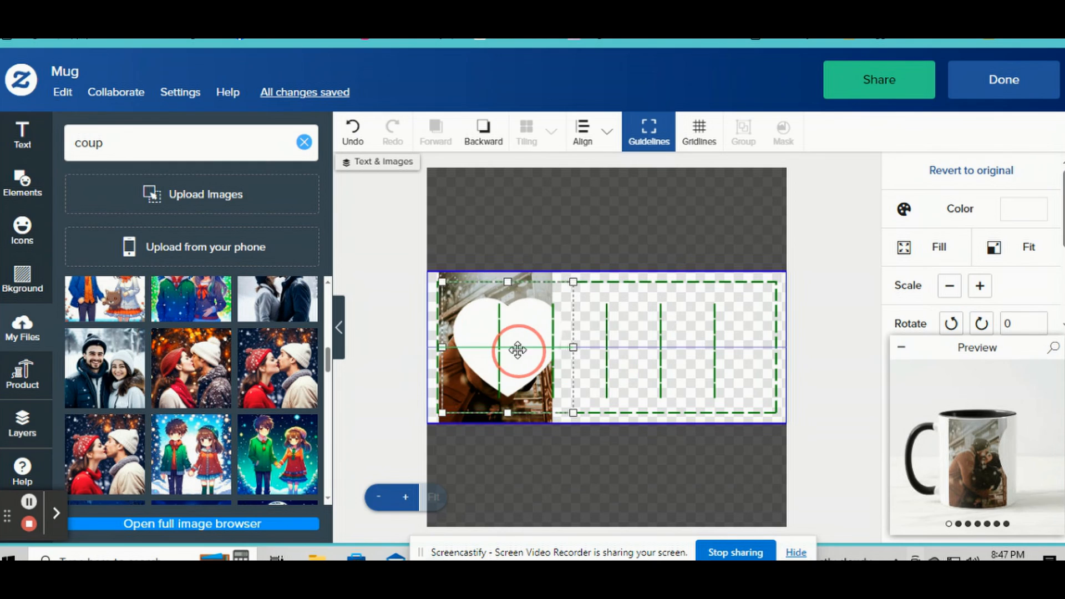
{"action": "left_click_drag", "start_coordinate": [520, 350], "coordinate": [506, 353]}
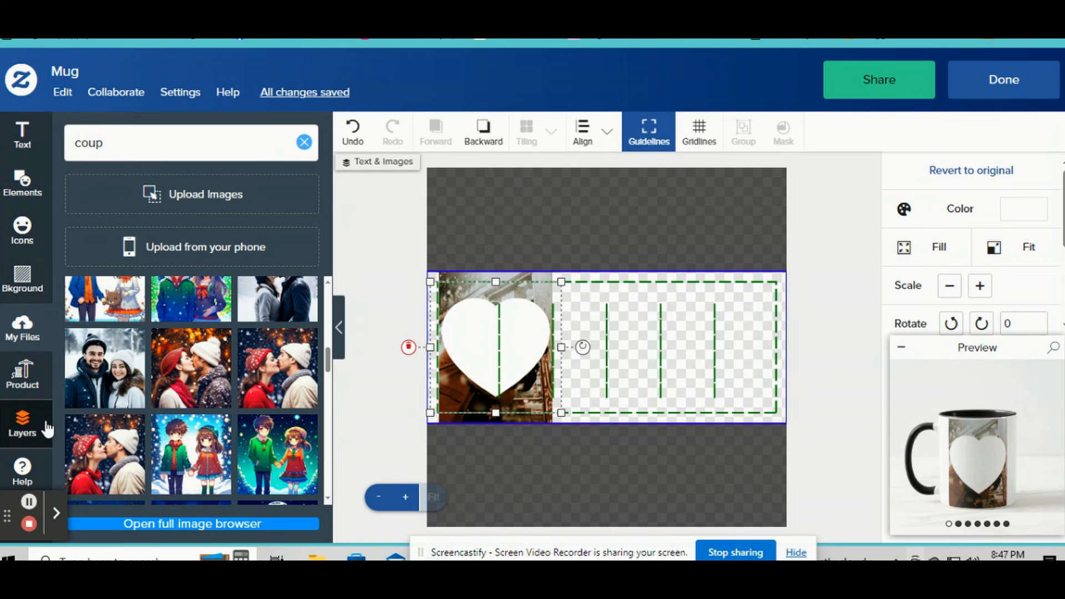
Select the heart SVG and Image 1 layers together and apply Mask.
{"action": "left_click", "coordinate": [23, 424]}
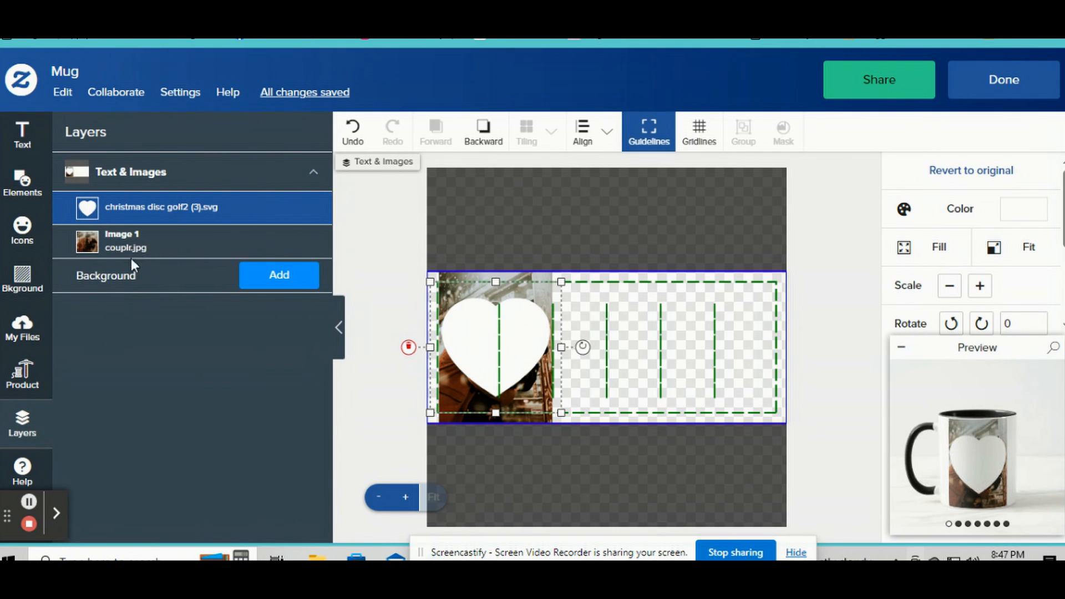
{"action": "left_click", "coordinate": [129, 240]}
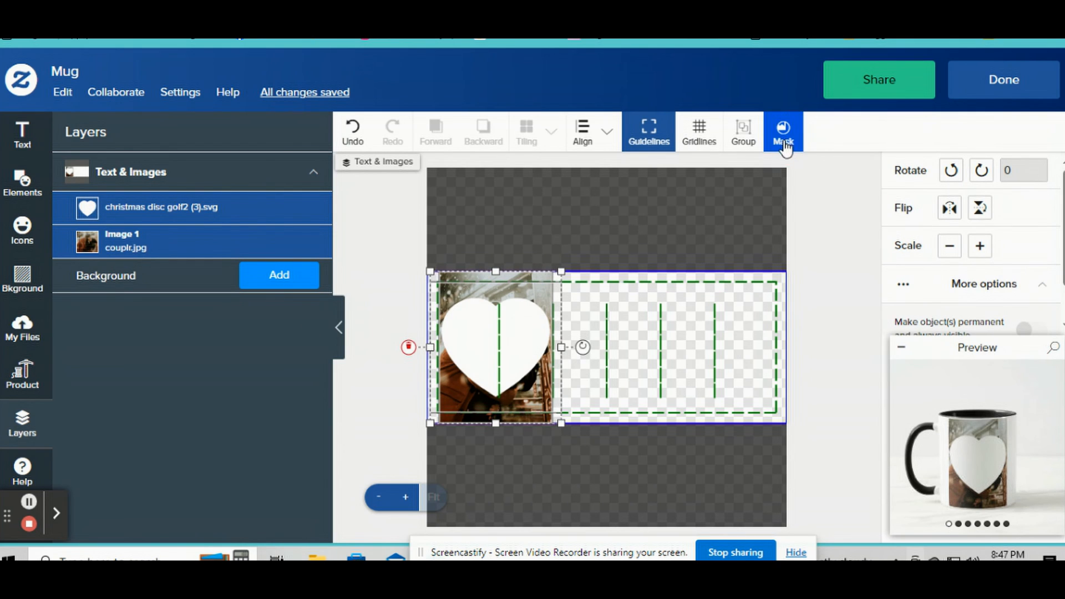
{"action": "left_click", "coordinate": [784, 131]}
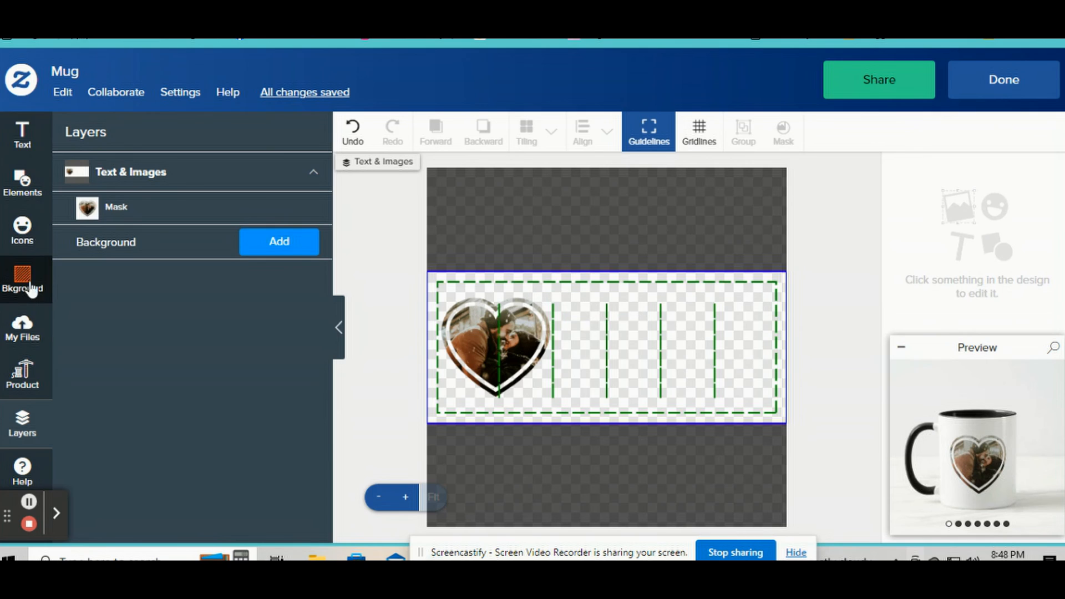
{"action": "left_click", "coordinate": [21, 136]}
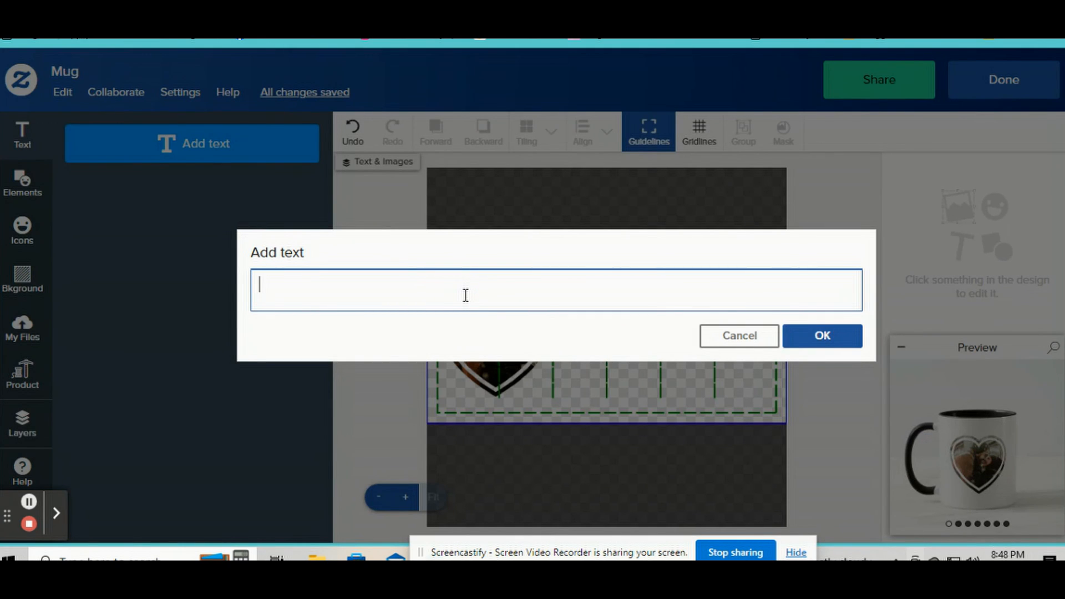
Add two-line text 'Happy Valentine's Day 20XX' and set it in Cinzel.
{"action": "type", "text": "Happy Valentine's"}
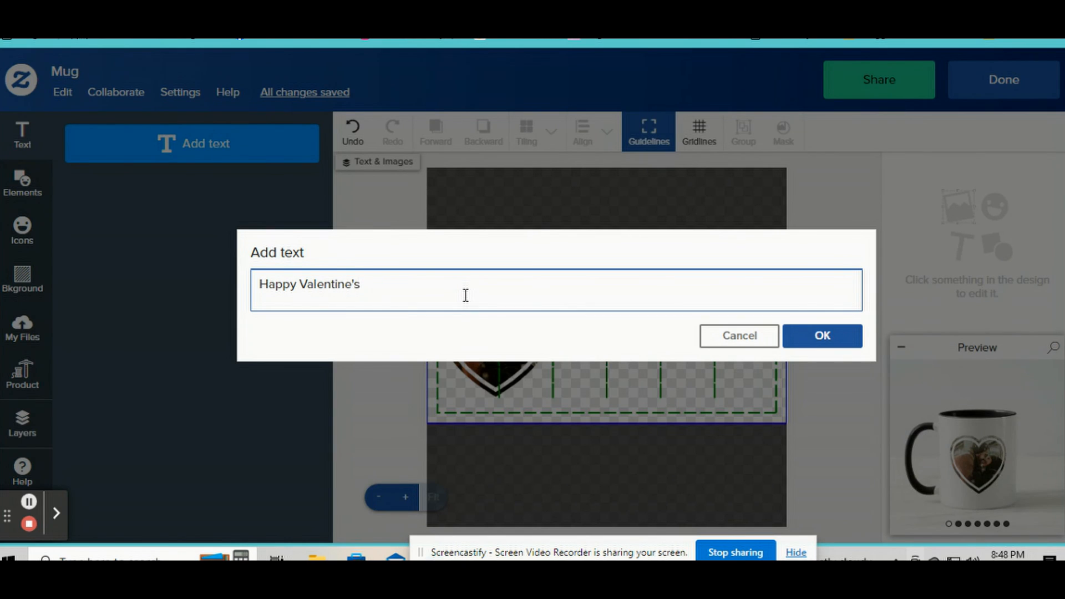
{"action": "type", "text": "Day"}
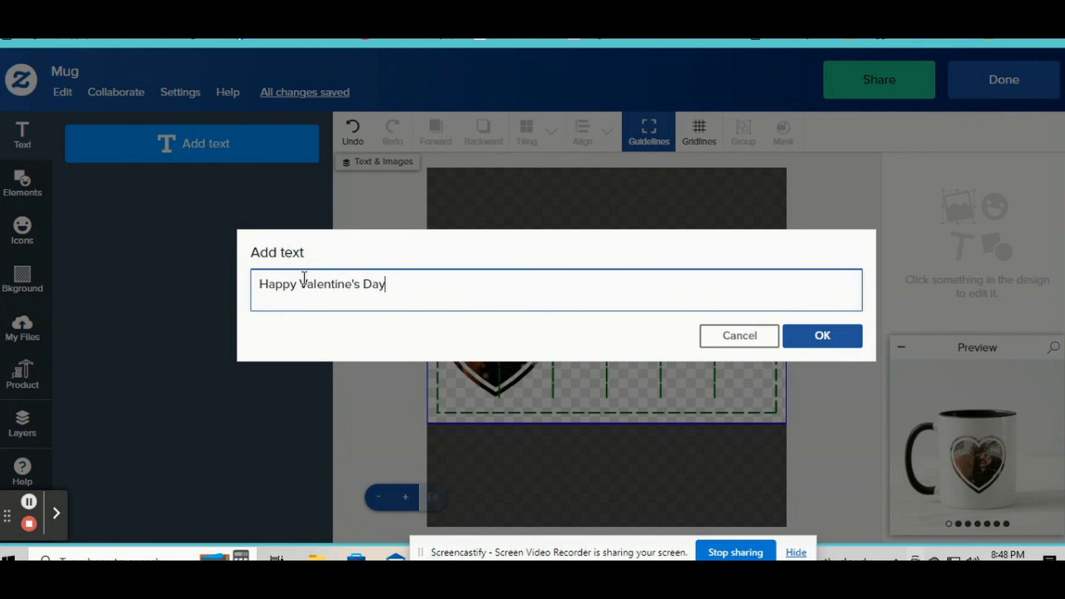
{"action": "key", "text": "Enter"}
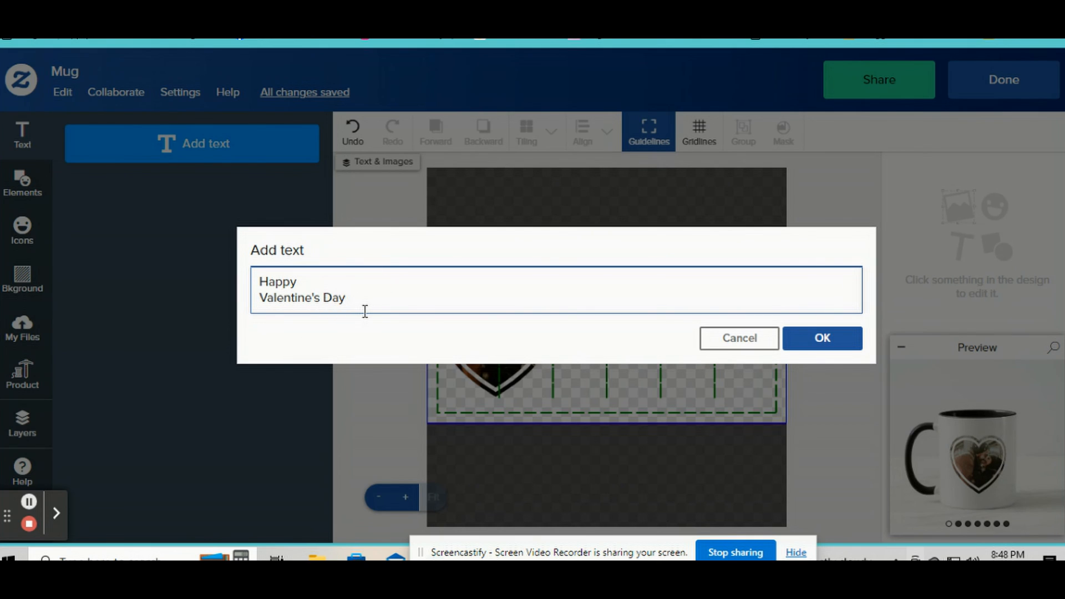
{"action": "type", "text": "20"}
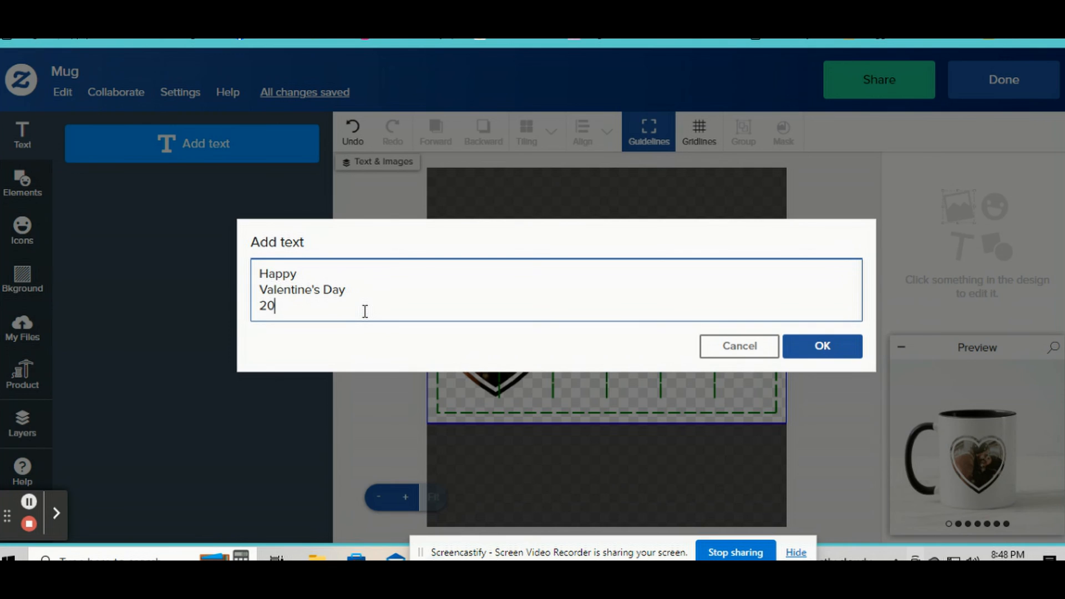
{"action": "left_click", "coordinate": [738, 346]}
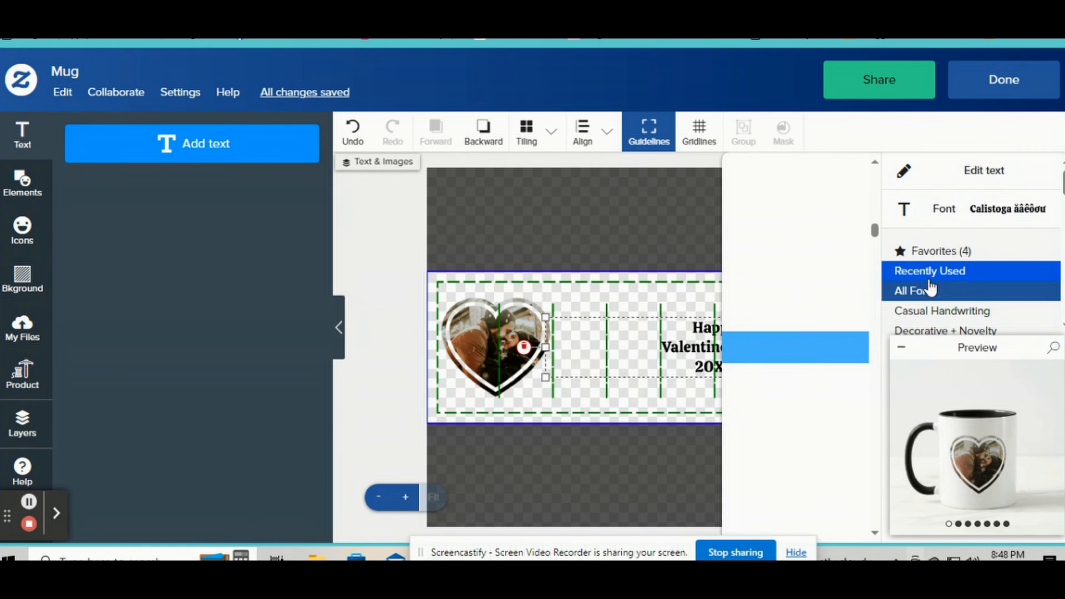
{"action": "left_click", "coordinate": [915, 291]}
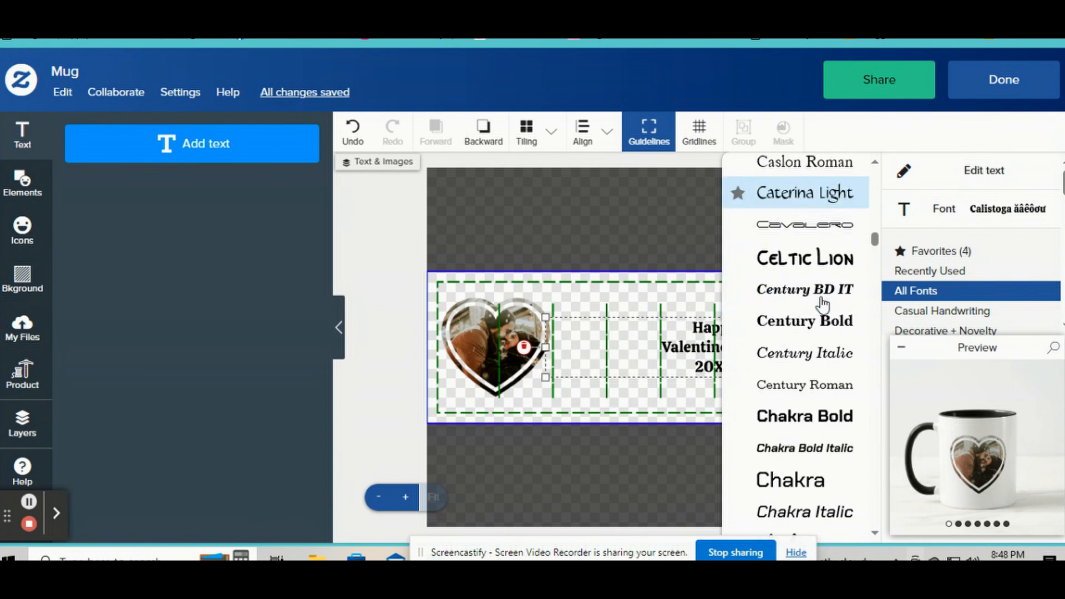
{"action": "scroll", "scroll_direction": "down", "scroll_amount": 3}
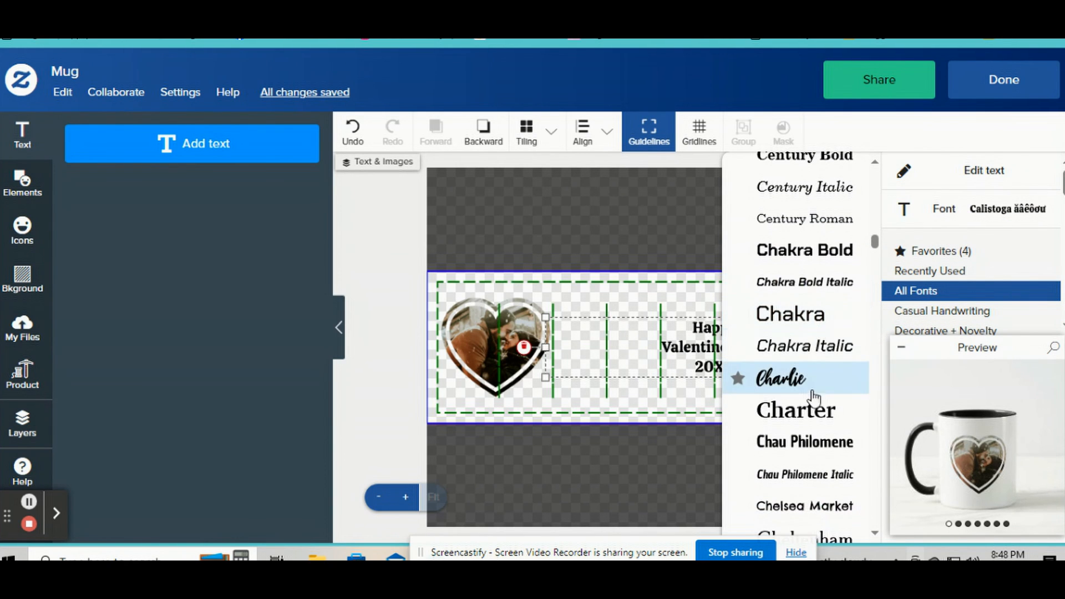
{"action": "scroll", "scroll_direction": "down", "scroll_amount": 3}
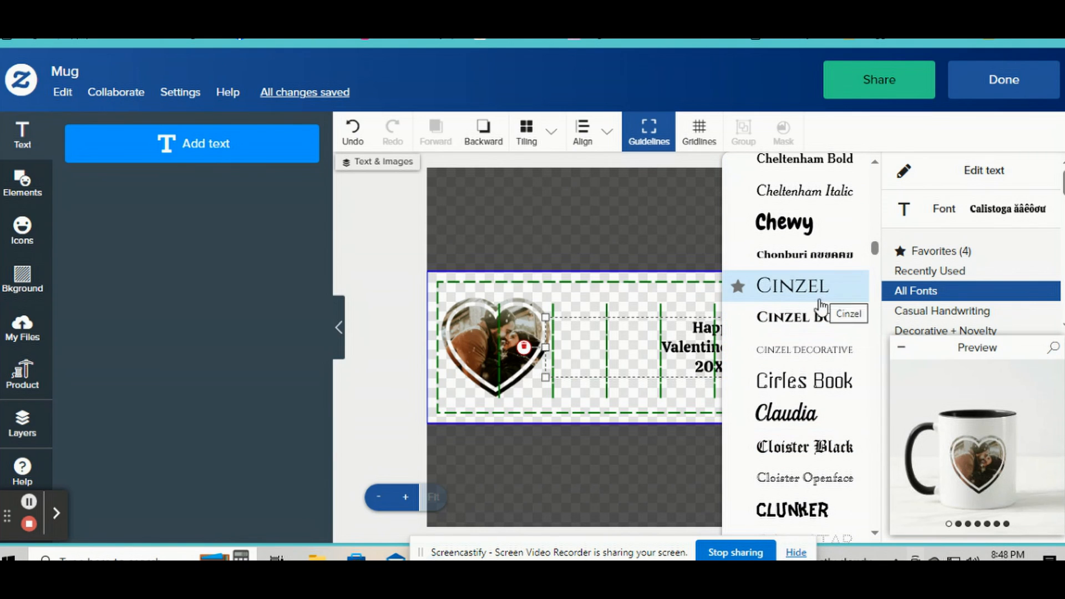
{"action": "left_click", "coordinate": [805, 317]}
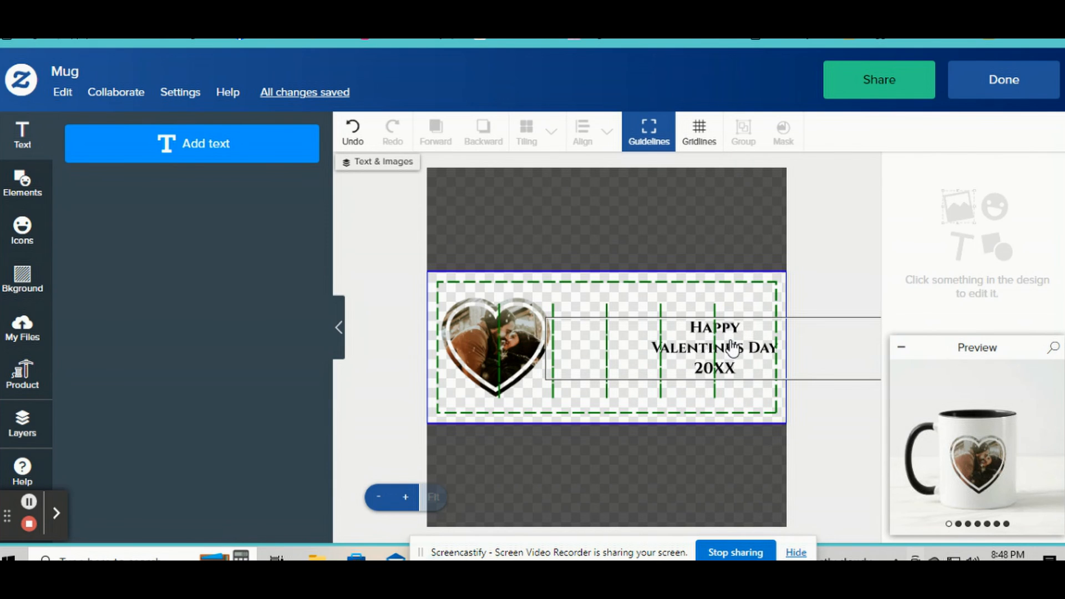
Switch the Valentine text to a more casual font and deselect it.
{"action": "left_click", "coordinate": [714, 348]}
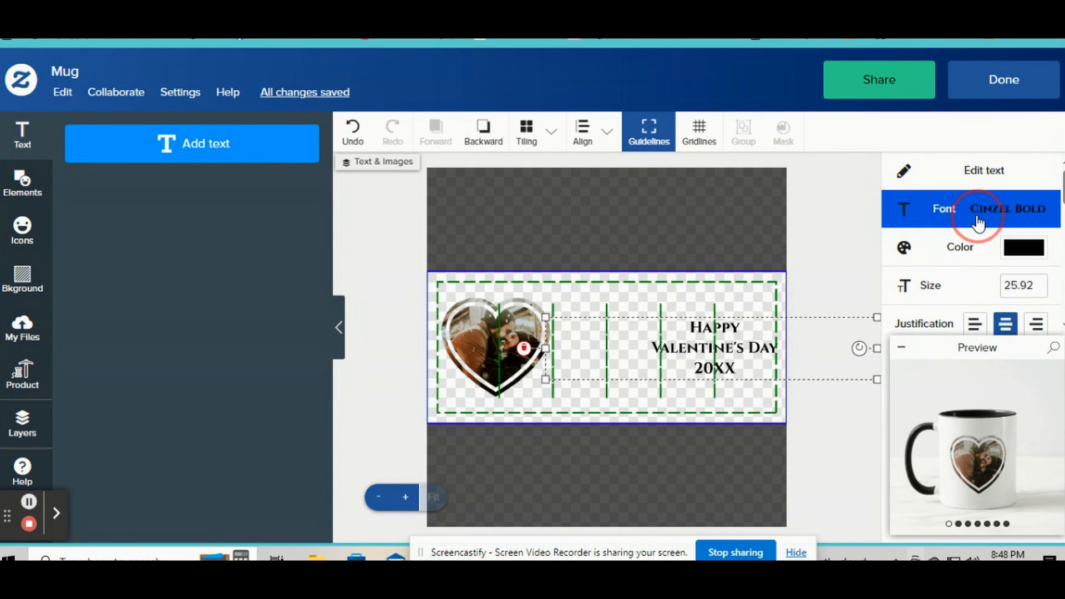
{"action": "left_click", "coordinate": [1008, 208]}
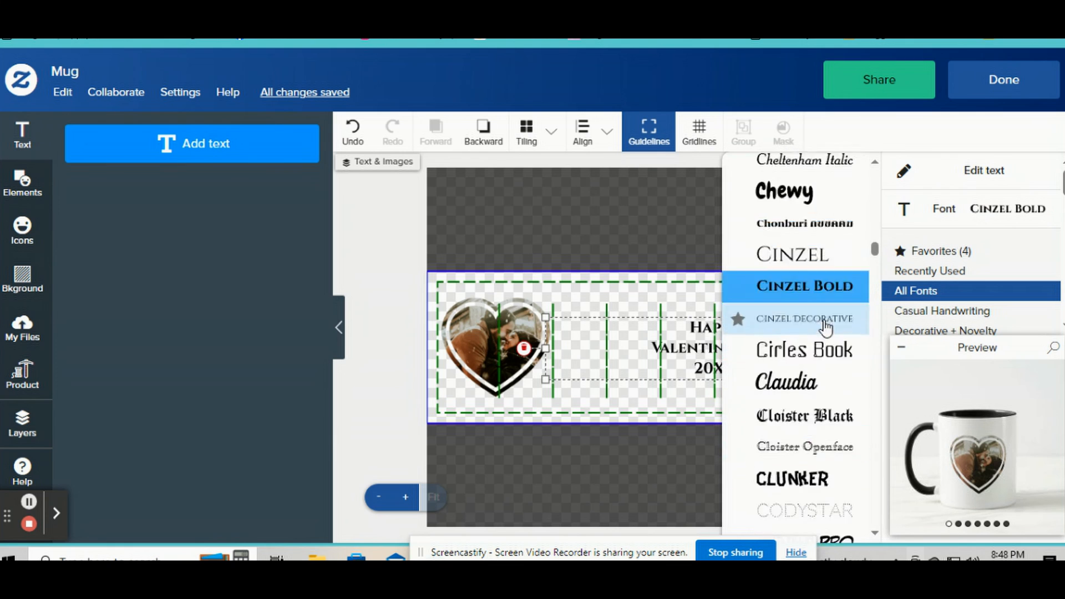
{"action": "scroll", "scroll_direction": "down", "scroll_amount": 3}
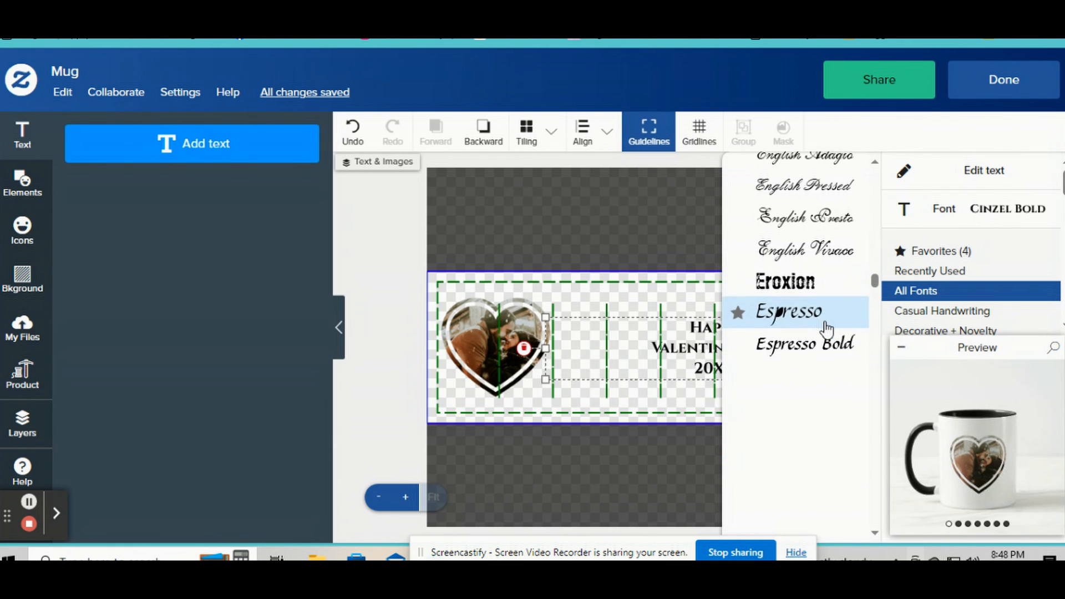
{"action": "scroll", "scroll_direction": "down", "scroll_amount": 3}
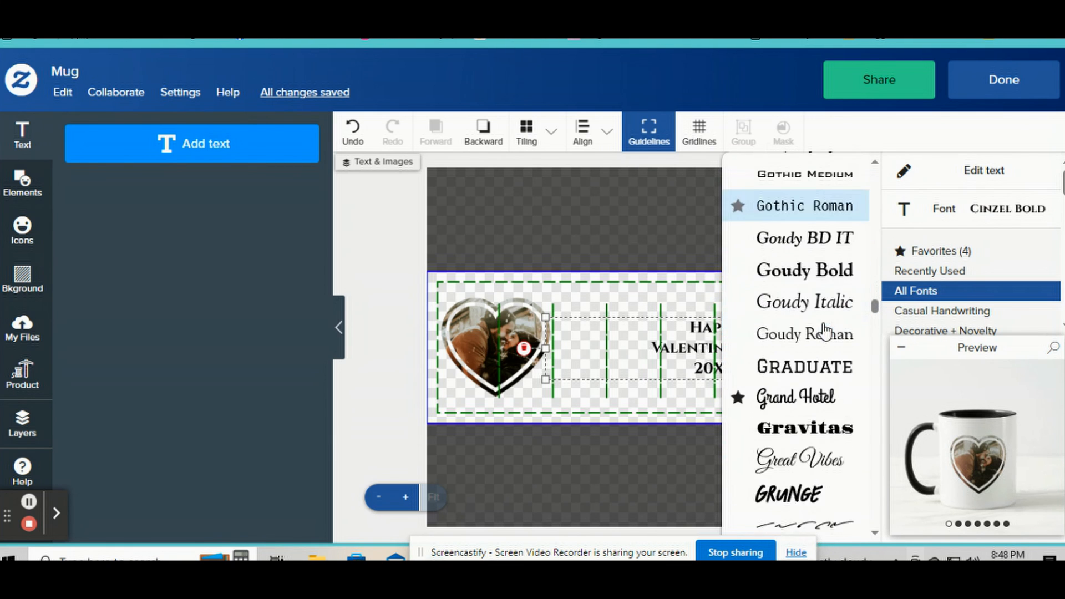
{"action": "scroll", "scroll_direction": "down", "scroll_amount": 3}
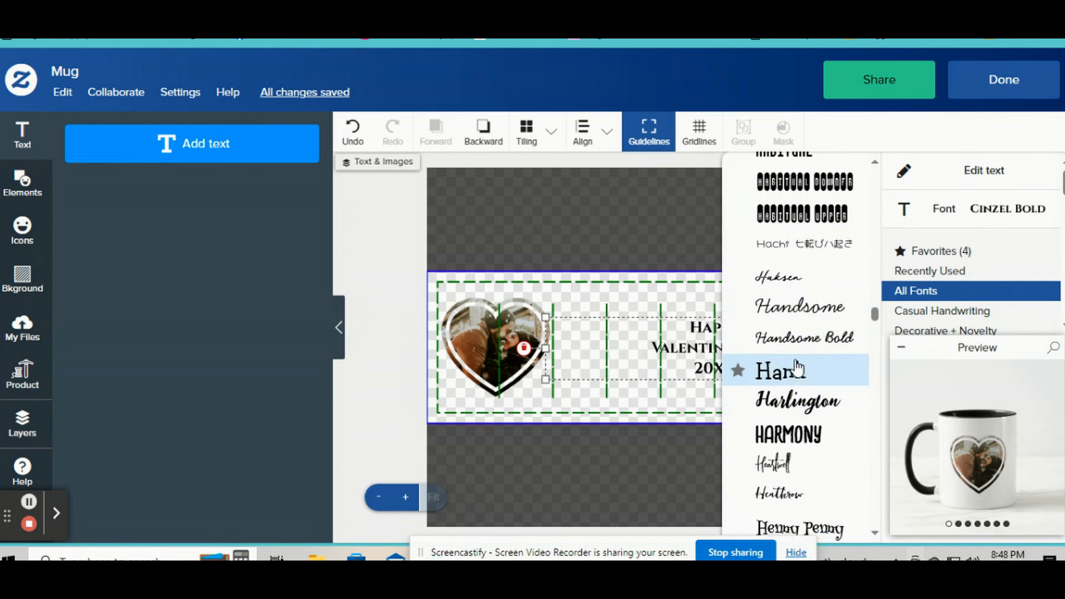
{"action": "left_click", "coordinate": [781, 370]}
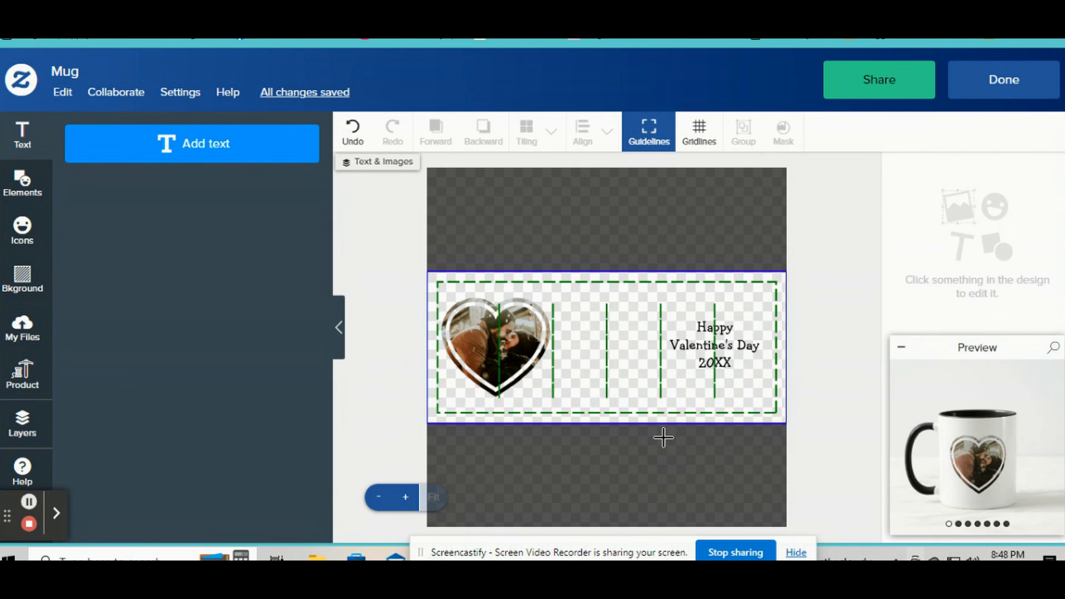
{"action": "left_click", "coordinate": [734, 344]}
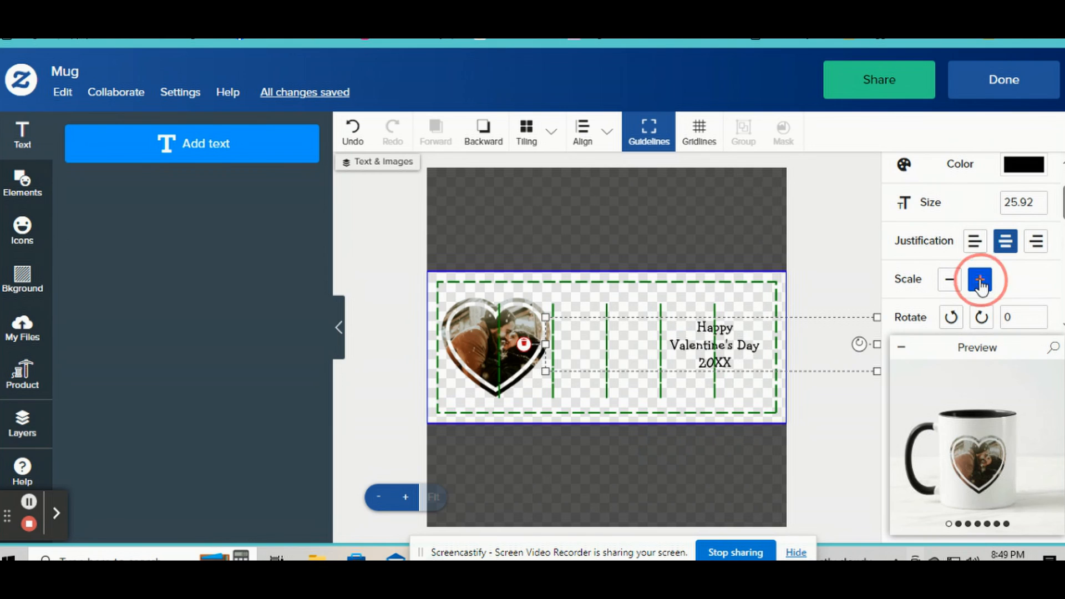
Scale up the Valentine's Day text and make it a template object.
{"action": "left_click", "coordinate": [980, 279]}
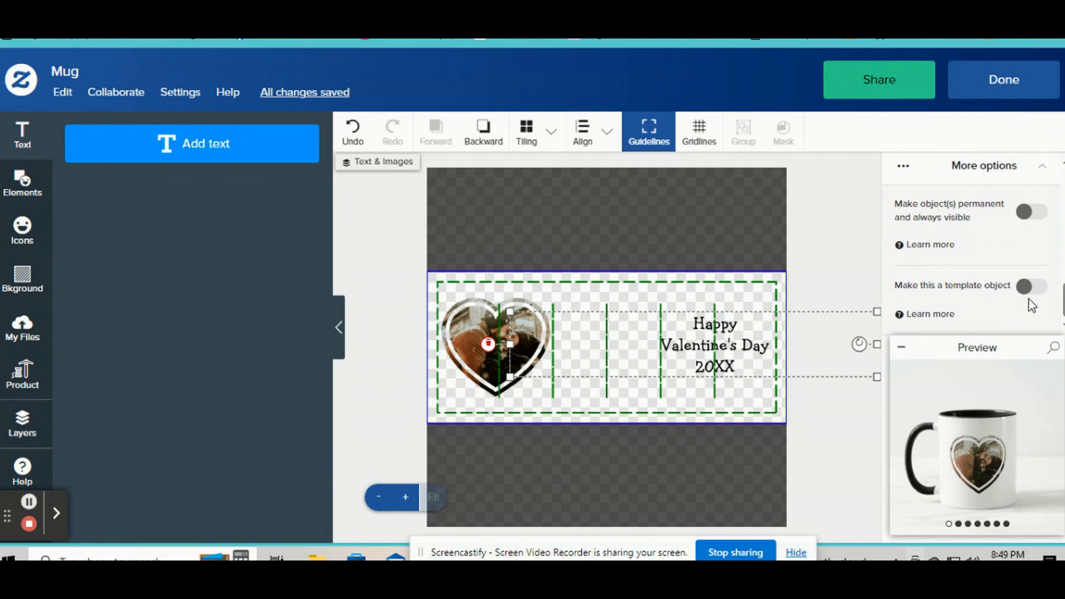
{"action": "left_click", "coordinate": [1031, 285]}
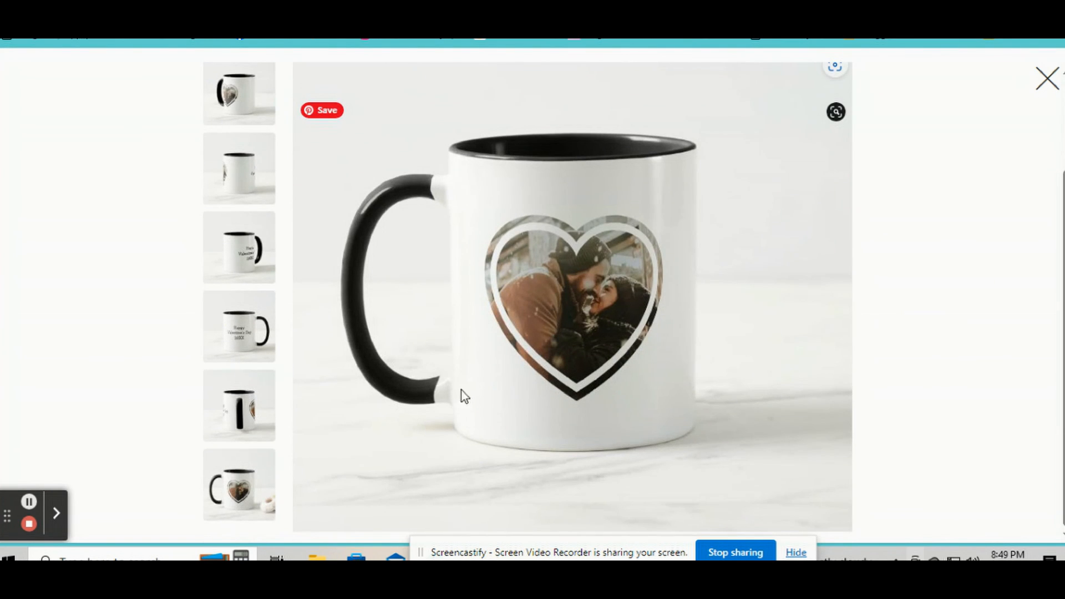
Close the enlarged mug preview and choose Sell It.
{"action": "left_click", "coordinate": [239, 327]}
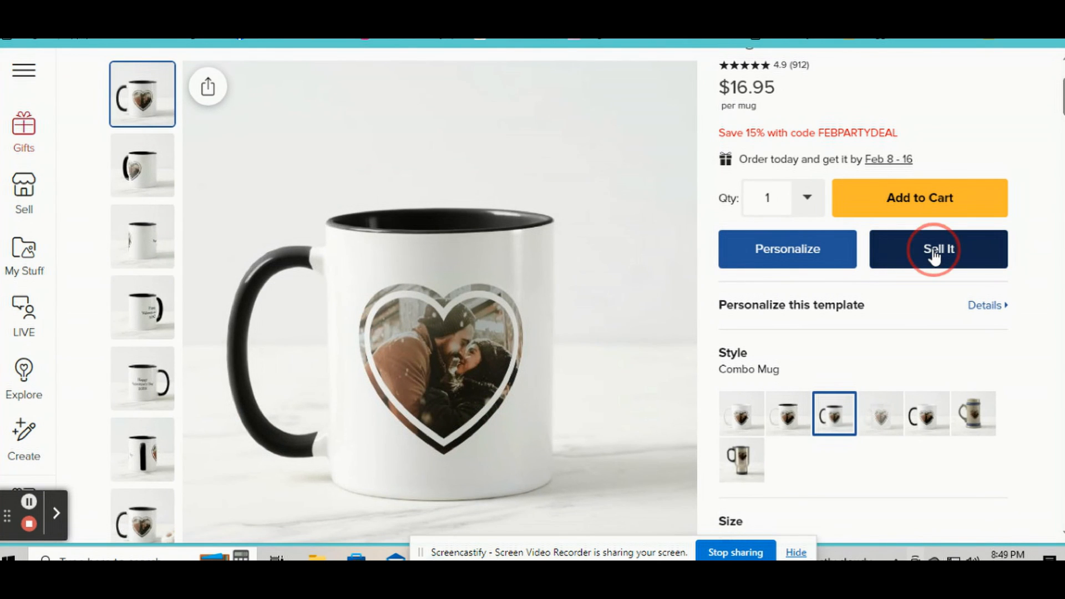
{"action": "left_click", "coordinate": [937, 248]}
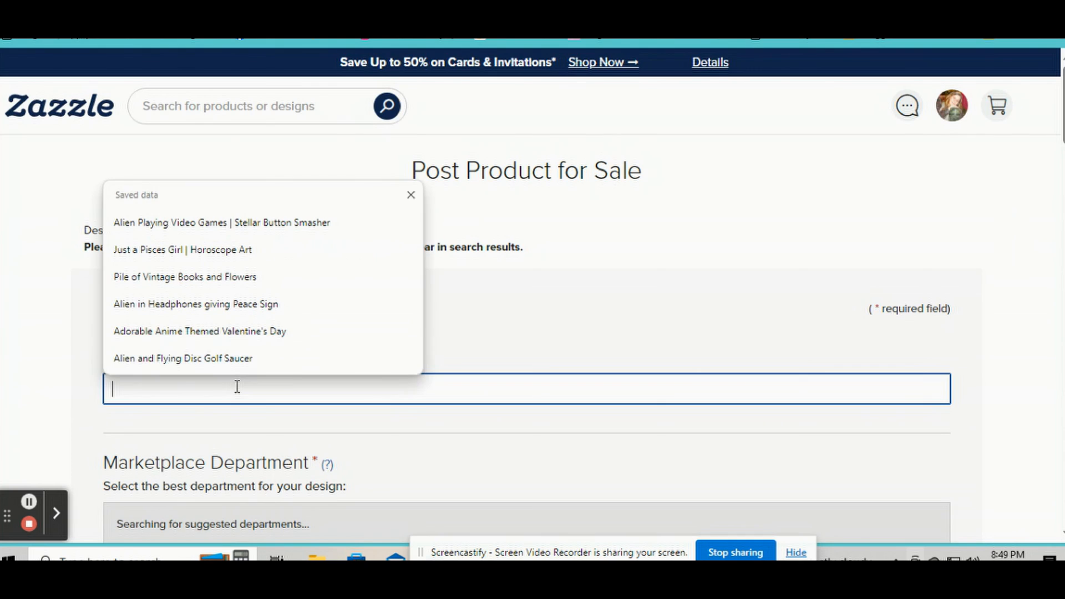
Title the listing 'Personalized Photo and Personal Message Romantic Mug' and add a gift description.
{"action": "type", "text": "Personalized Photo and N"}
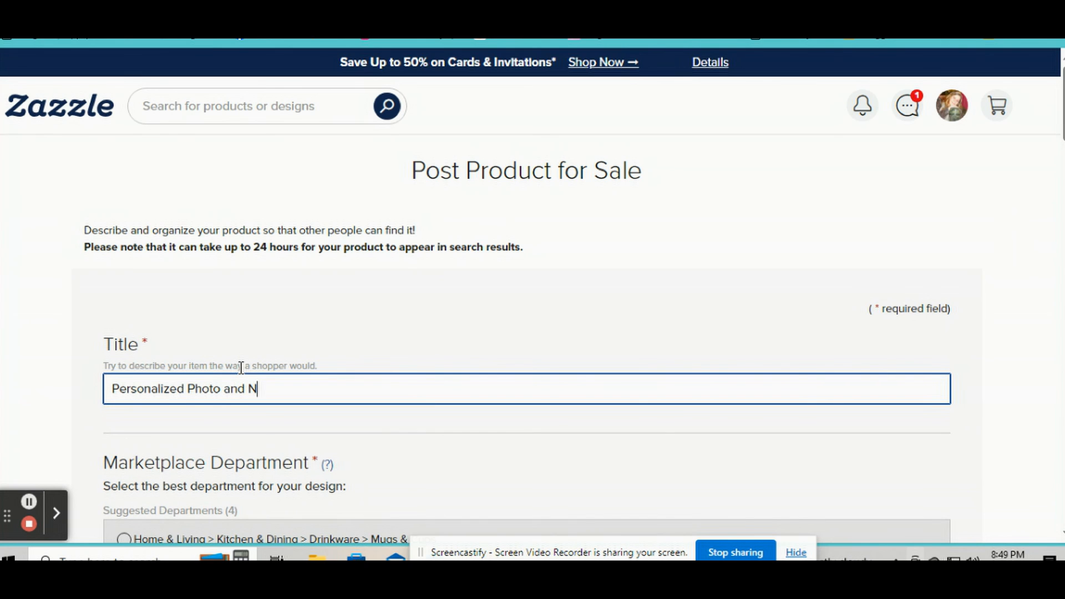
{"action": "type", "text": "ersonal Message Romantic"}
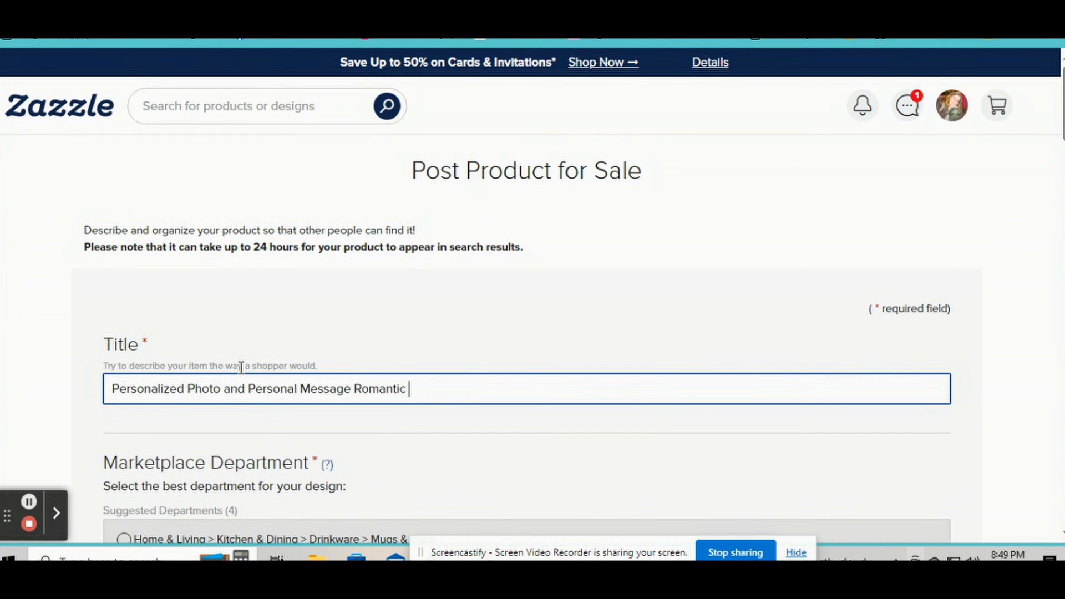
{"action": "scroll", "scroll_direction": "down", "scroll_amount": 3}
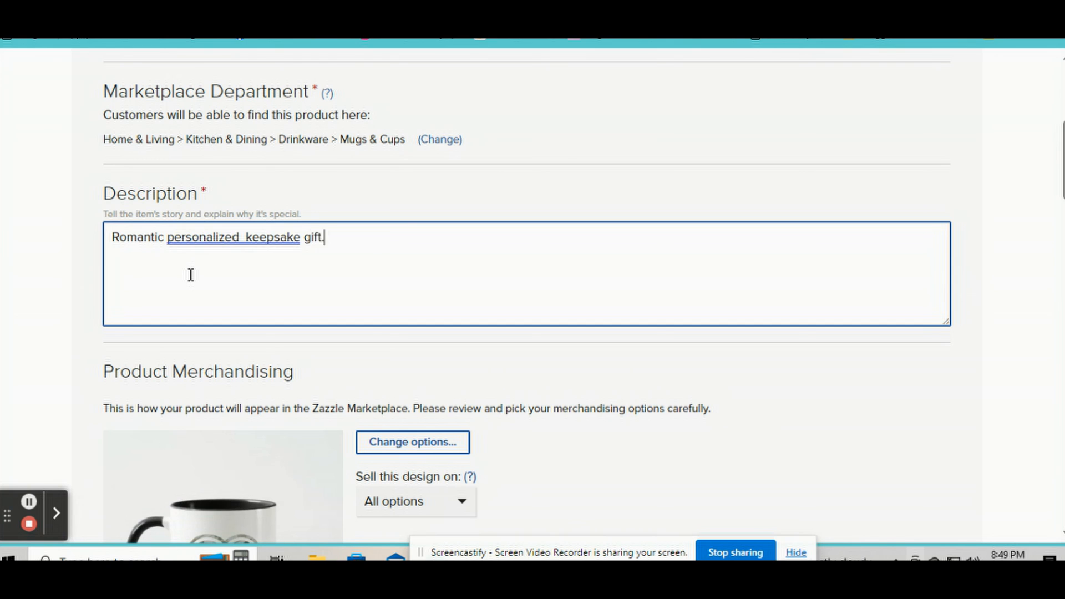
{"action": "type", "text": "Add your photos and names, and the year to this coffee mug. Makes a great gift for"}
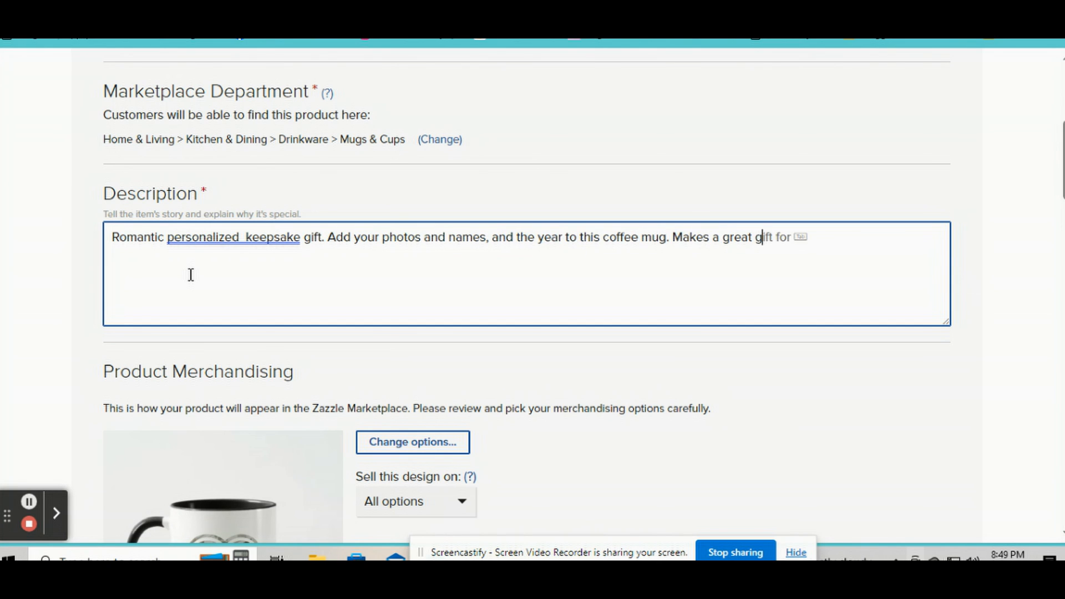
{"action": "right_click", "coordinate": [233, 237]}
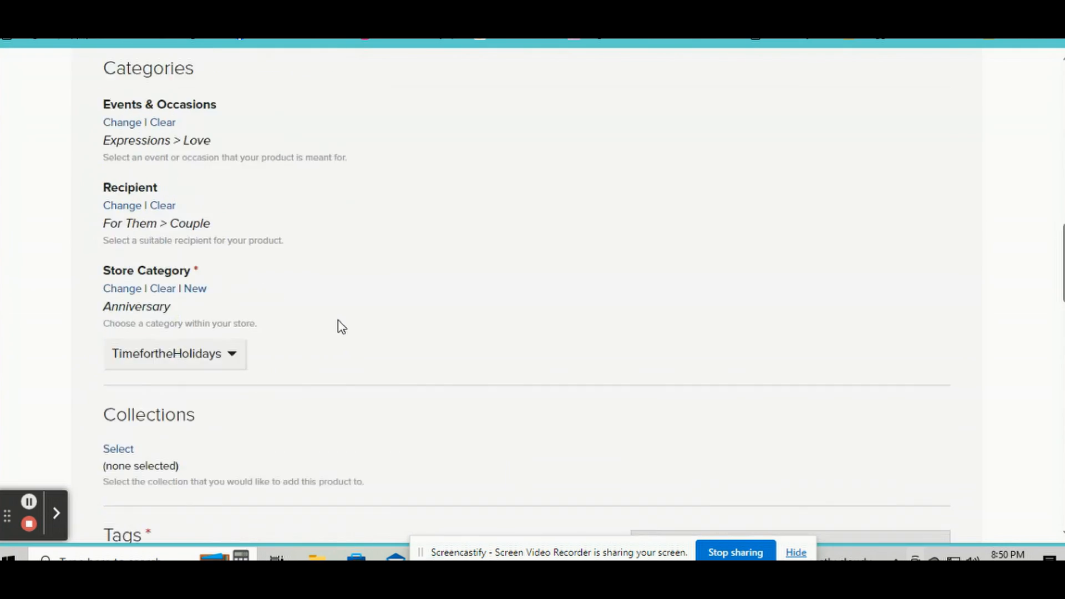
Add romance tags like wedding and anniversary, then post the mug for sale.
{"action": "type", "text": "wedding, anniveser"}
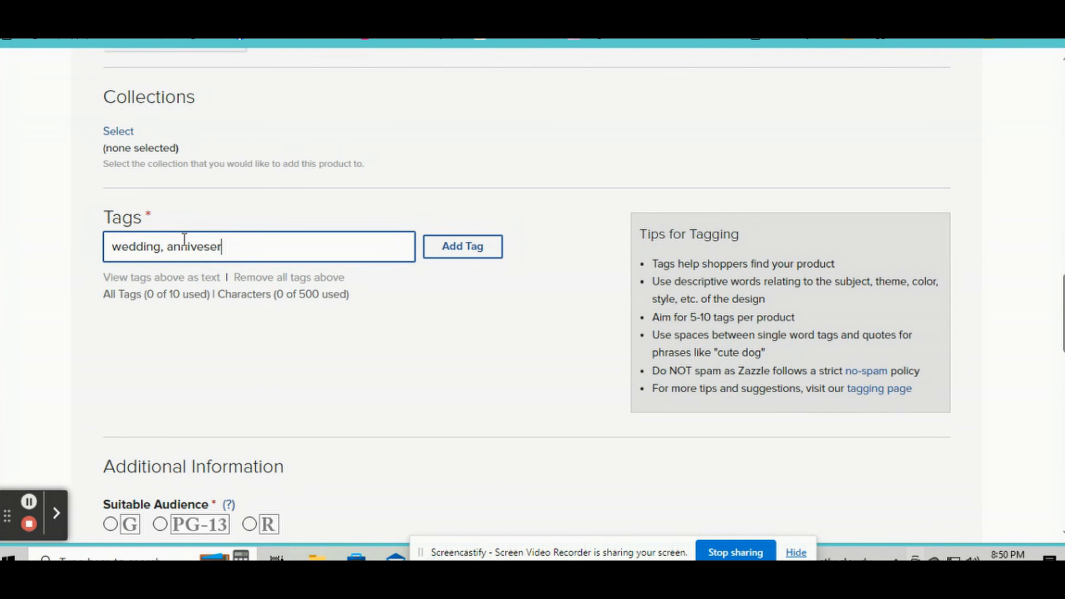
{"action": "left_click", "coordinate": [462, 246]}
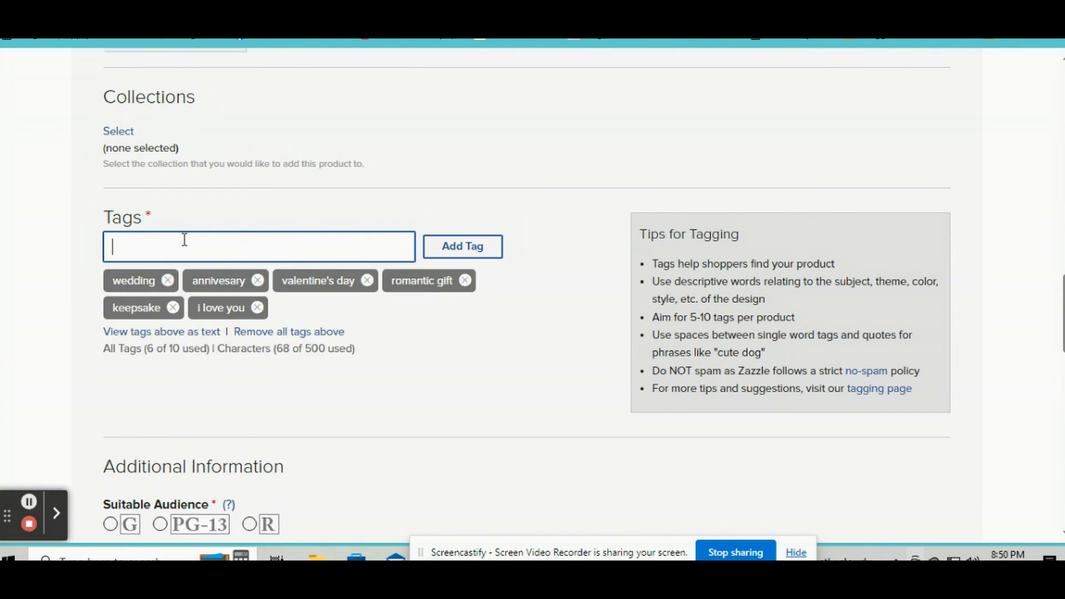
{"action": "scroll", "scroll_direction": "down", "scroll_amount": 3}
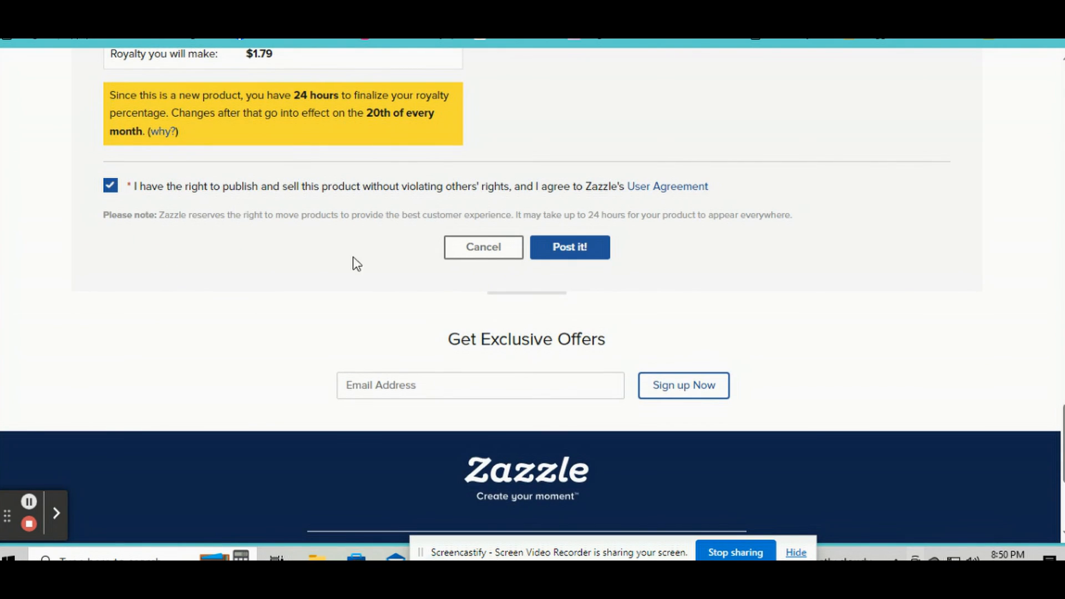
{"action": "left_click", "coordinate": [569, 246]}
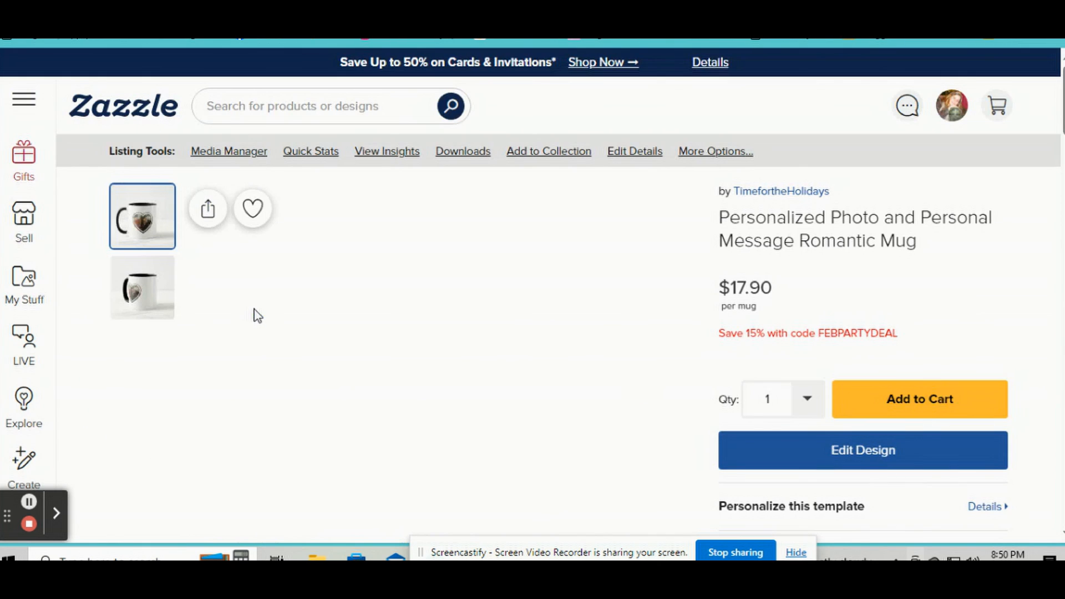
Show the mug's Valentine's Day text side and open its template personalization fields.
{"action": "scroll", "scroll_direction": "down", "scroll_amount": 3}
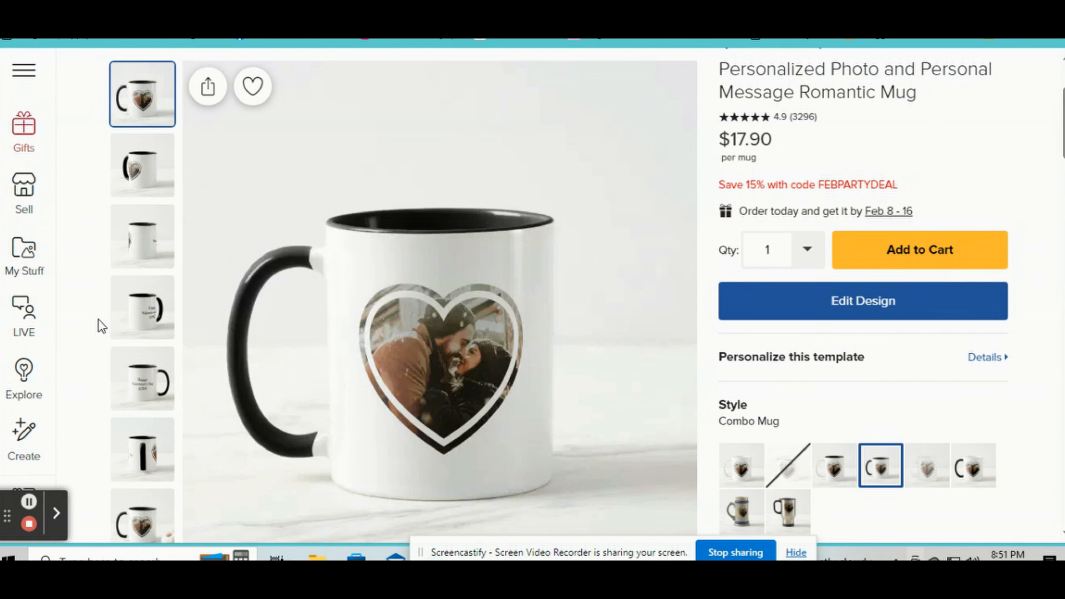
{"action": "left_click", "coordinate": [142, 378]}
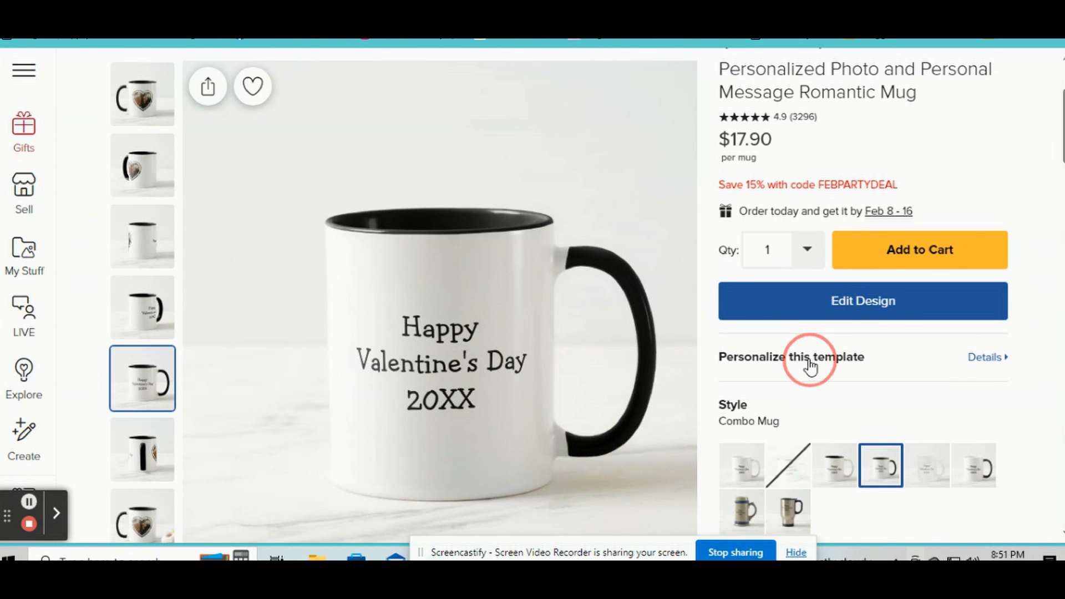
{"action": "left_click", "coordinate": [790, 357]}
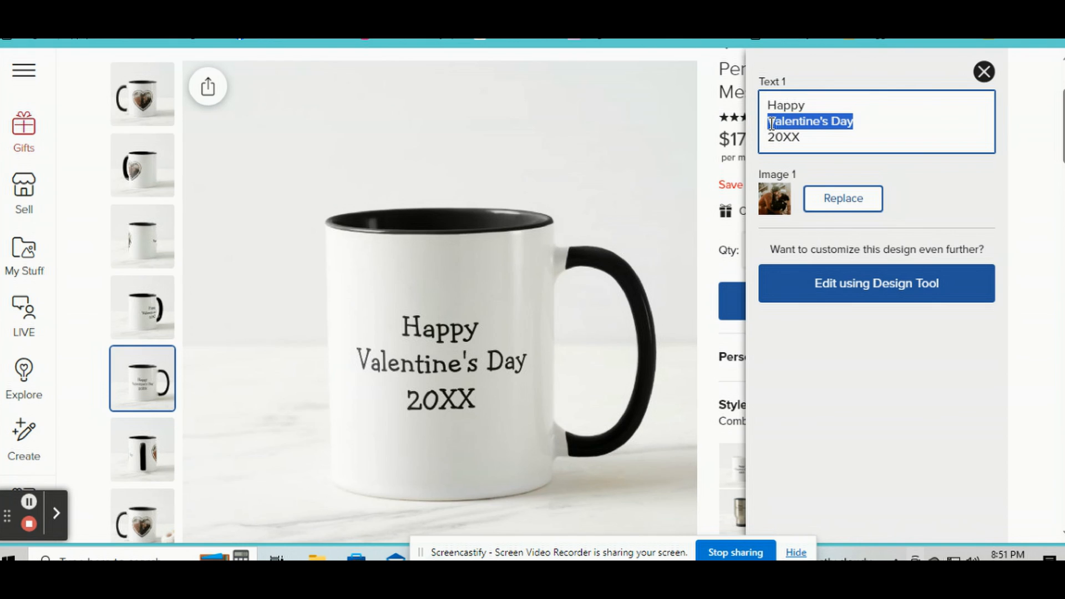
Change the mug text to 'Happy Anniversary 20XX' and start replacing Image 1.
{"action": "type", "text": "Anniversary"}
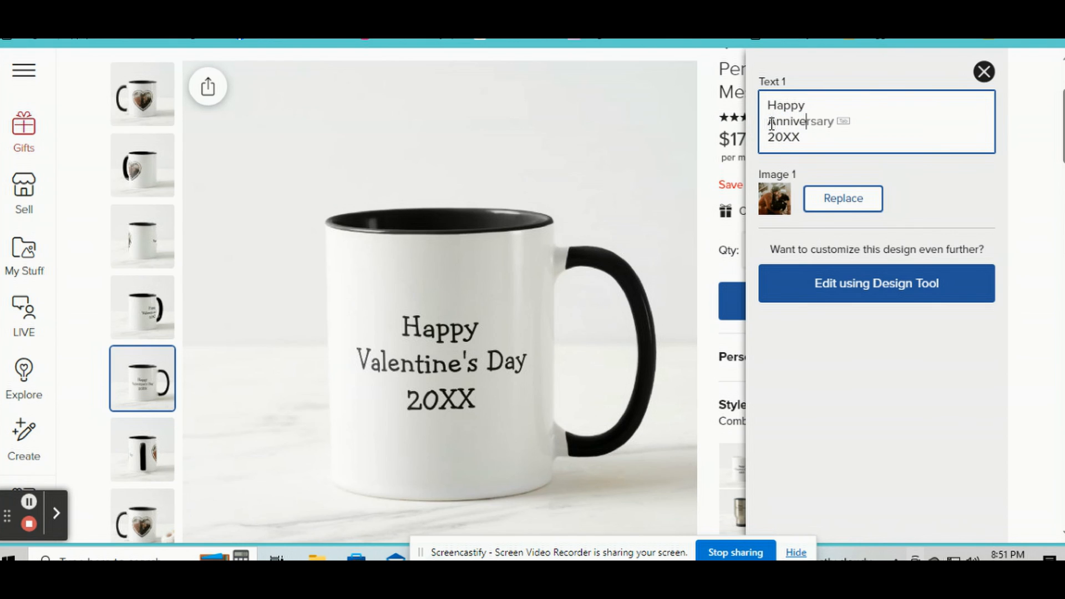
{"action": "type", "text": "Annive"}
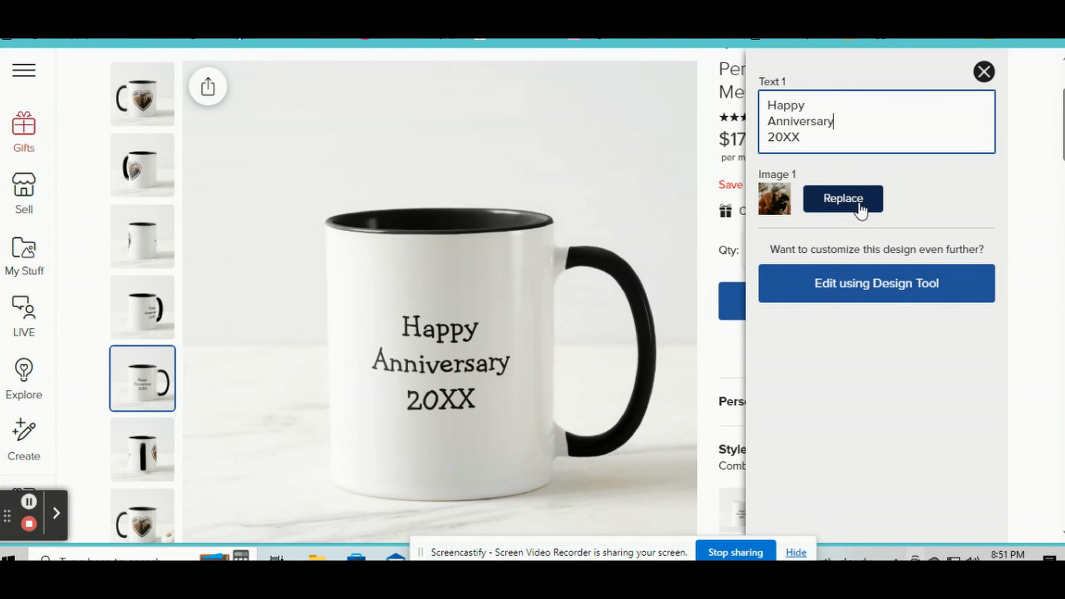
{"action": "left_click", "coordinate": [984, 72]}
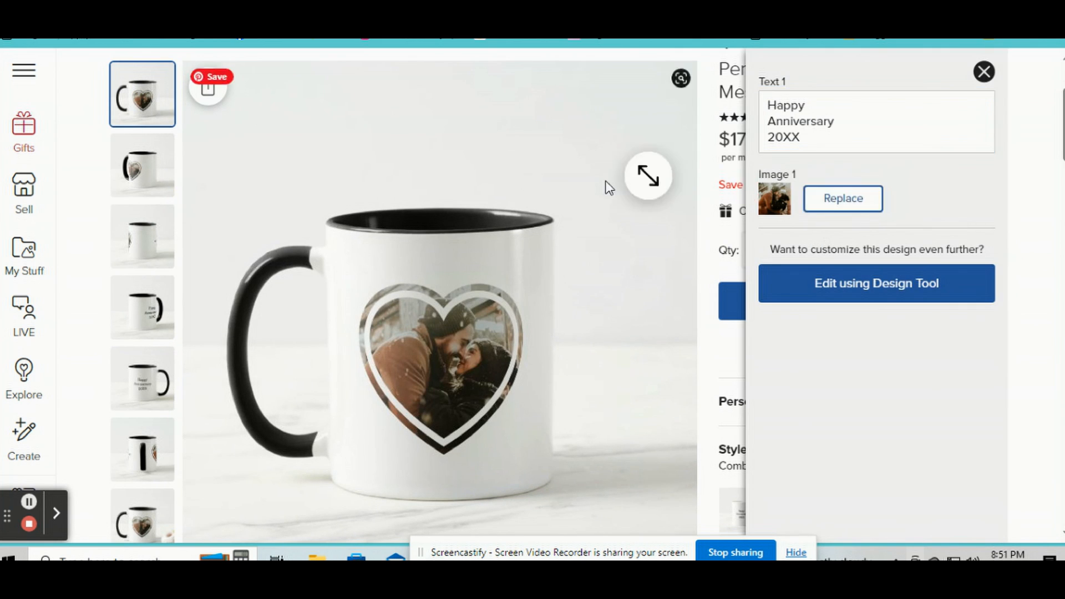
{"action": "left_click", "coordinate": [842, 198]}
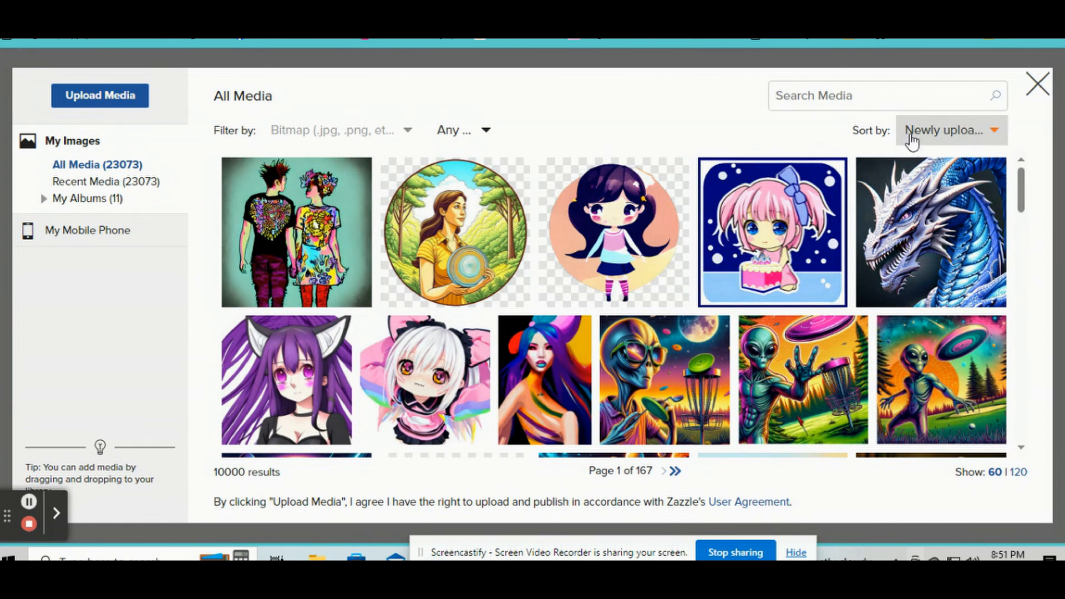
Search the media library for 'couple' and place a smiling winter couple photo in the heart.
{"action": "type", "text": "coup"}
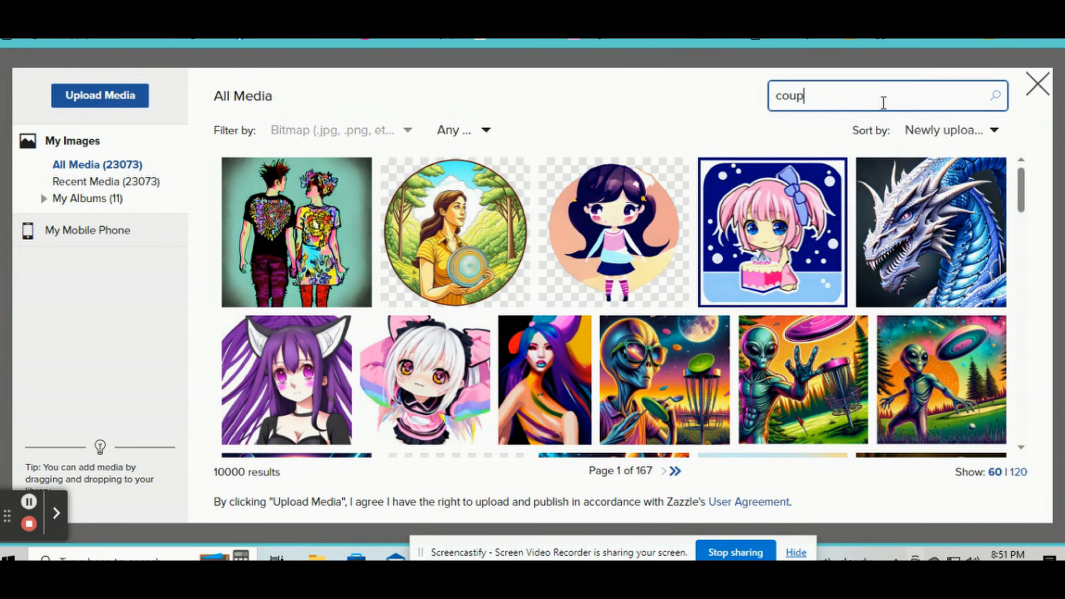
{"action": "type", "text": "l"}
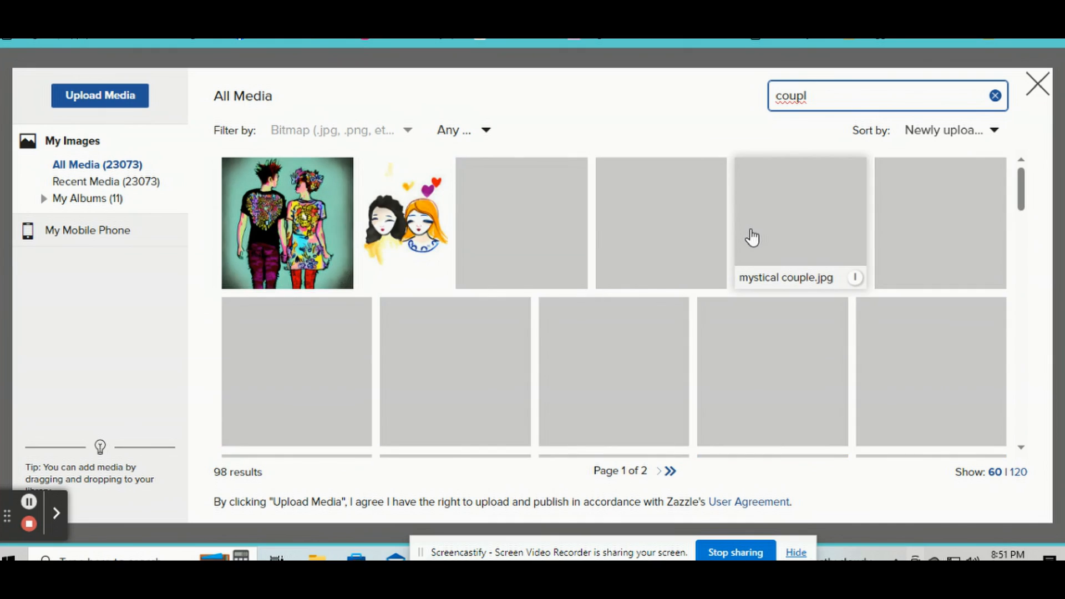
{"action": "scroll", "scroll_direction": "down", "scroll_amount": 3}
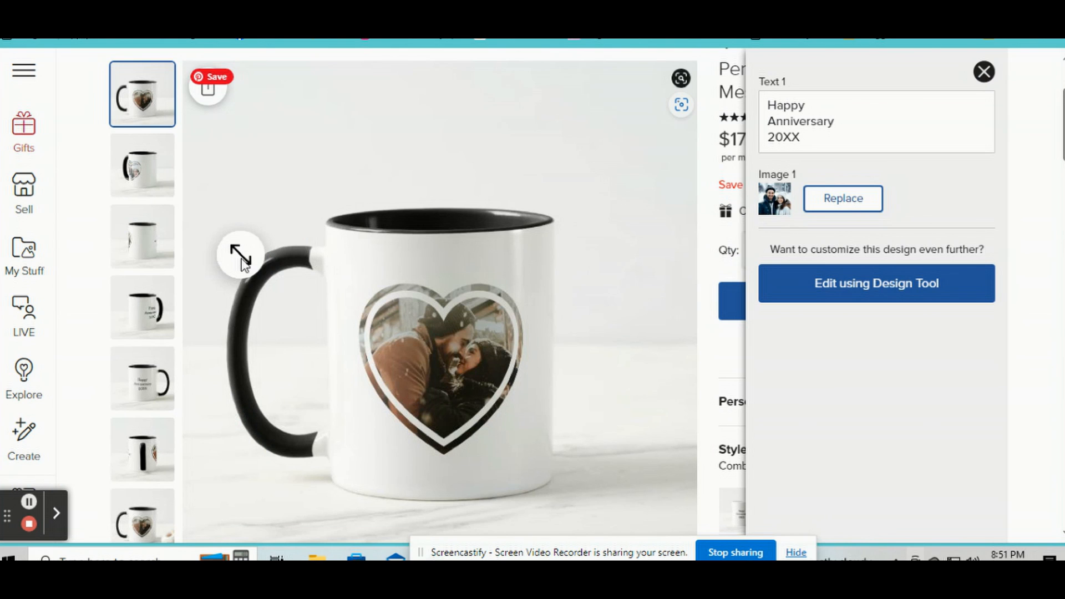
{"action": "left_click_drag", "start_coordinate": [239, 256], "coordinate": [433, 253]}
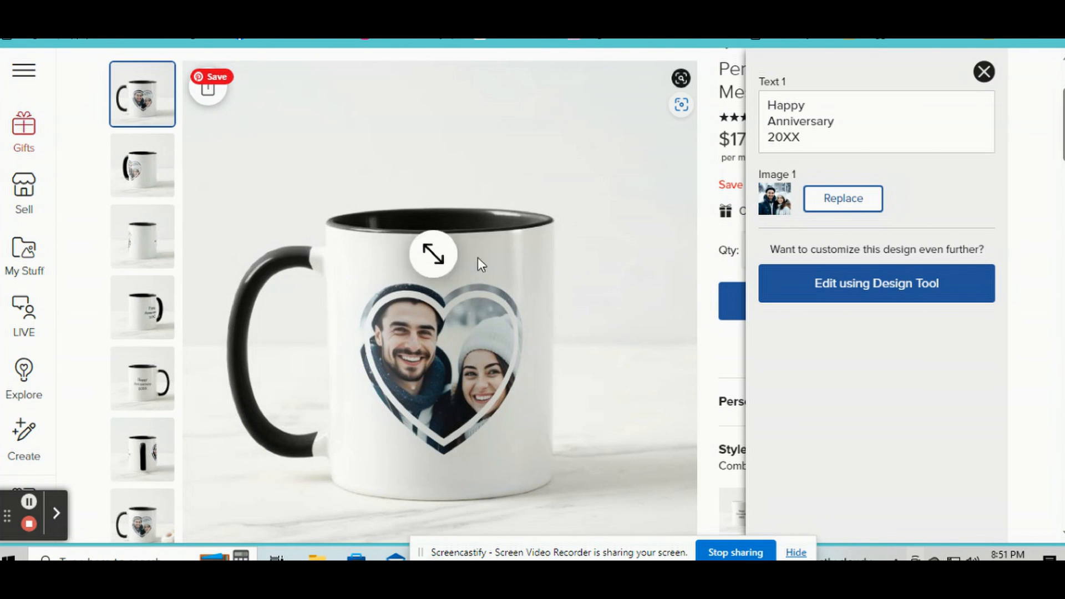